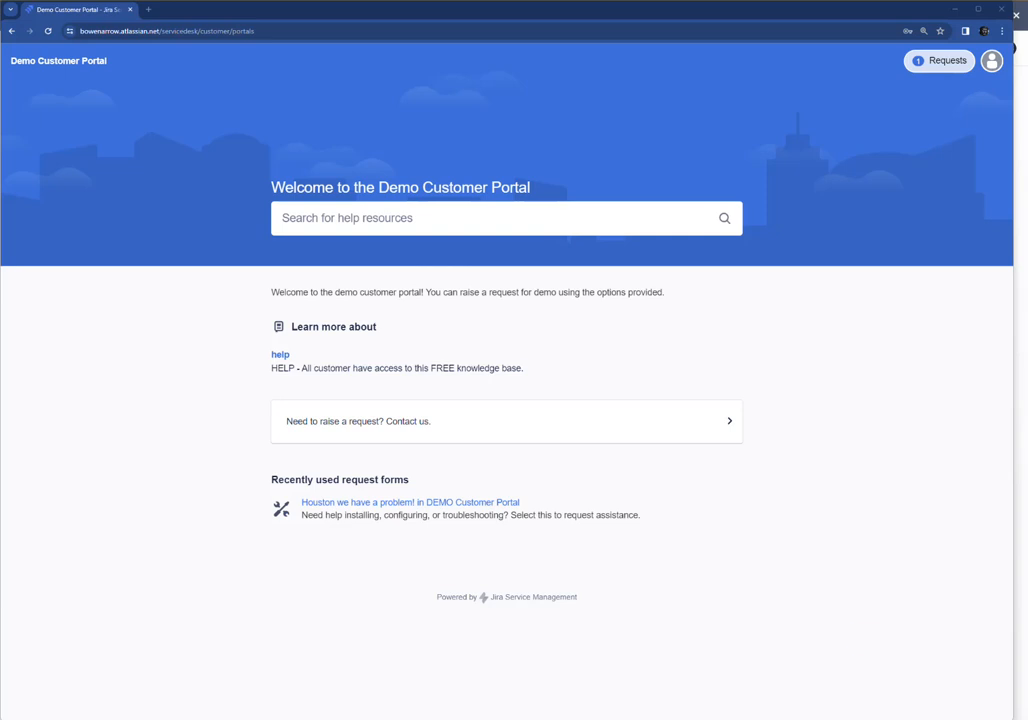
mouse_move(320, 344)
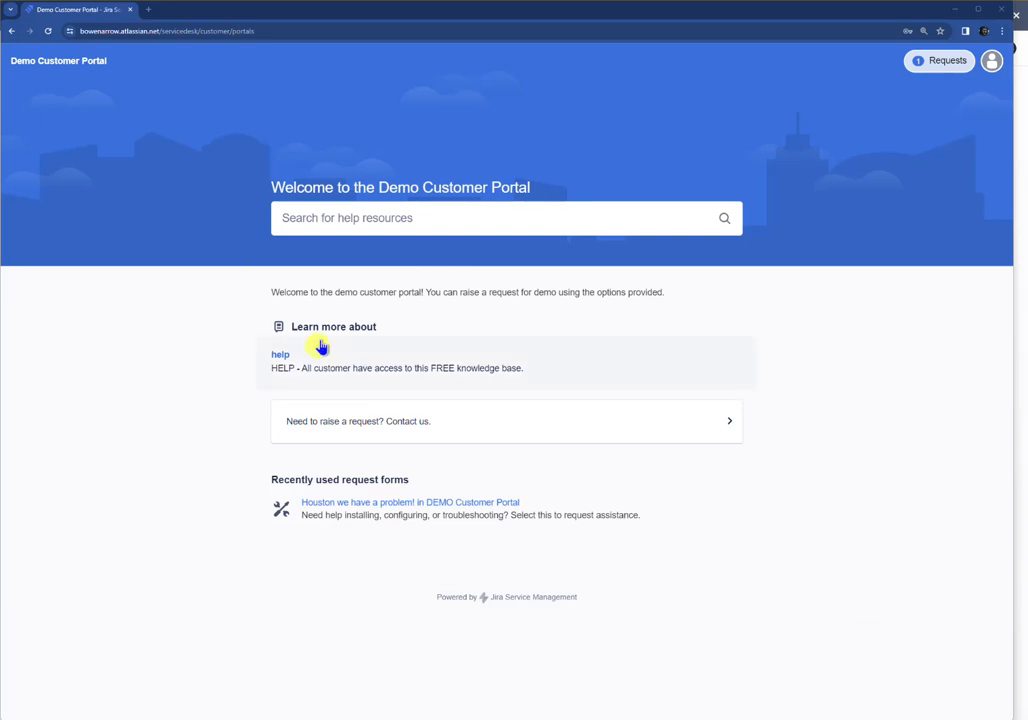
mouse_move(308, 206)
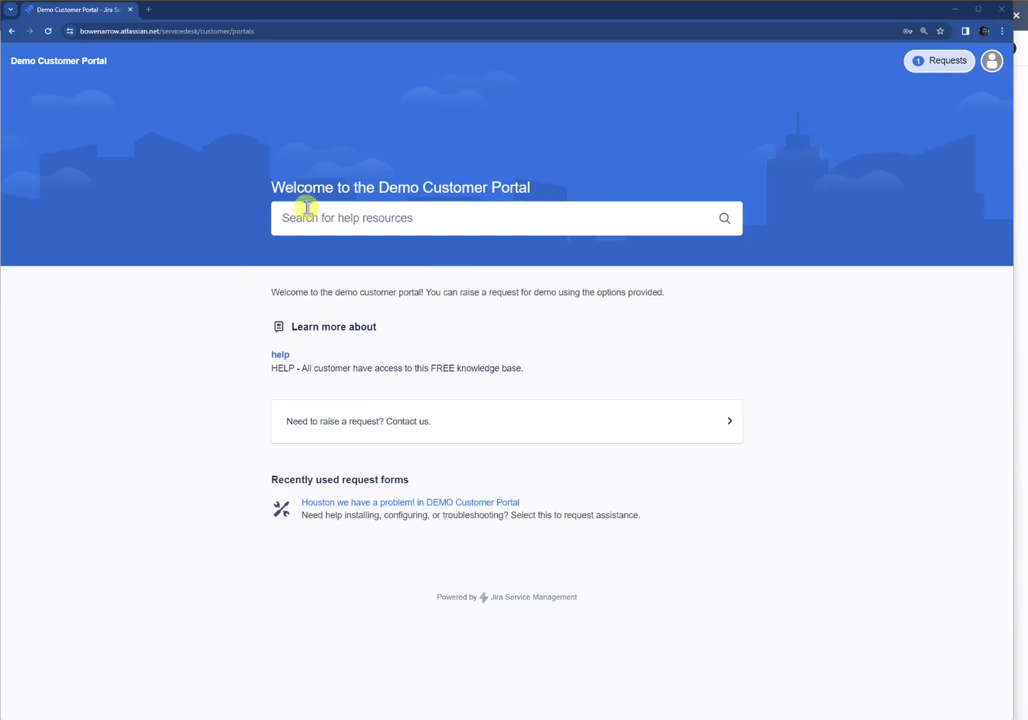
mouse_move(144, 82)
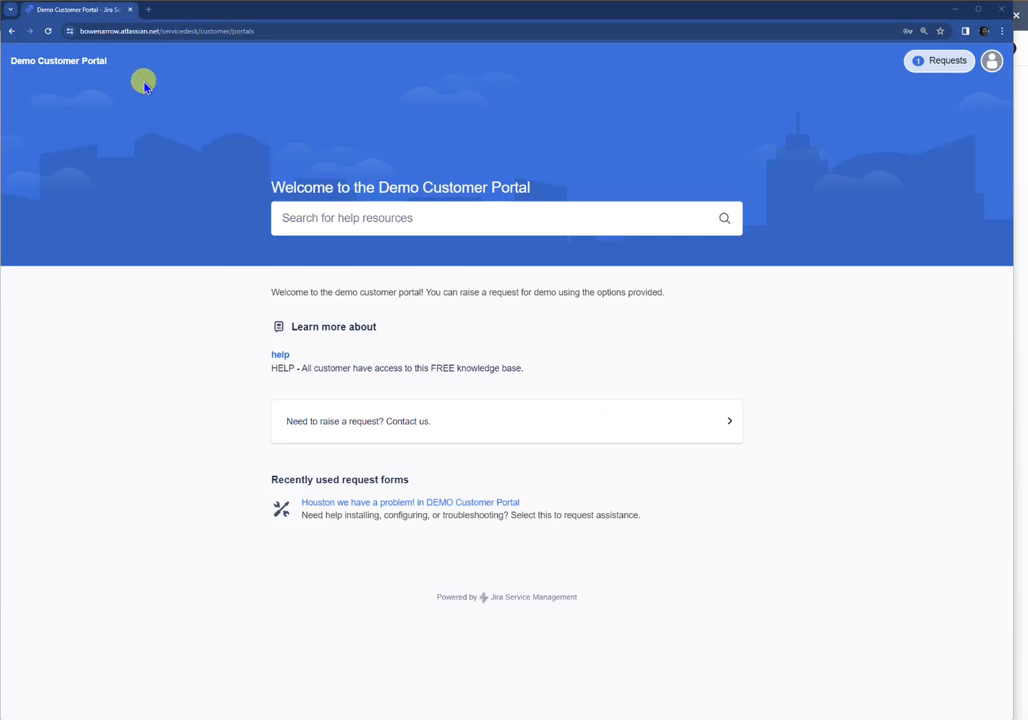
mouse_move(236, 380)
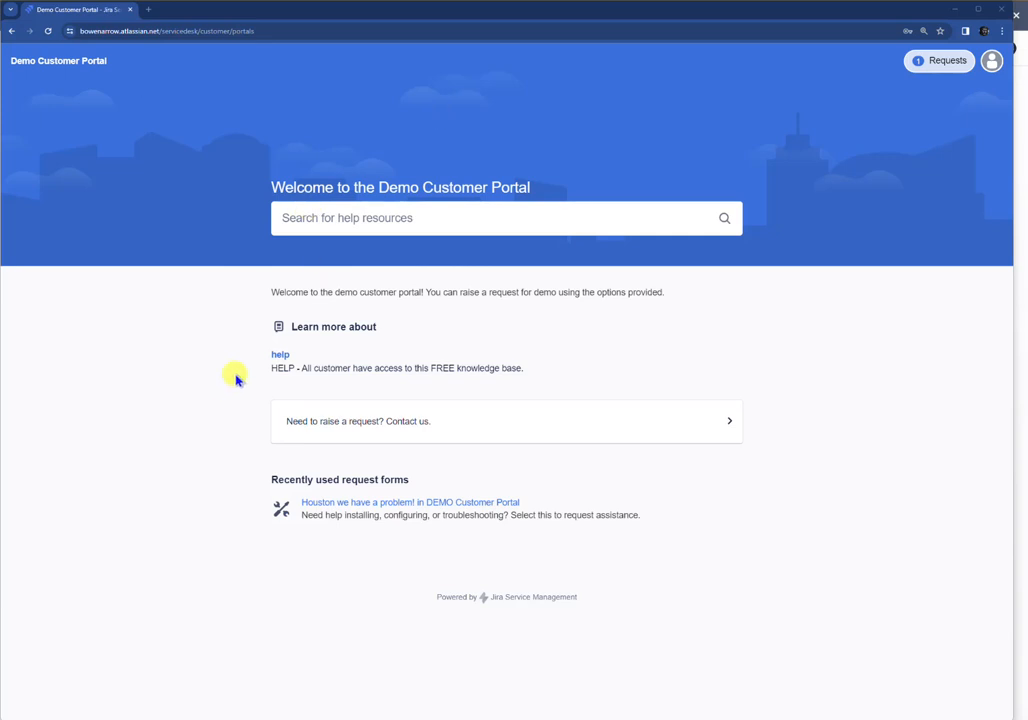
mouse_move(278, 374)
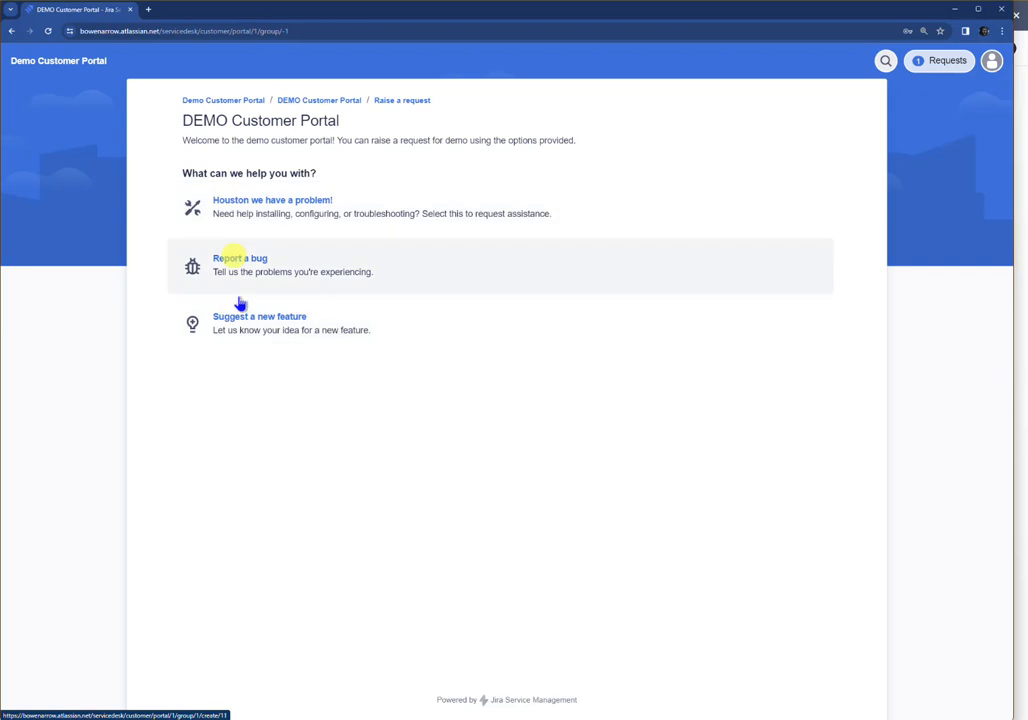
View the Demo Customer Portal request group's request types: problem, bug report, feature suggestion.
click(260, 316)
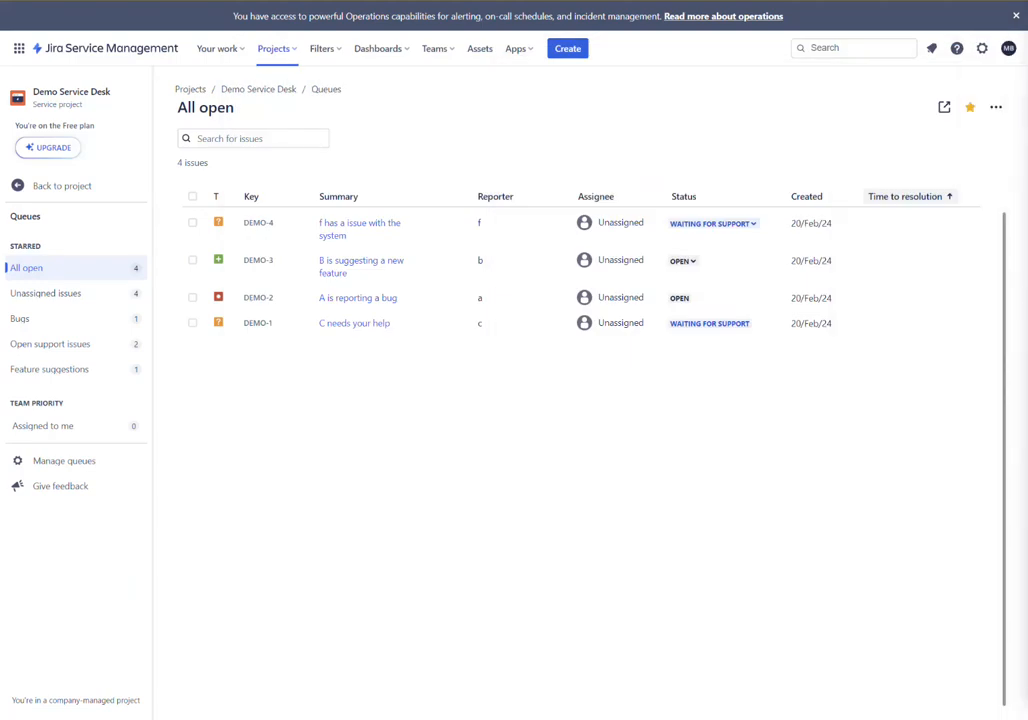
mouse_move(392, 332)
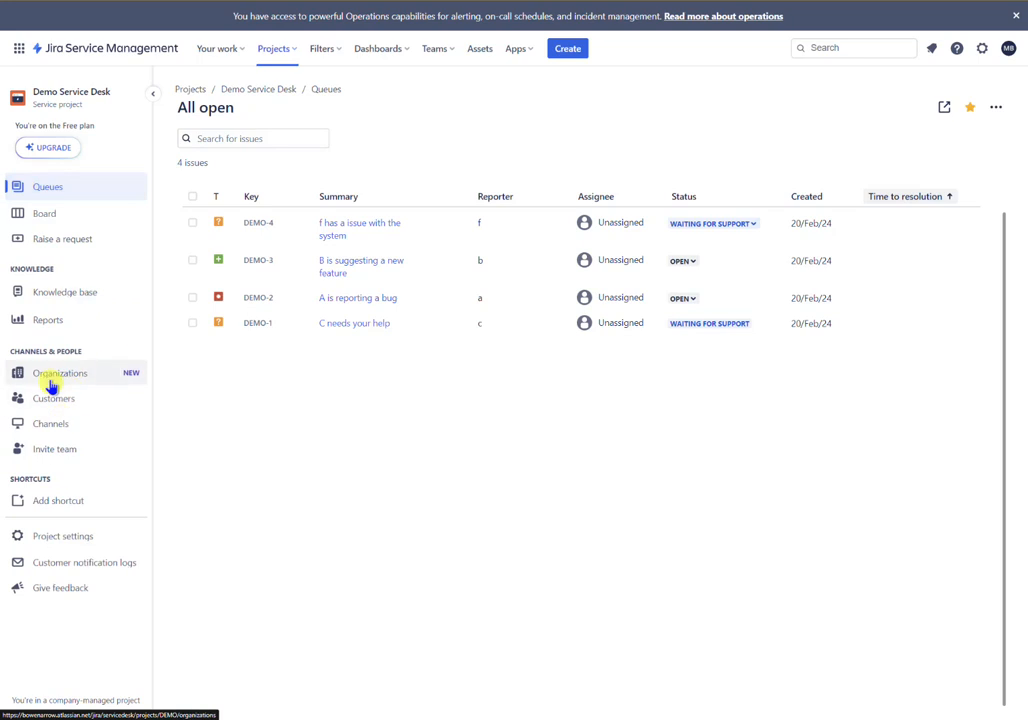
Show the Demo Service Desk's organizations list with A, B, C and F.
click(60, 374)
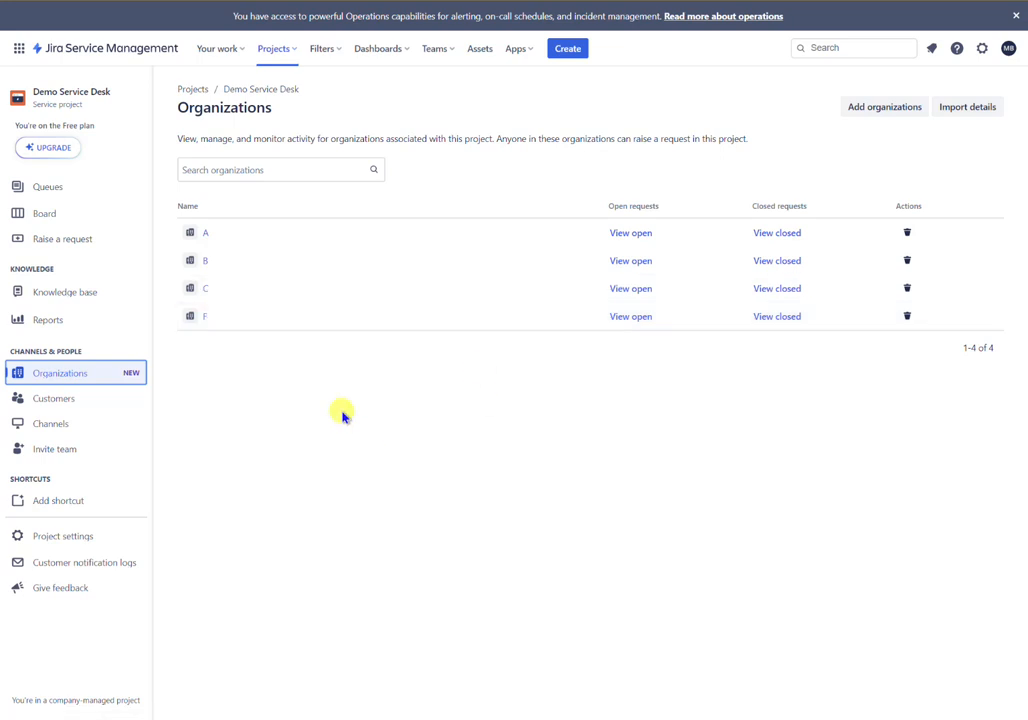
mouse_move(536, 456)
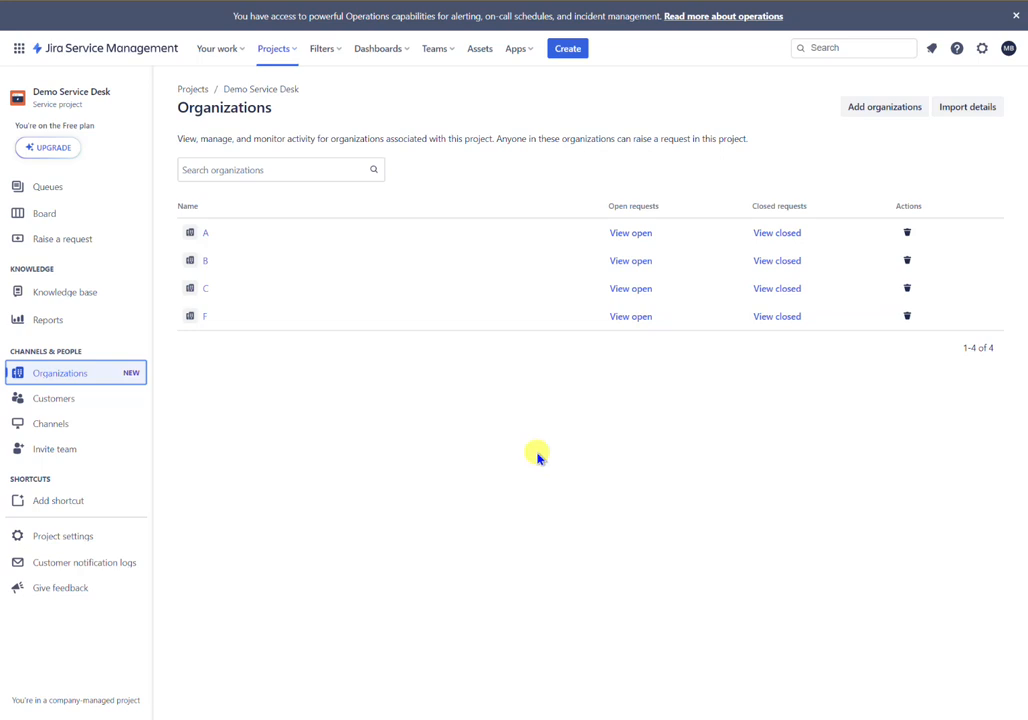
mouse_move(64, 292)
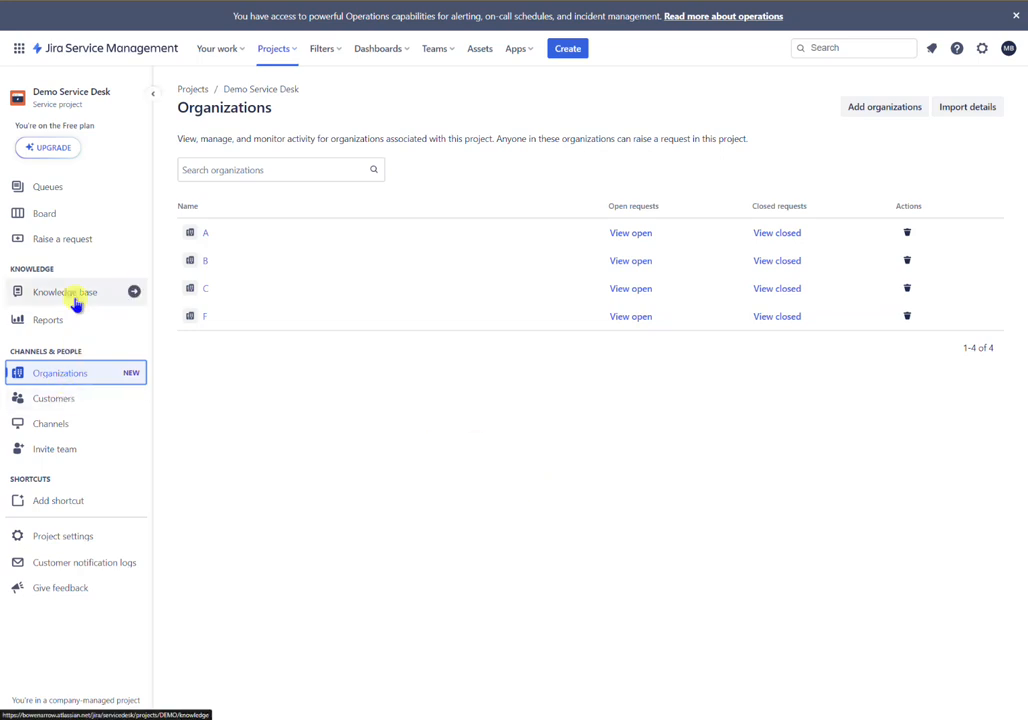
mouse_move(292, 470)
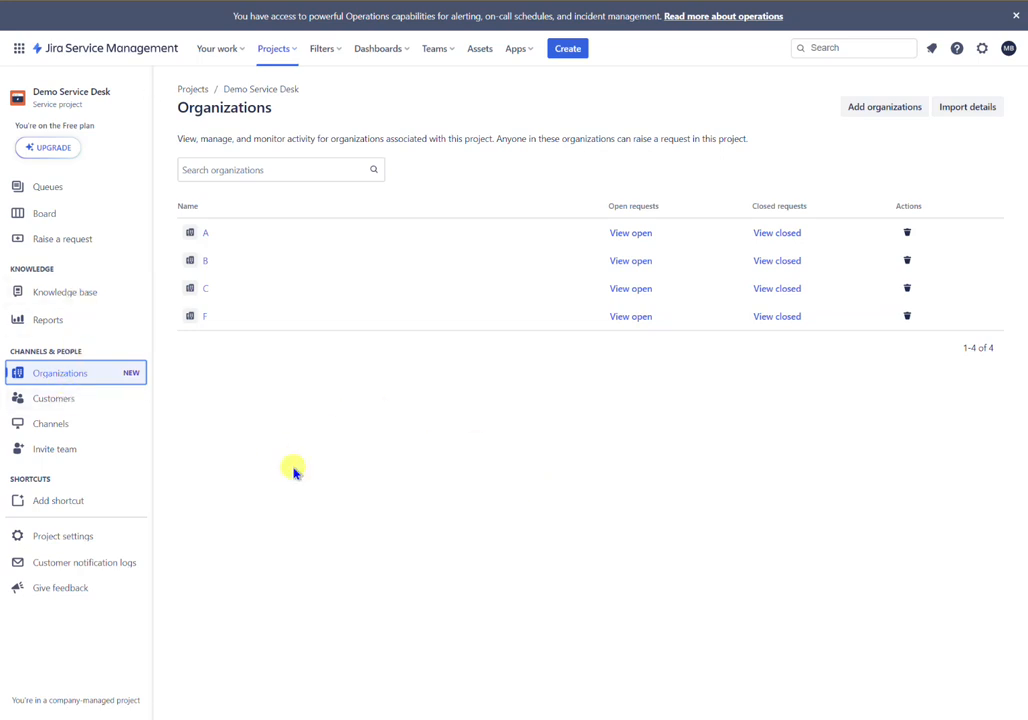
mouse_move(290, 518)
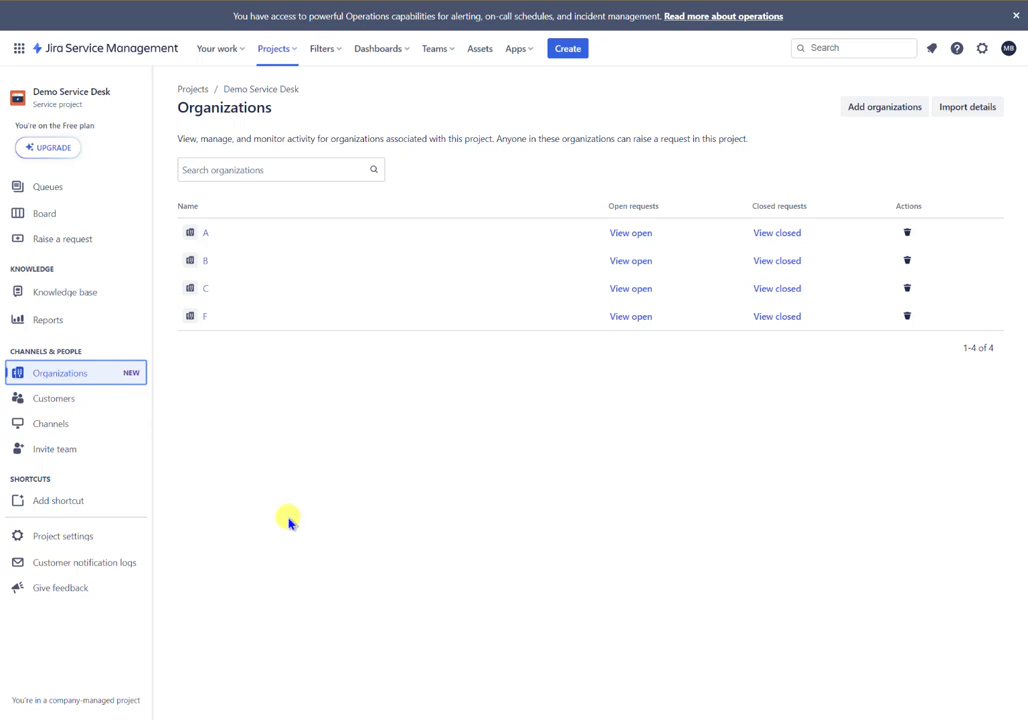
mouse_move(404, 368)
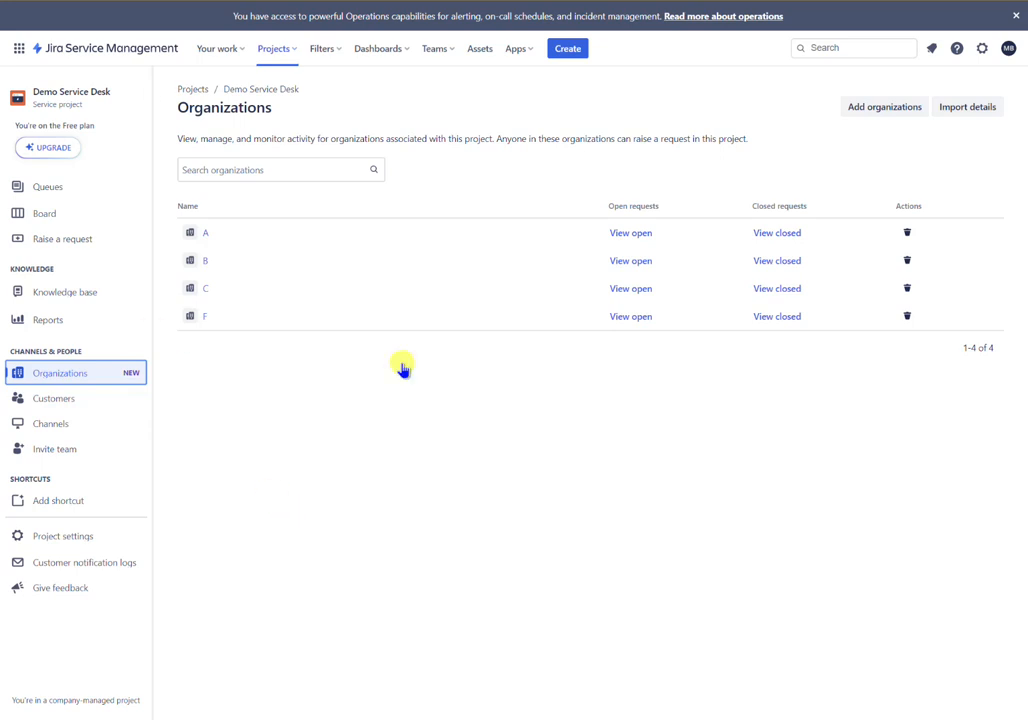
mouse_move(384, 168)
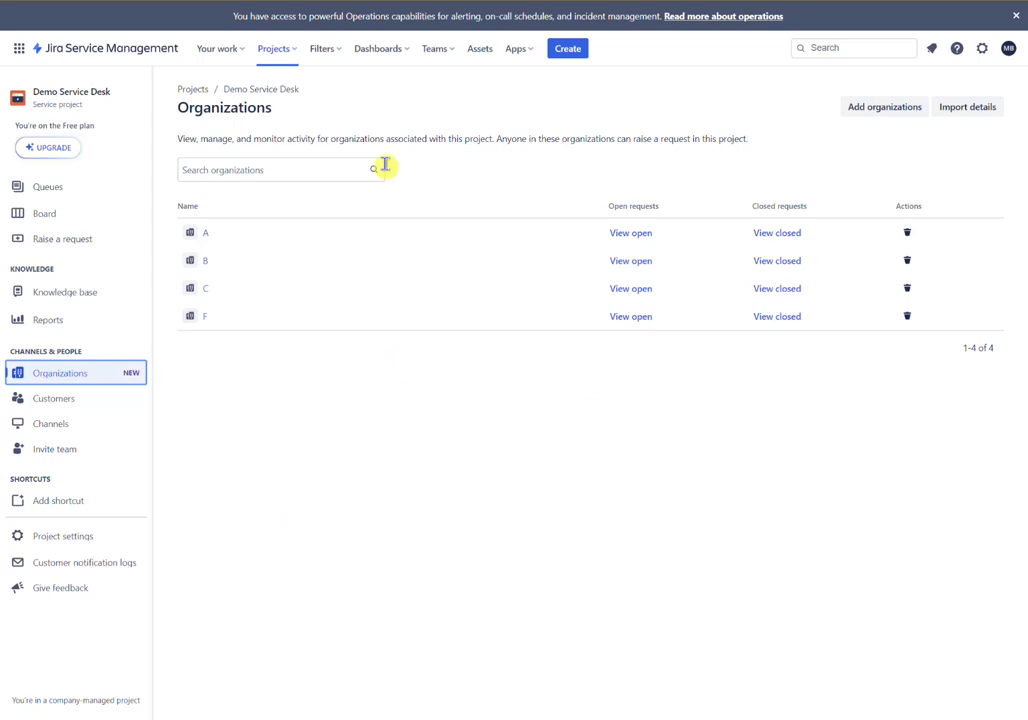
Start a new project from the Projects menu using the Customer service management template.
click(276, 48)
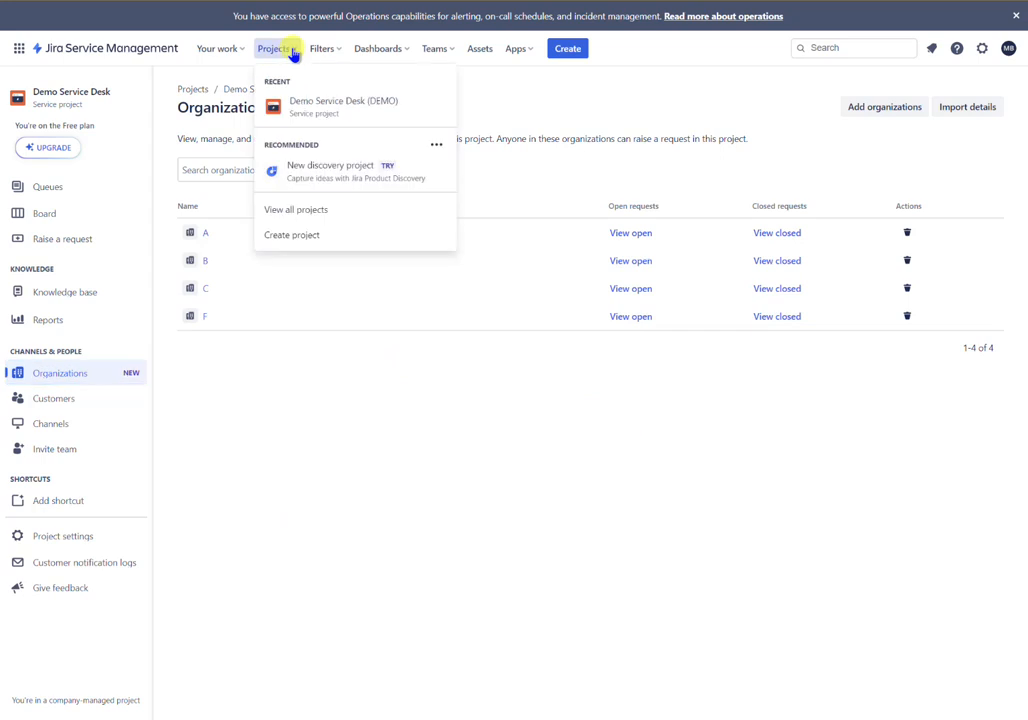
mouse_move(292, 234)
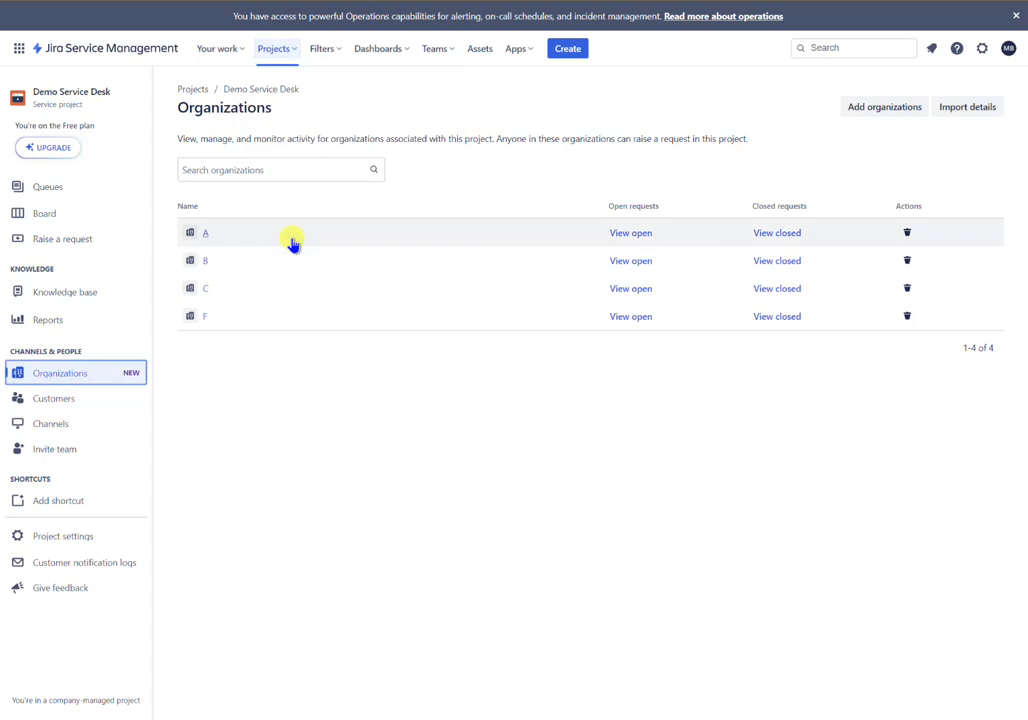
click(568, 48)
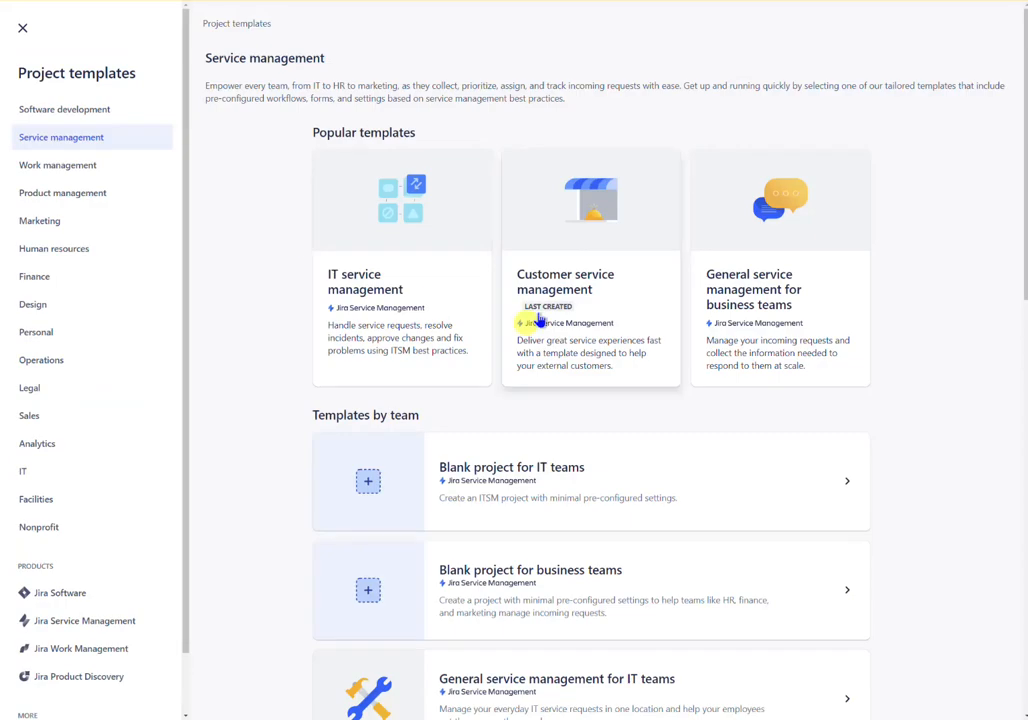
mouse_move(570, 288)
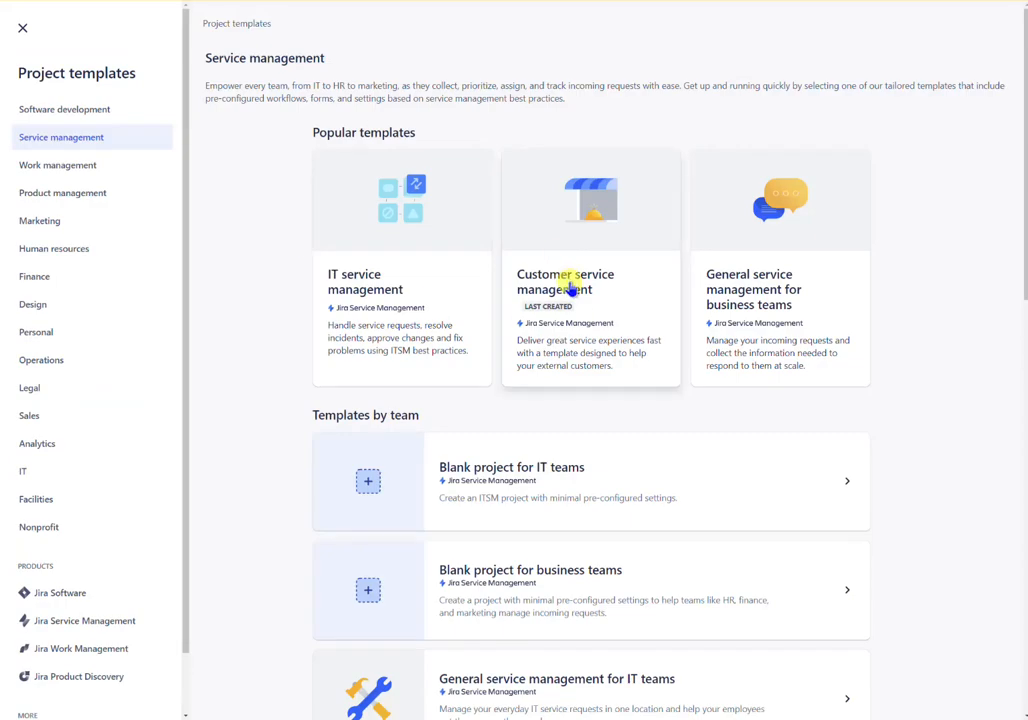
mouse_move(610, 482)
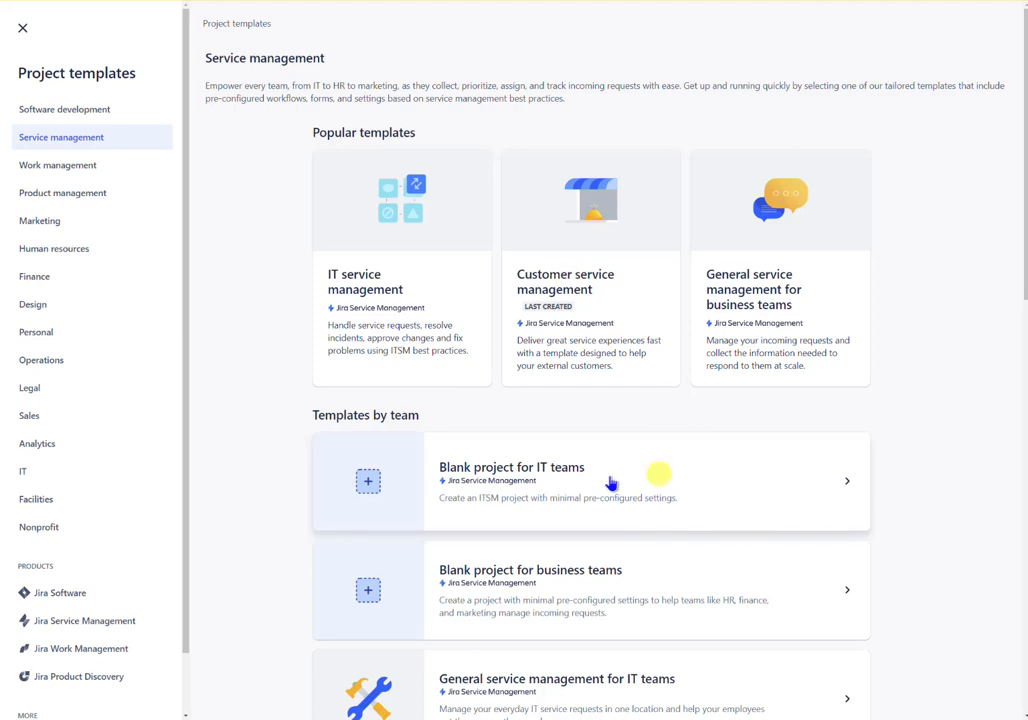
click(572, 276)
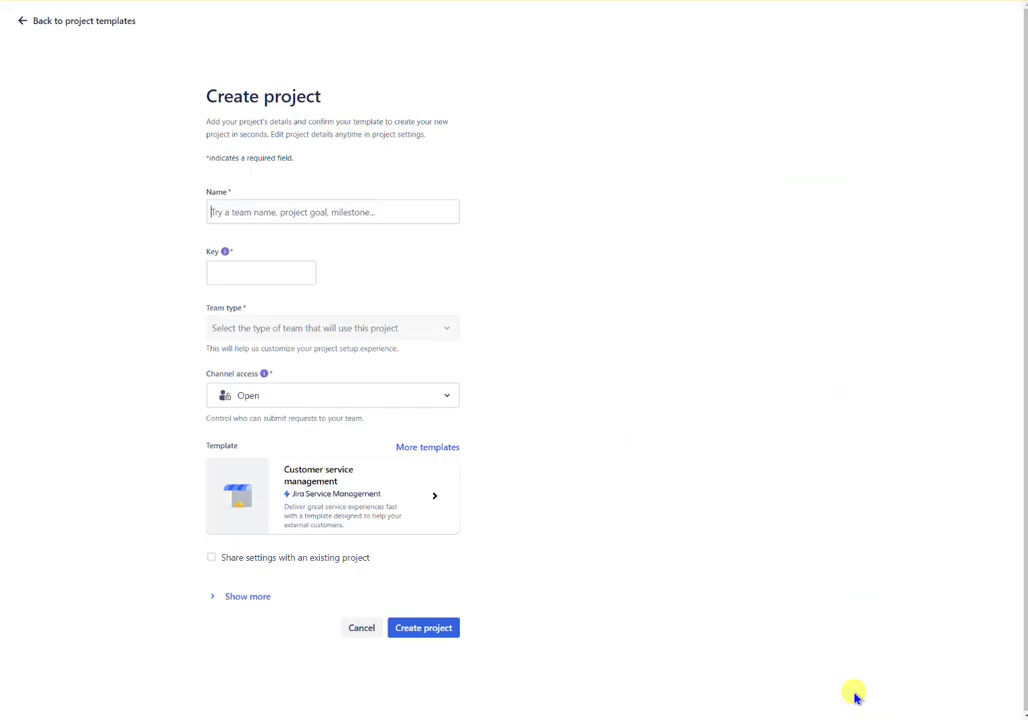
Create the Foxtrot project with Customer Service team type and Restricted channel access.
click(332, 212)
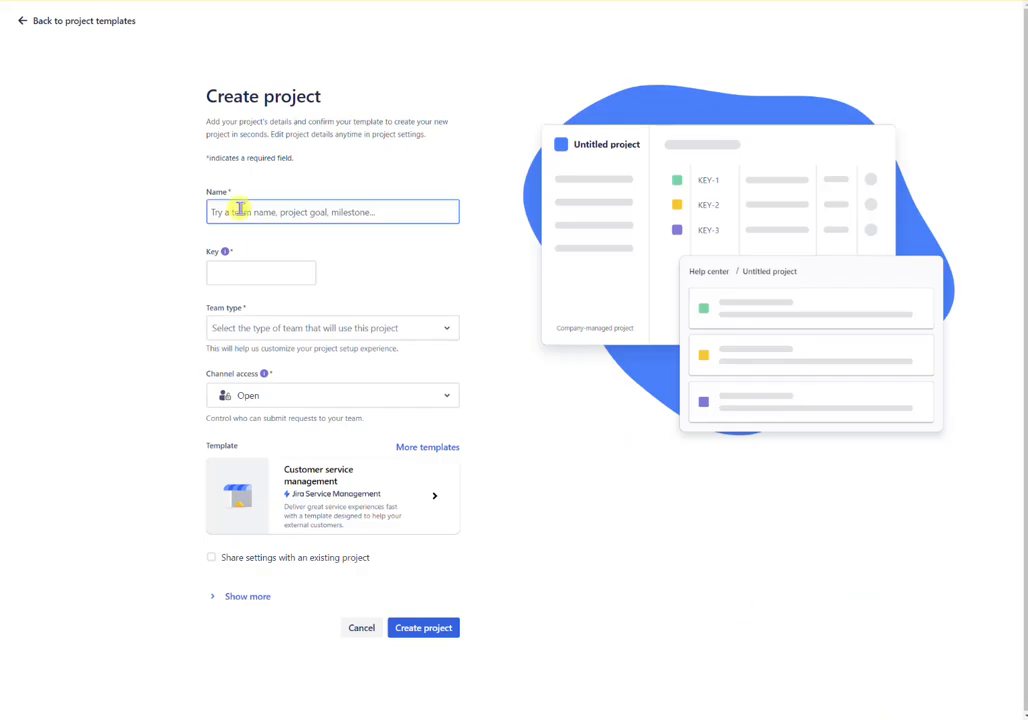
text(Foxtro)
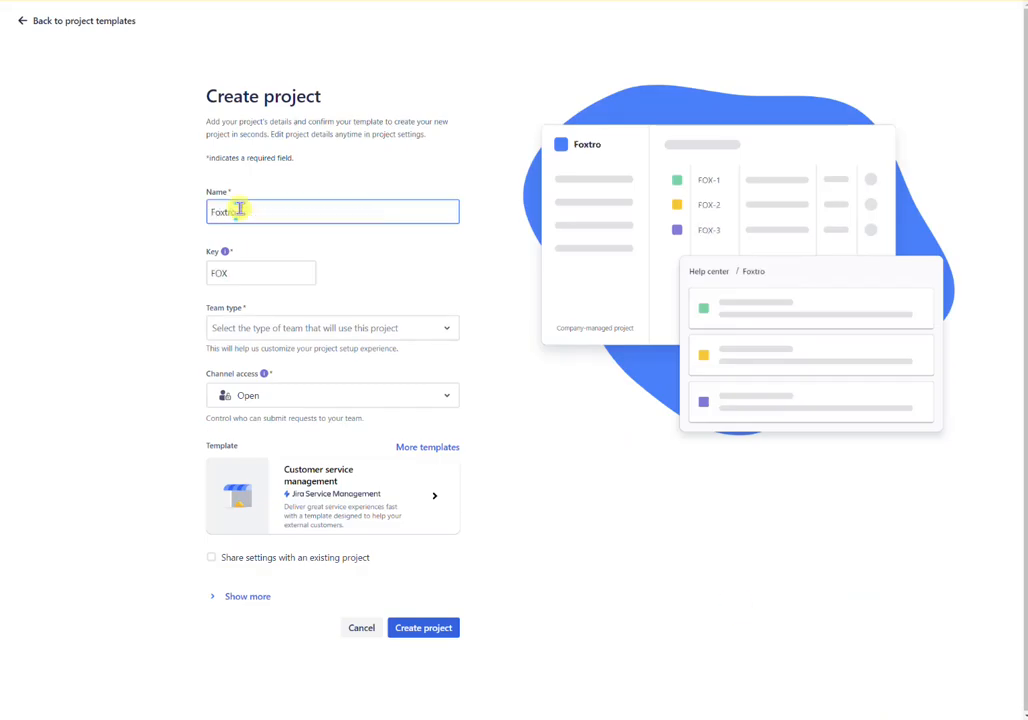
text(t)
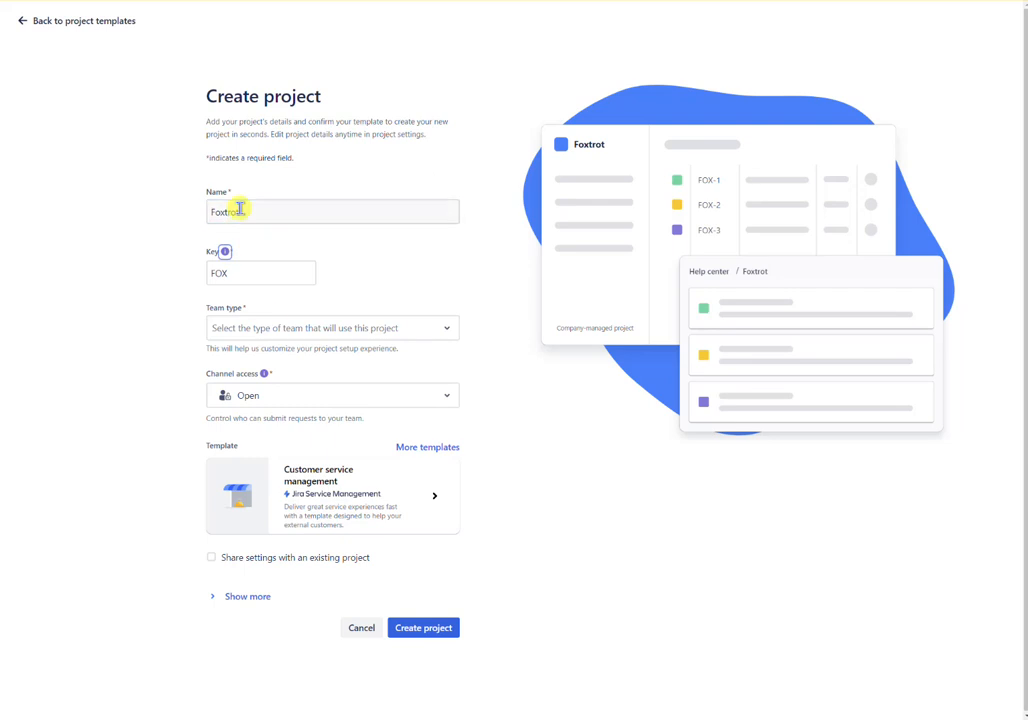
click(332, 328)
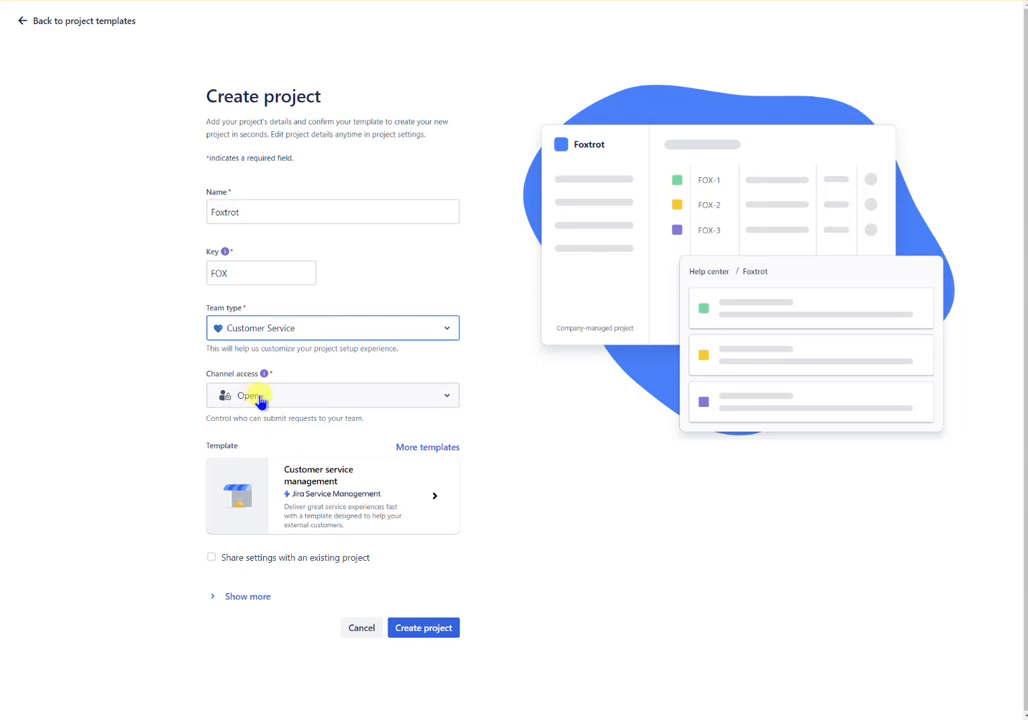
click(332, 394)
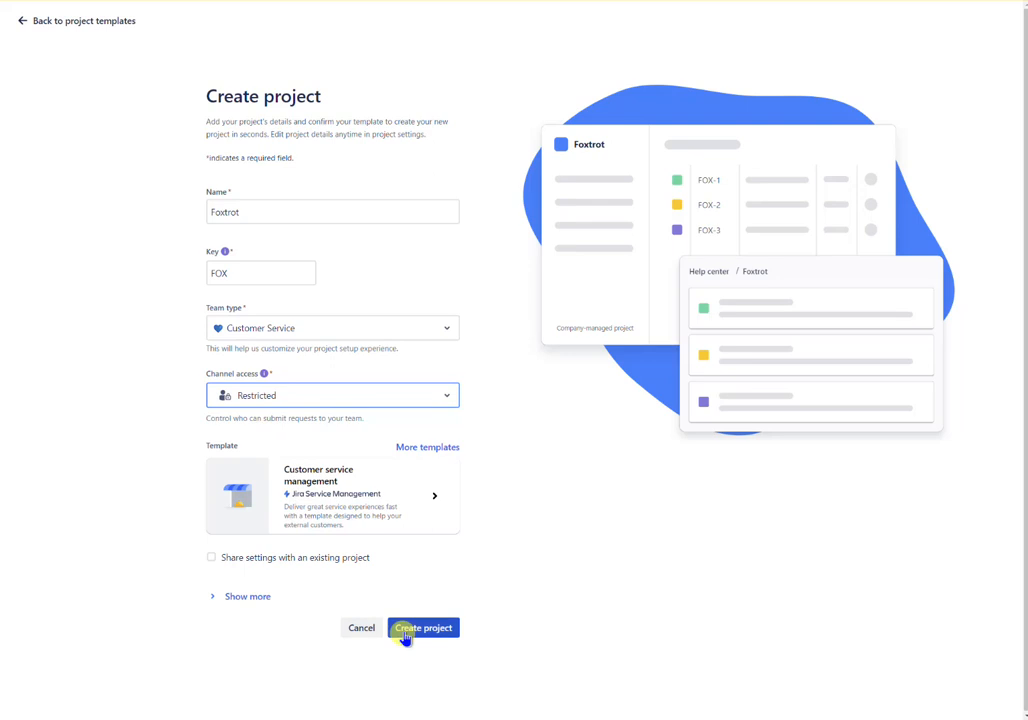
click(424, 628)
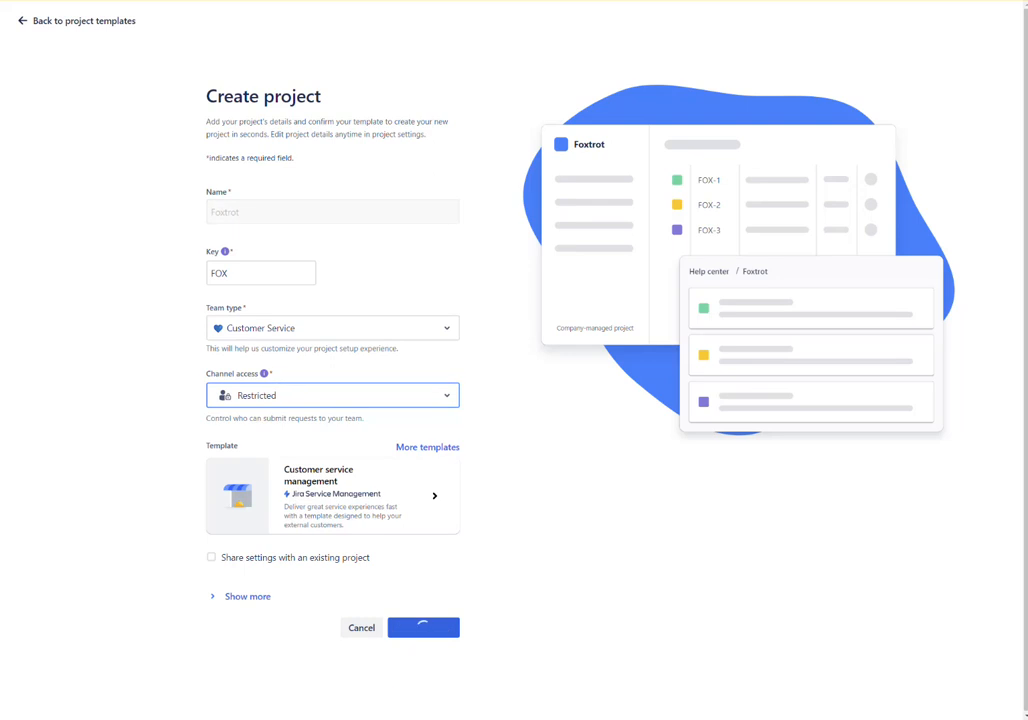
click(422, 628)
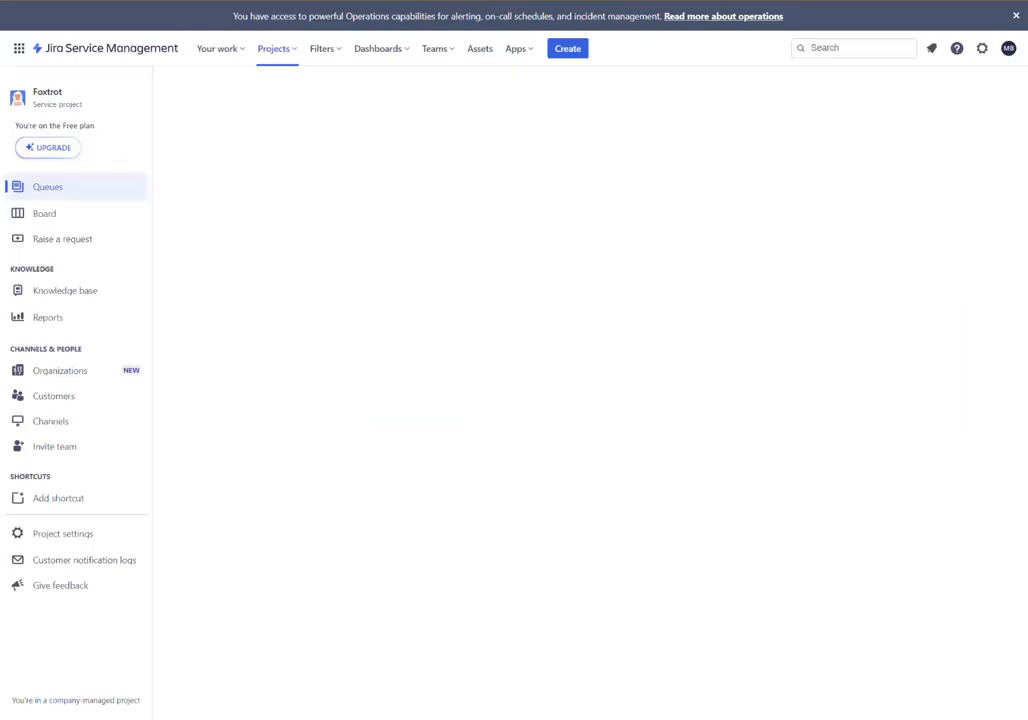
Show the Foxtrot project's empty All open queue.
click(48, 188)
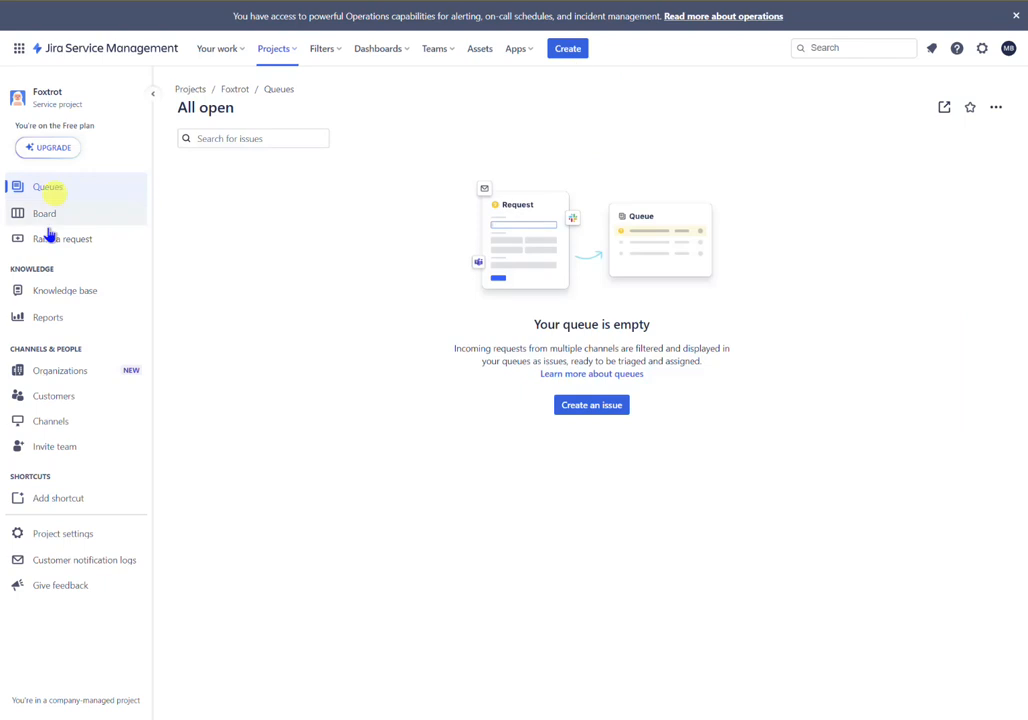
mouse_move(184, 484)
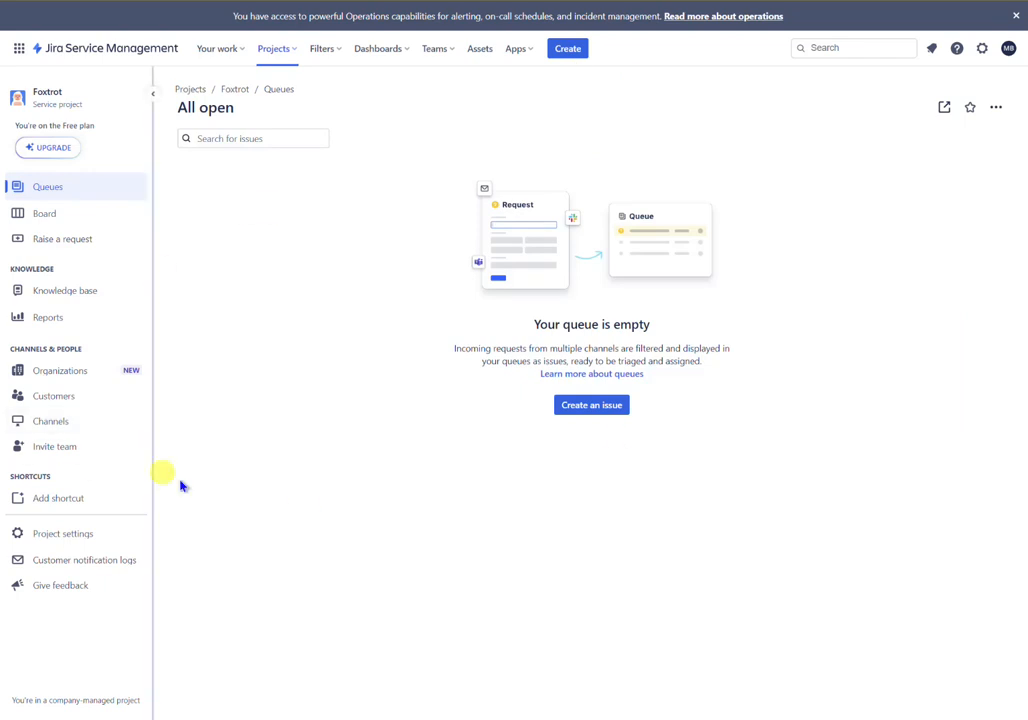
mouse_move(524, 400)
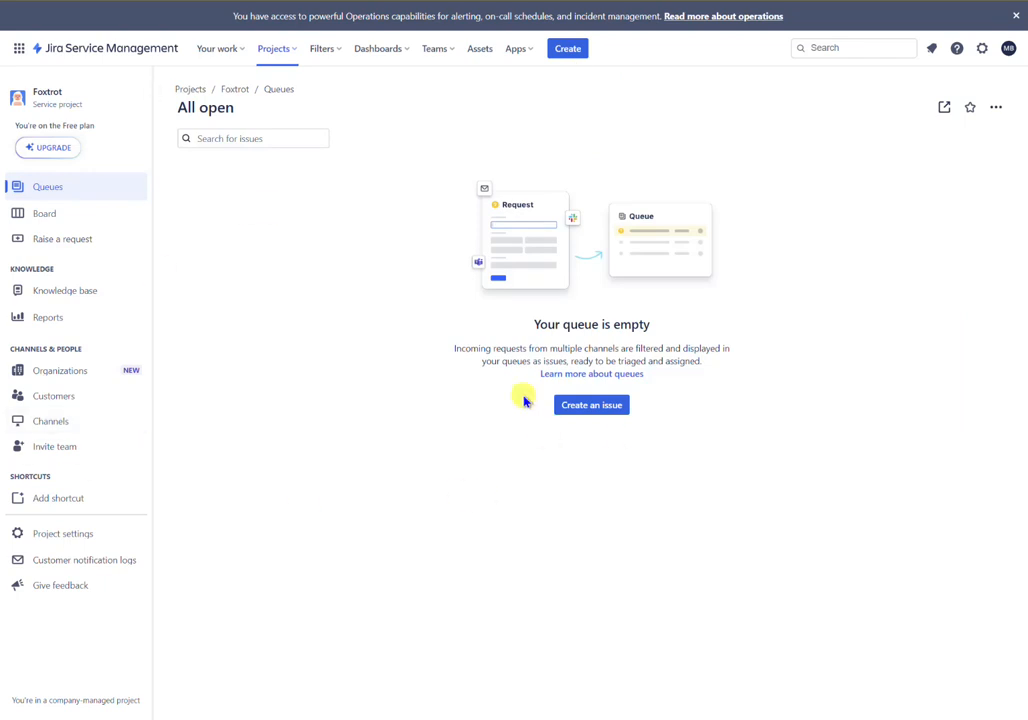
mouse_move(510, 358)
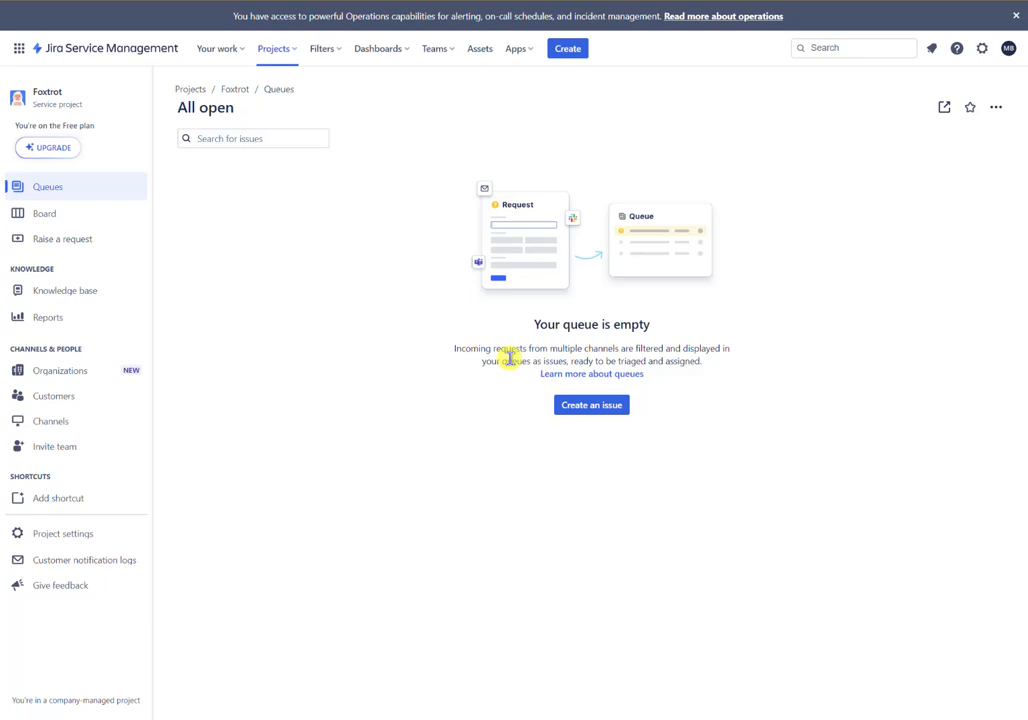
mouse_move(72, 240)
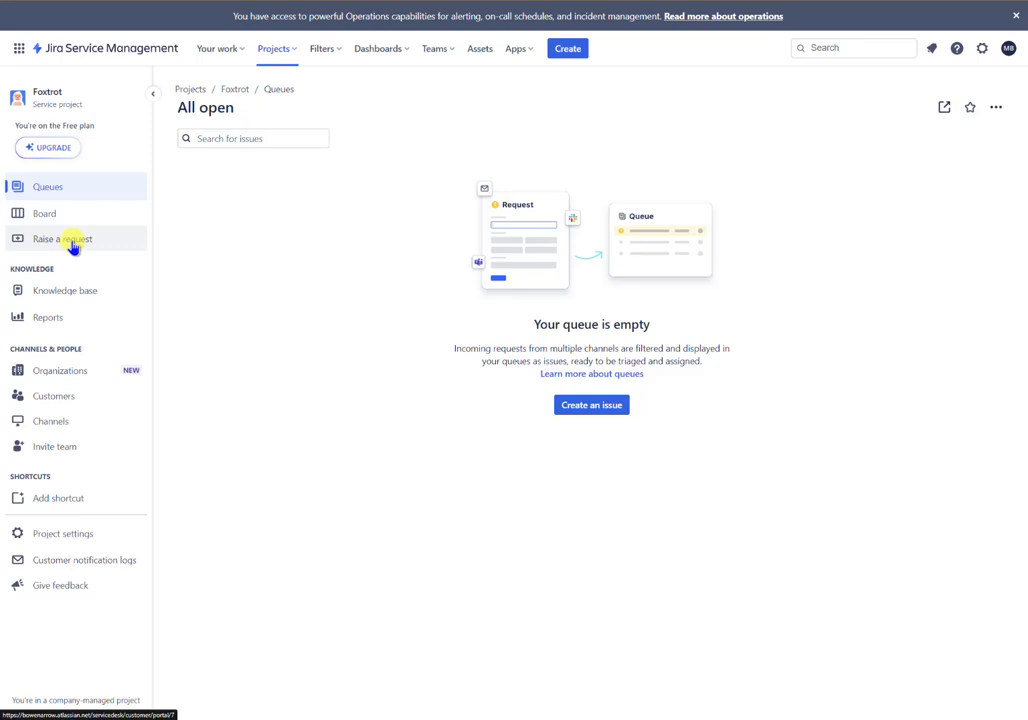
click(62, 240)
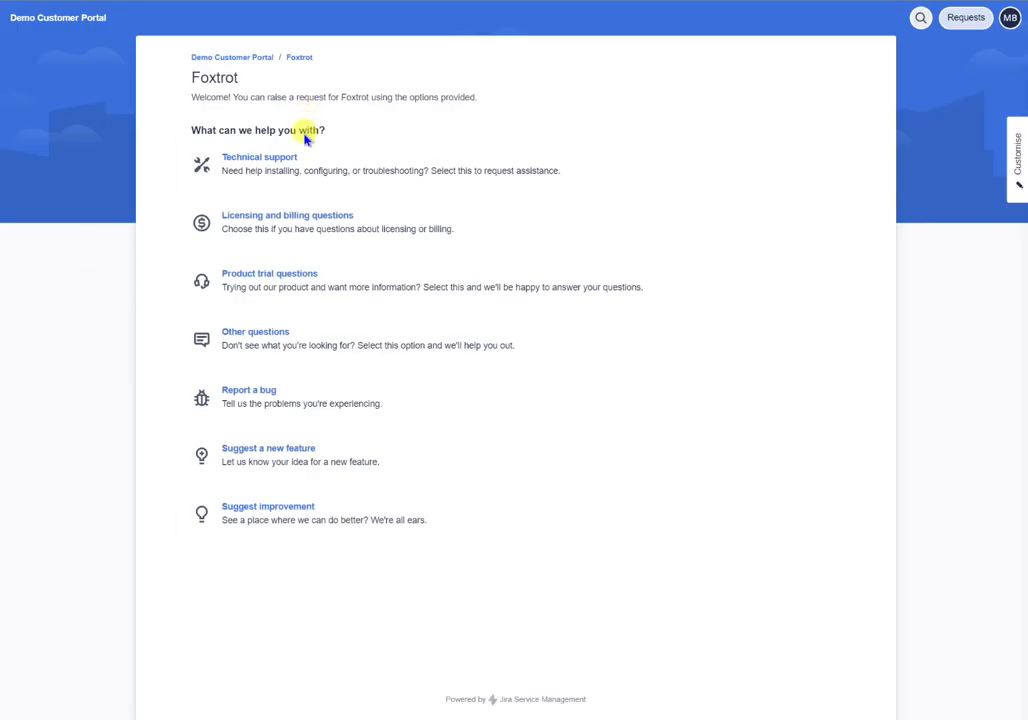
mouse_move(284, 510)
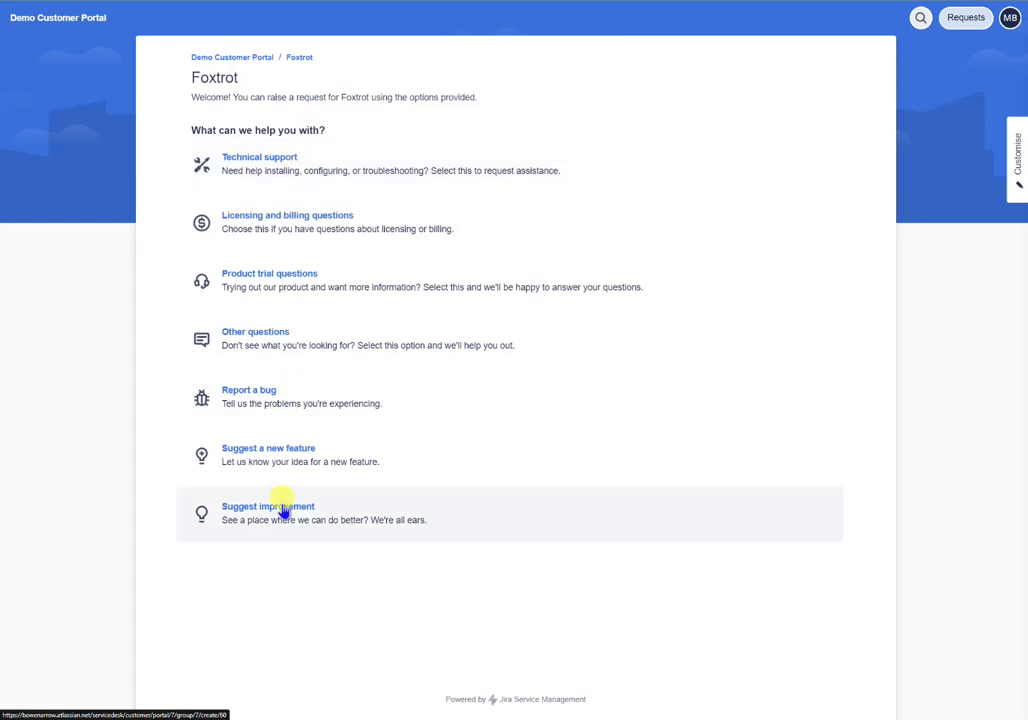
mouse_move(254, 460)
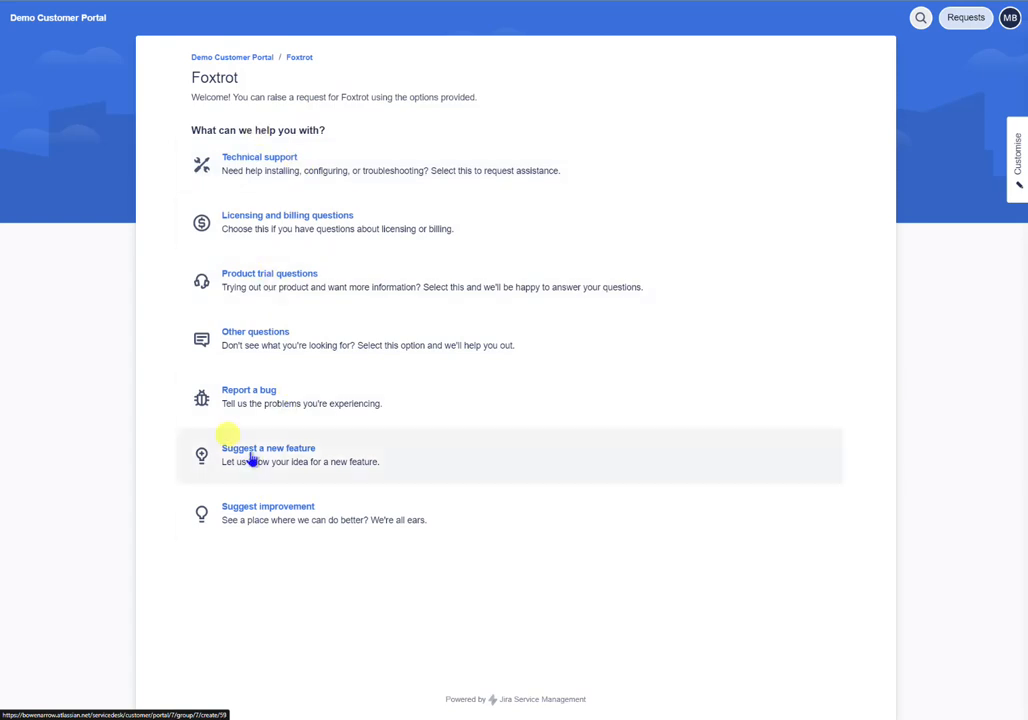
mouse_move(288, 222)
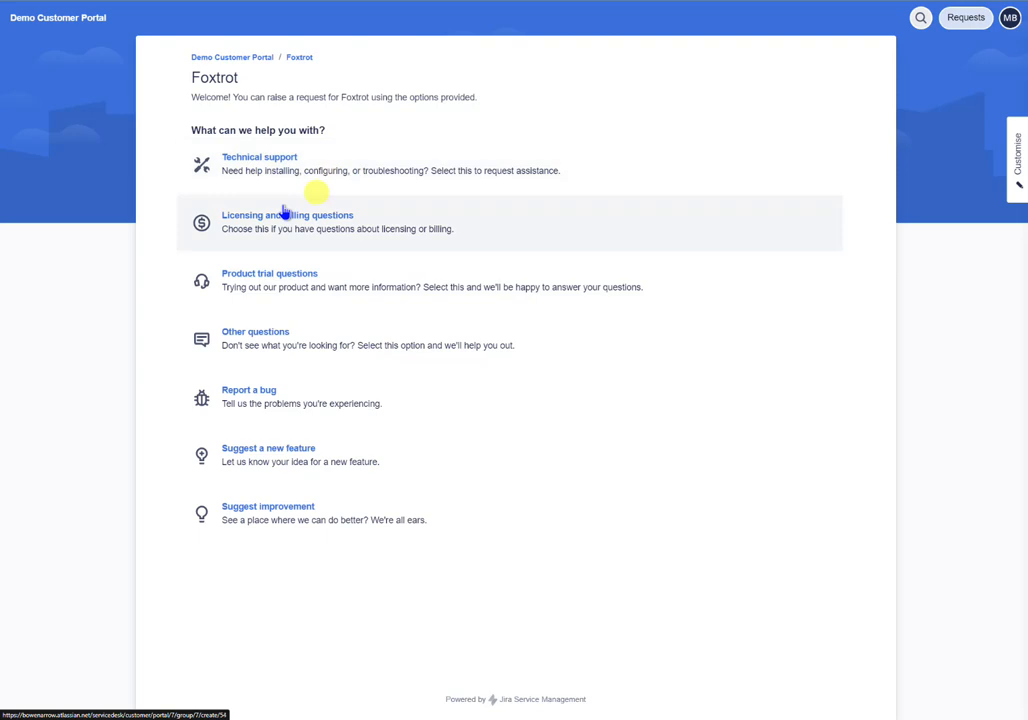
mouse_move(252, 164)
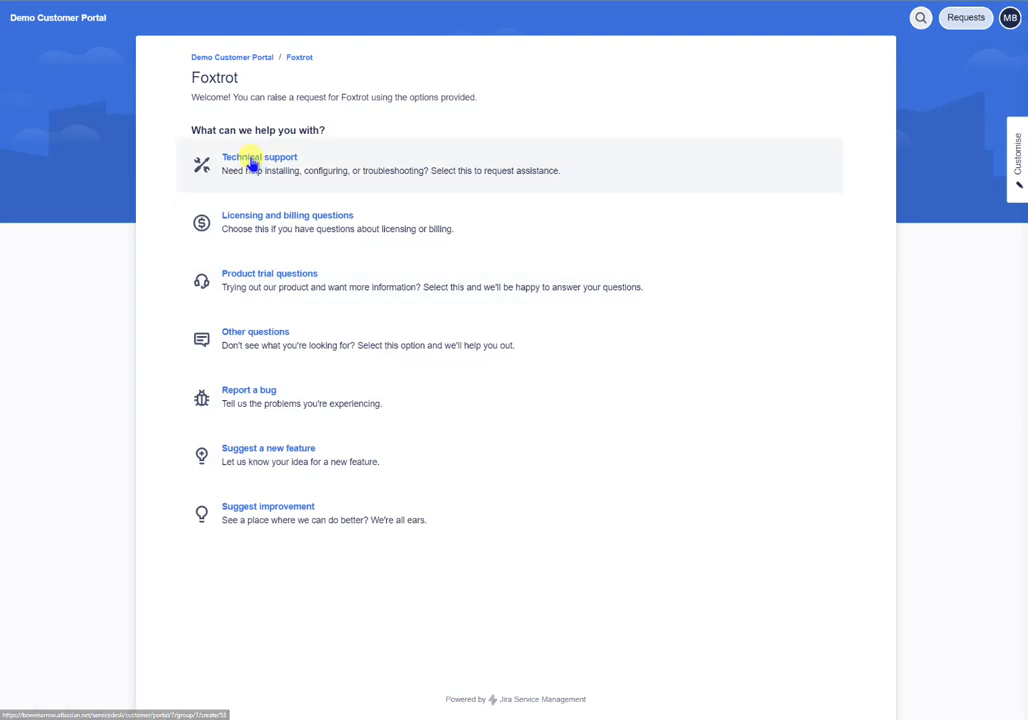
mouse_move(290, 168)
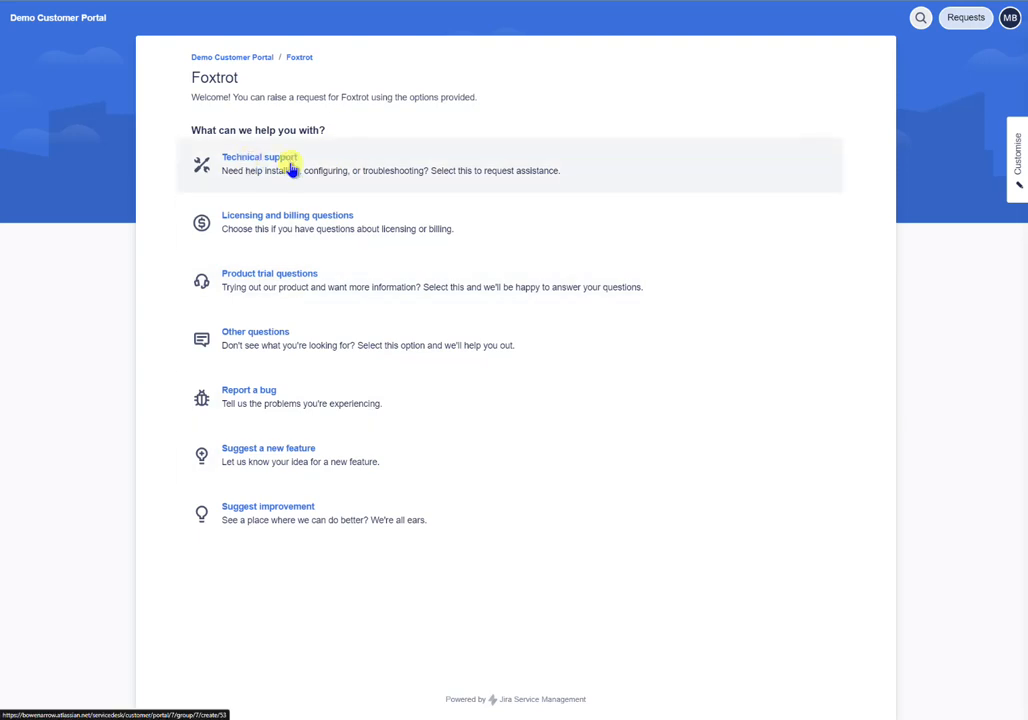
mouse_move(236, 140)
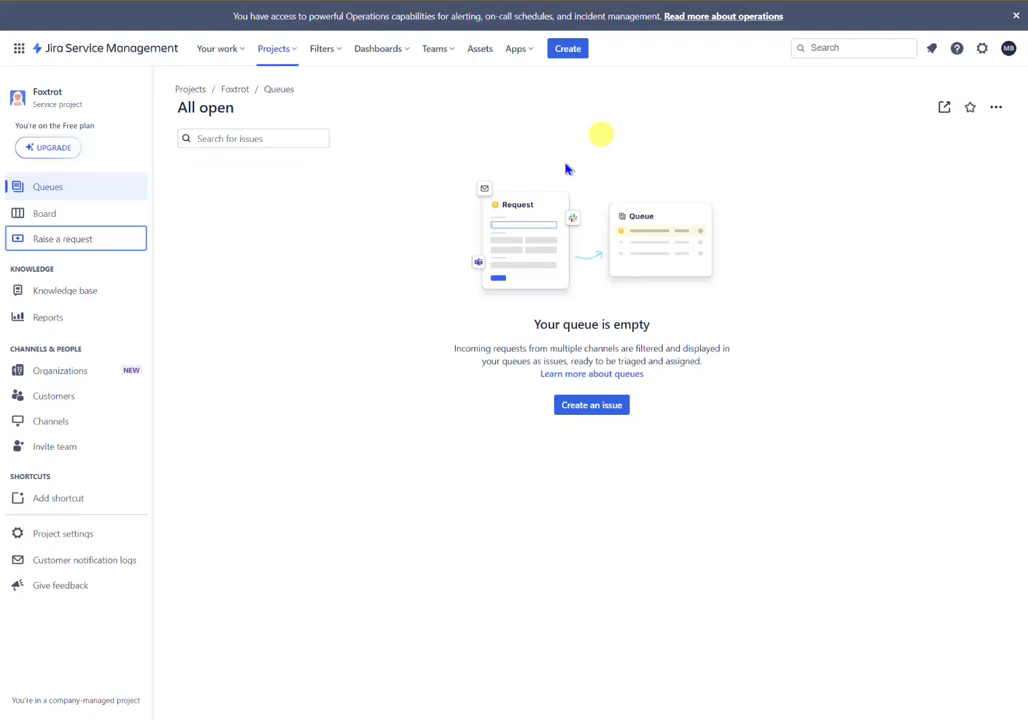
mouse_move(56, 560)
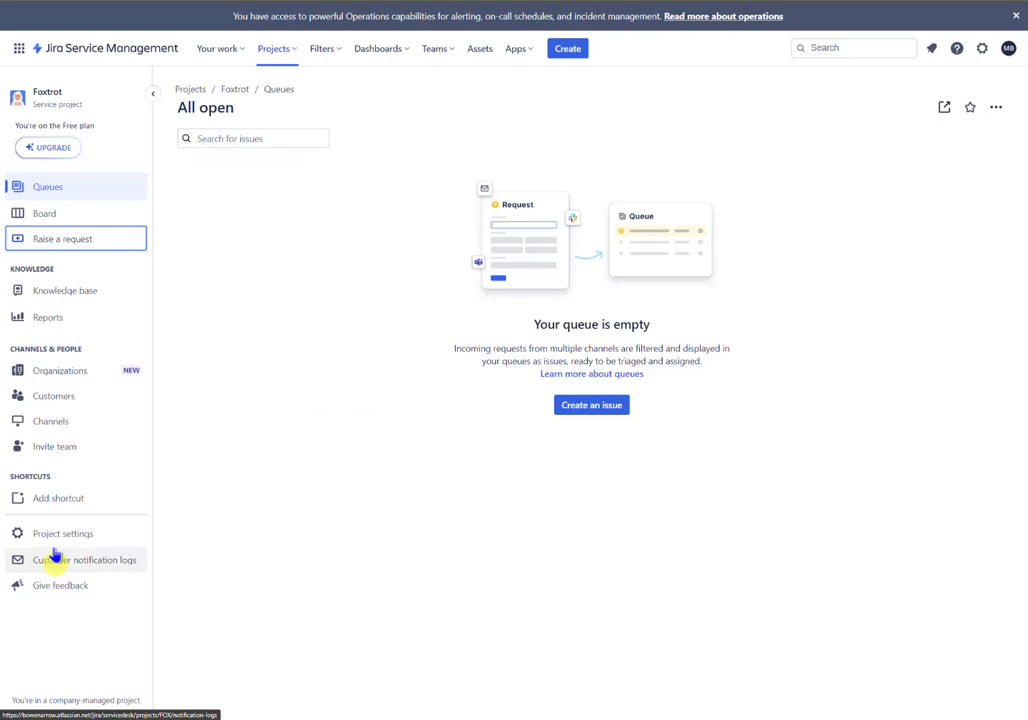
Show Foxtrot's Request types page in its project settings.
click(64, 532)
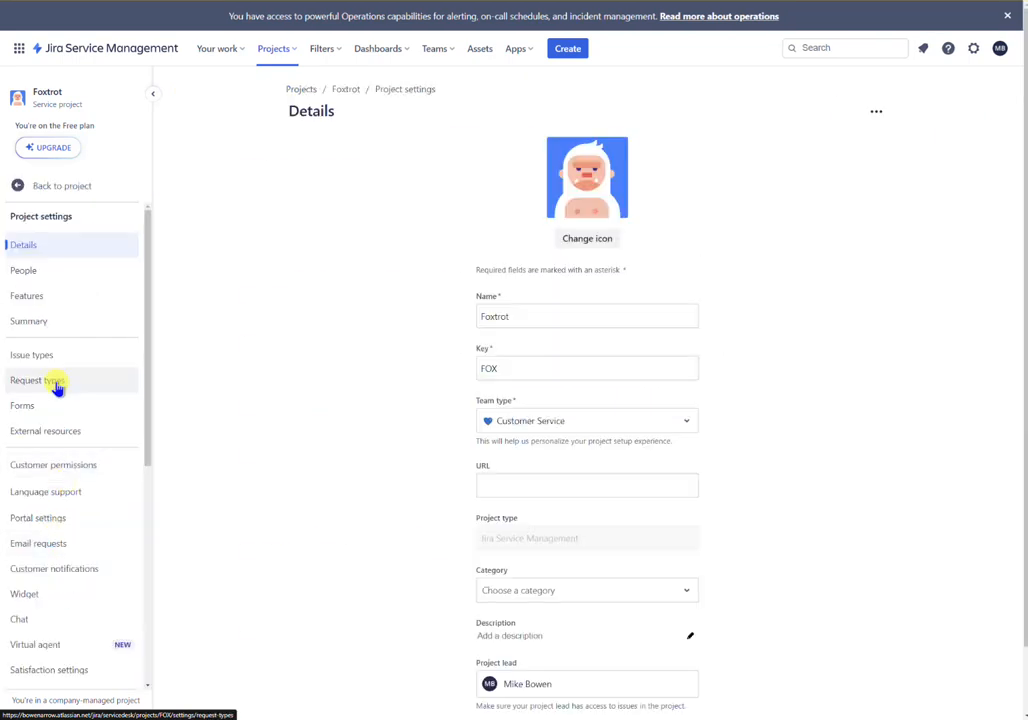
click(36, 380)
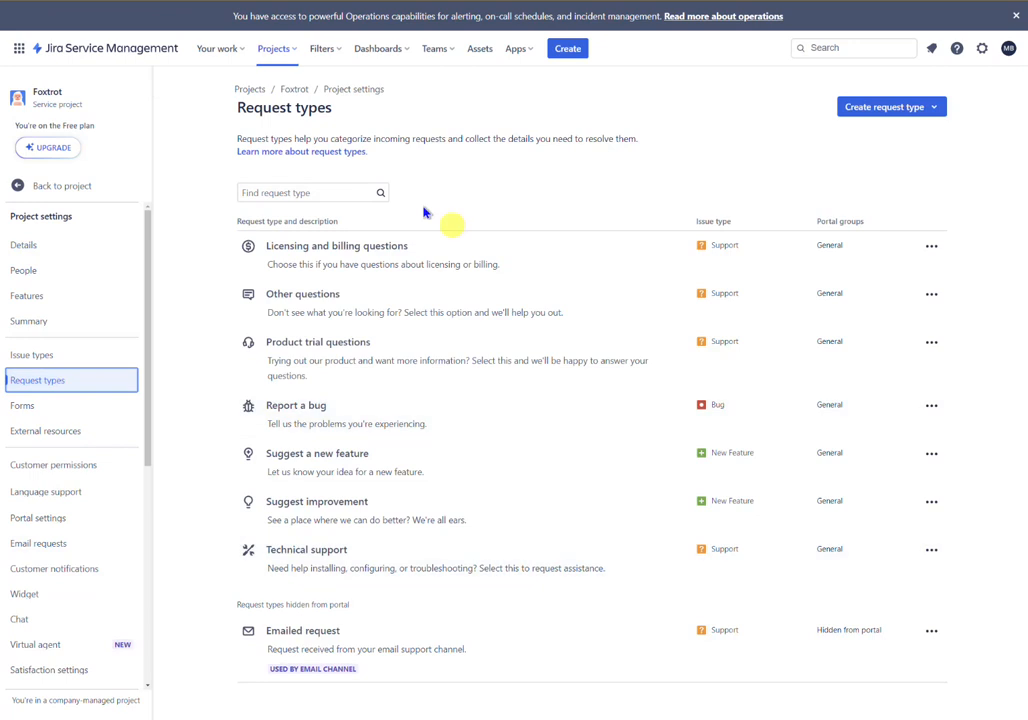
mouse_move(356, 520)
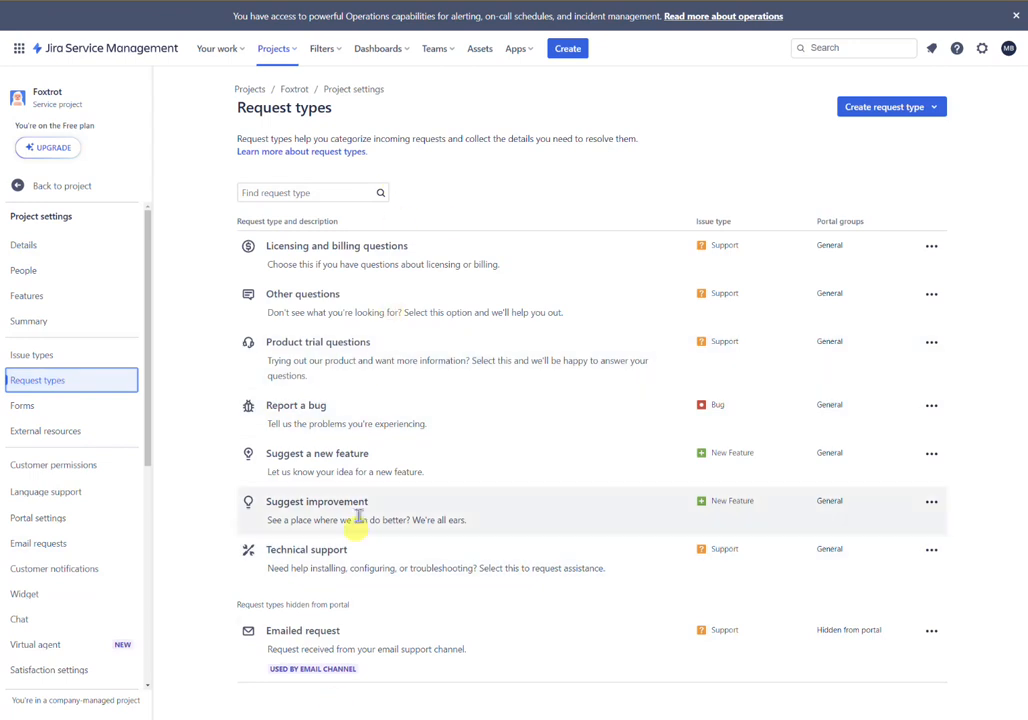
mouse_move(836, 4)
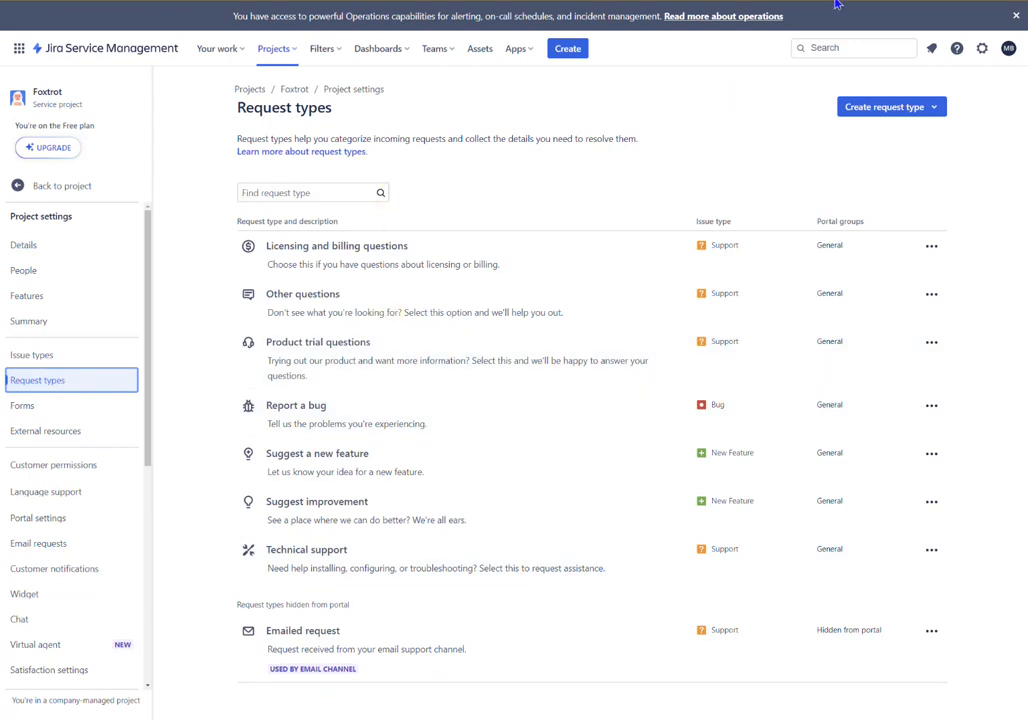
Delete the Licensing and billing, Other questions and Technical support request types, leaving Emailed request.
click(930, 246)
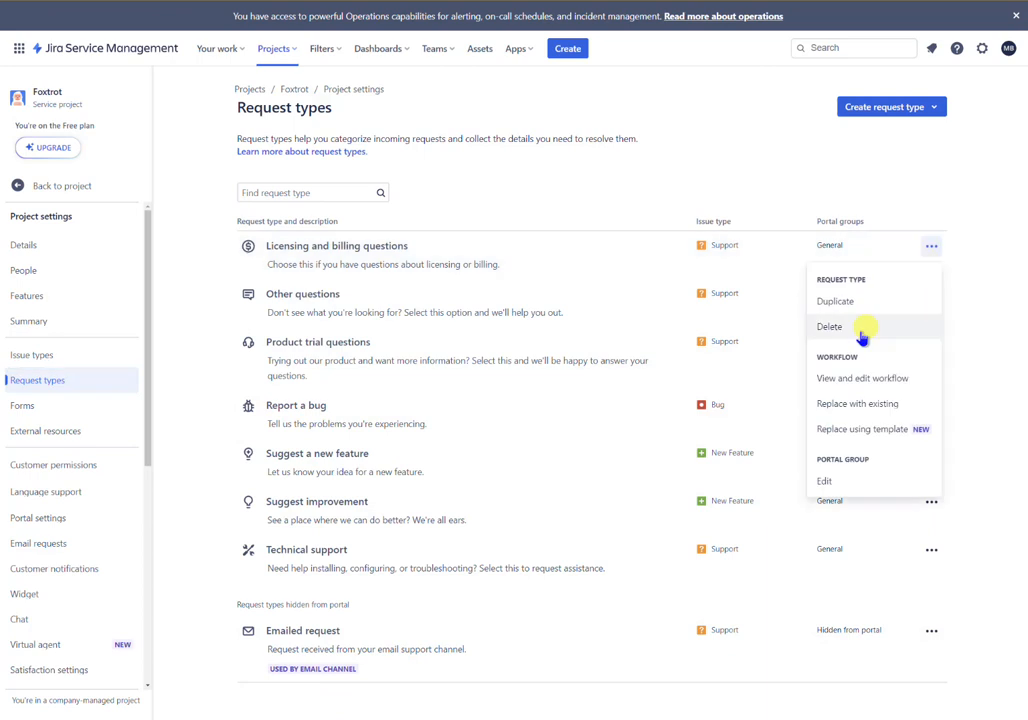
click(828, 326)
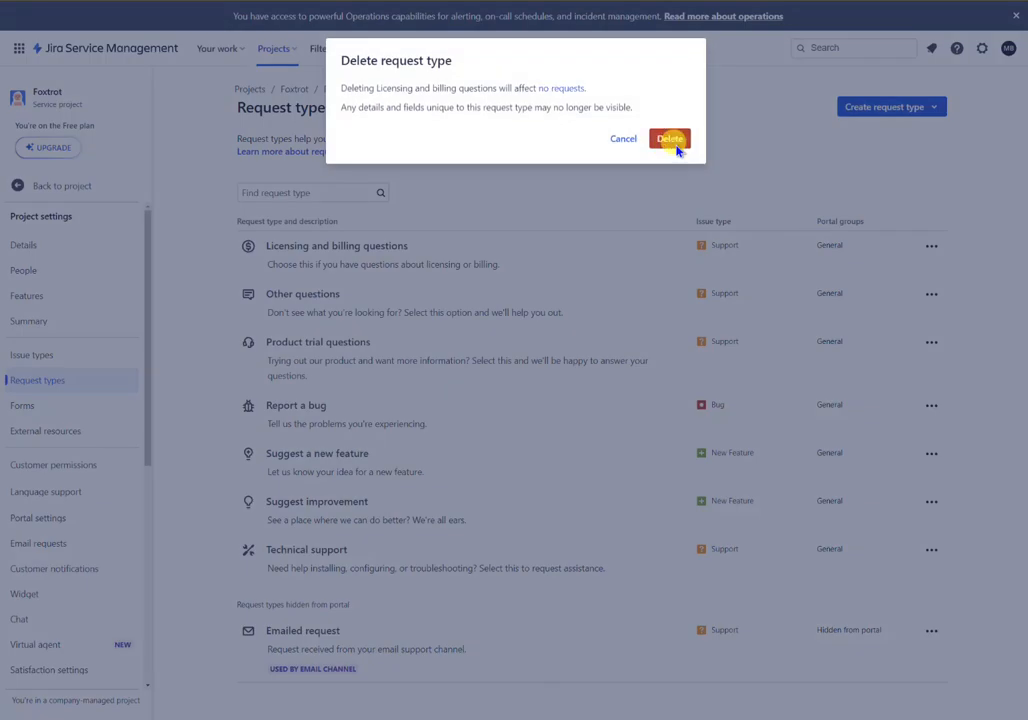
click(668, 138)
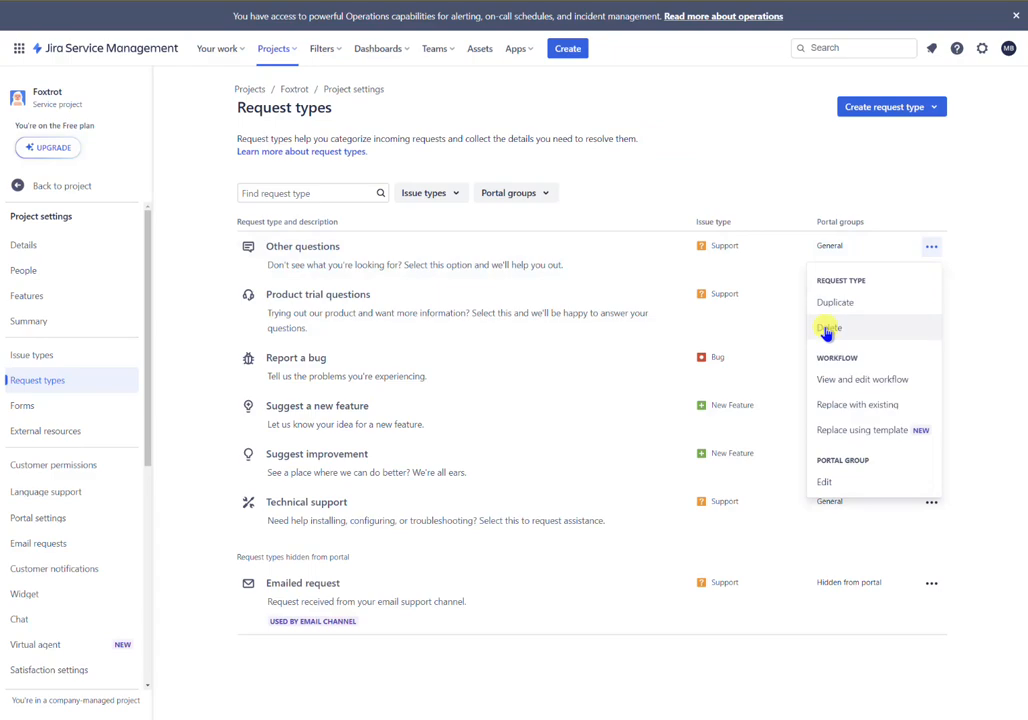
click(828, 328)
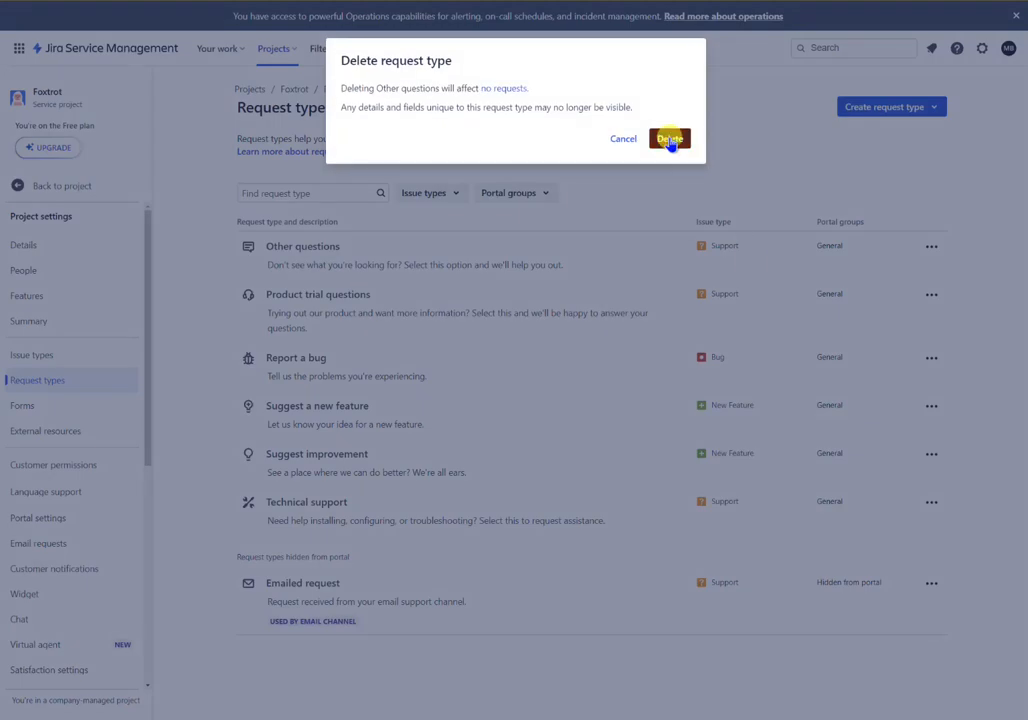
click(668, 138)
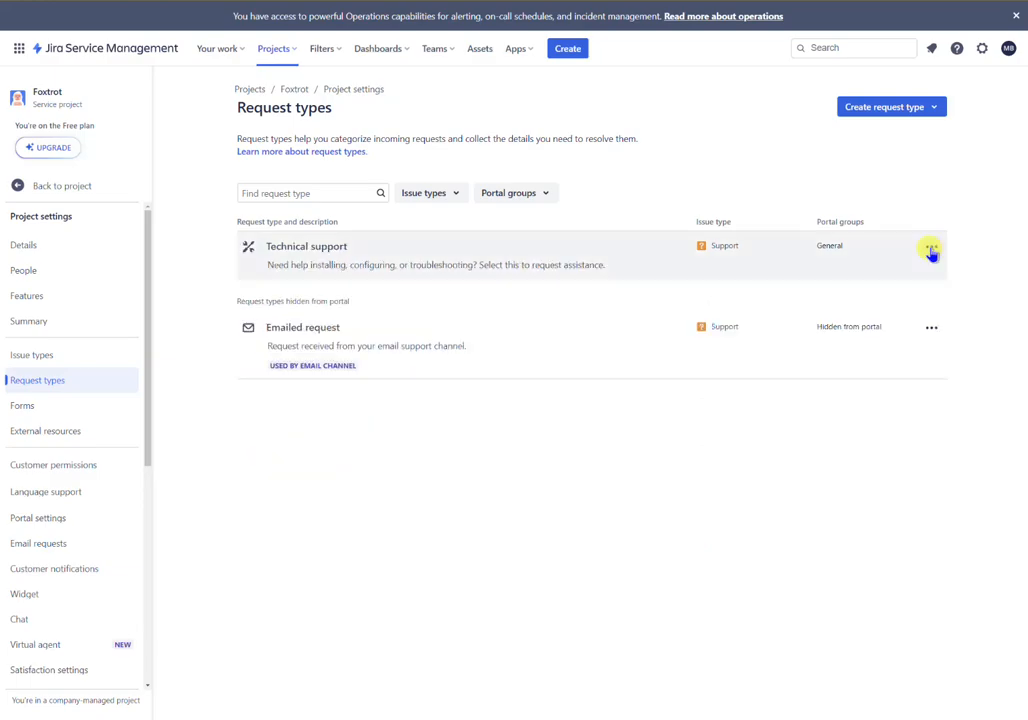
click(932, 246)
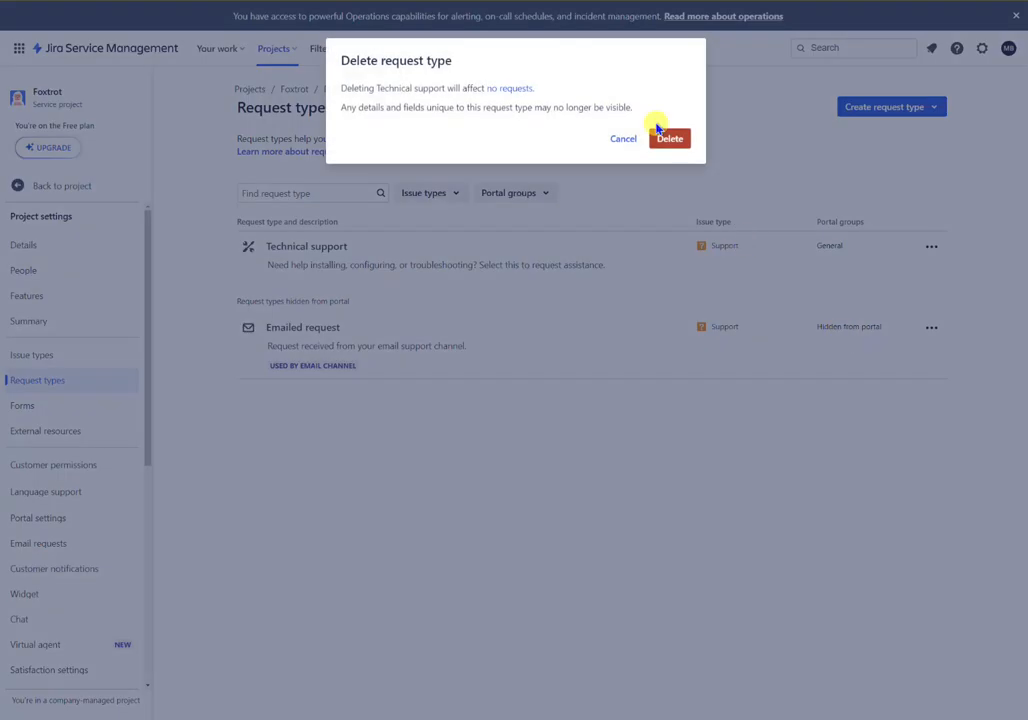
click(668, 138)
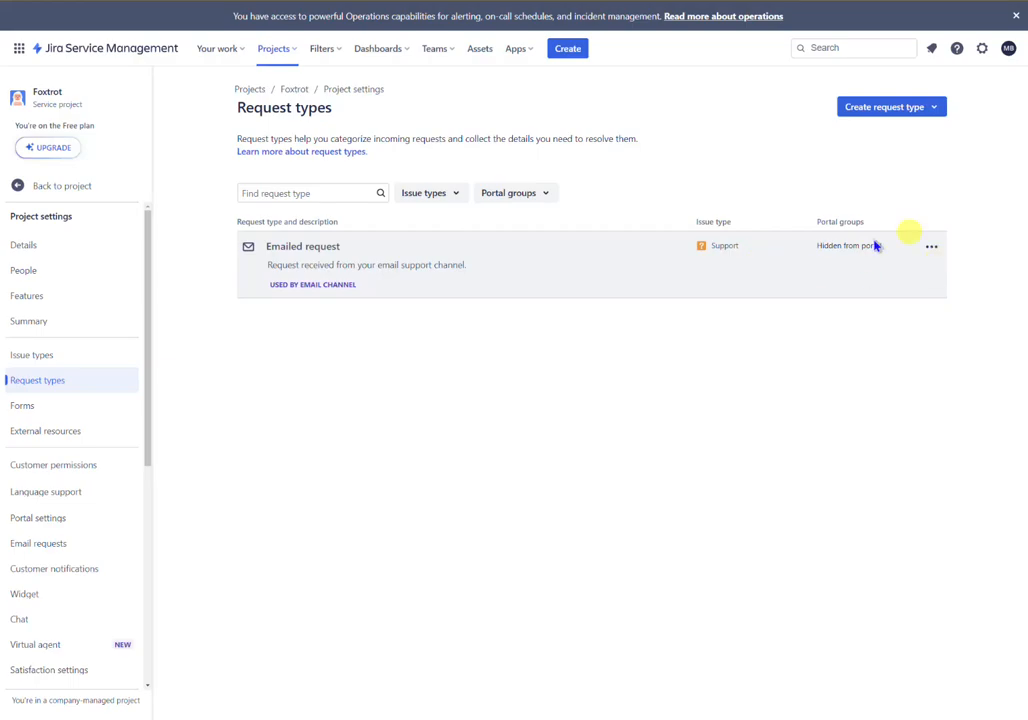
click(930, 246)
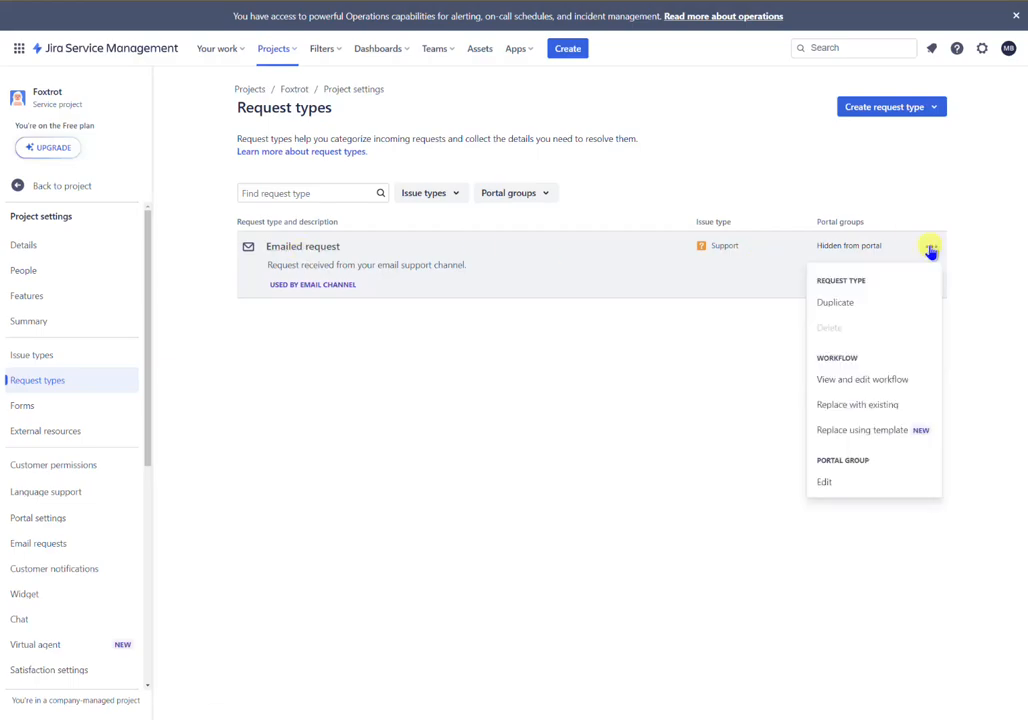
mouse_move(832, 328)
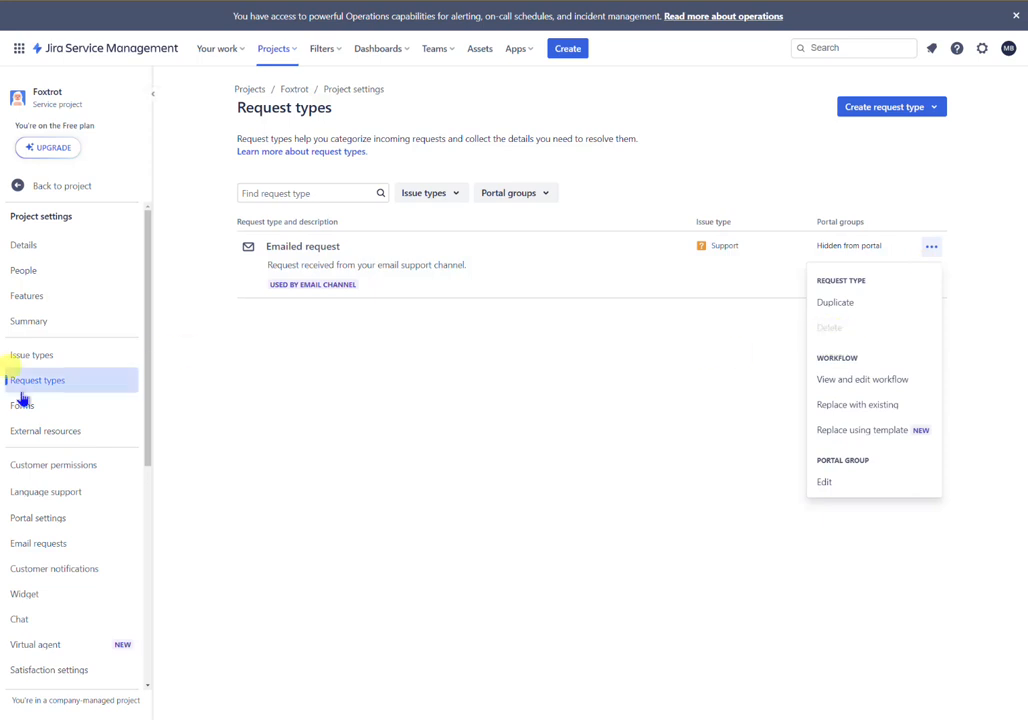
mouse_move(44, 546)
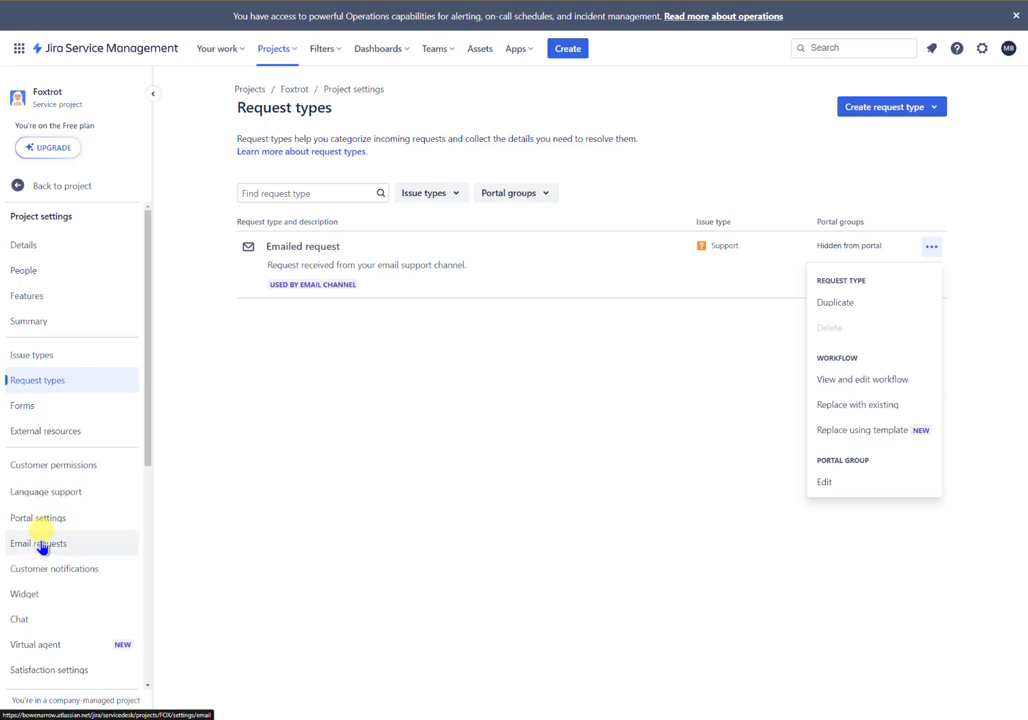
Turn off email support in Foxtrot's Email requests settings.
click(38, 544)
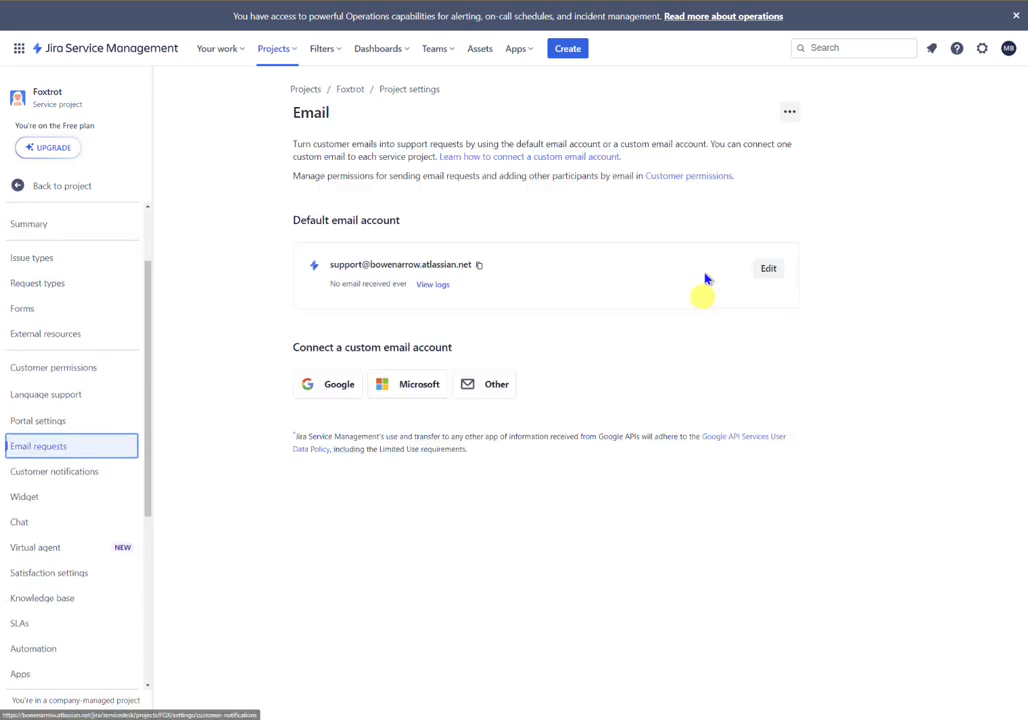
click(788, 112)
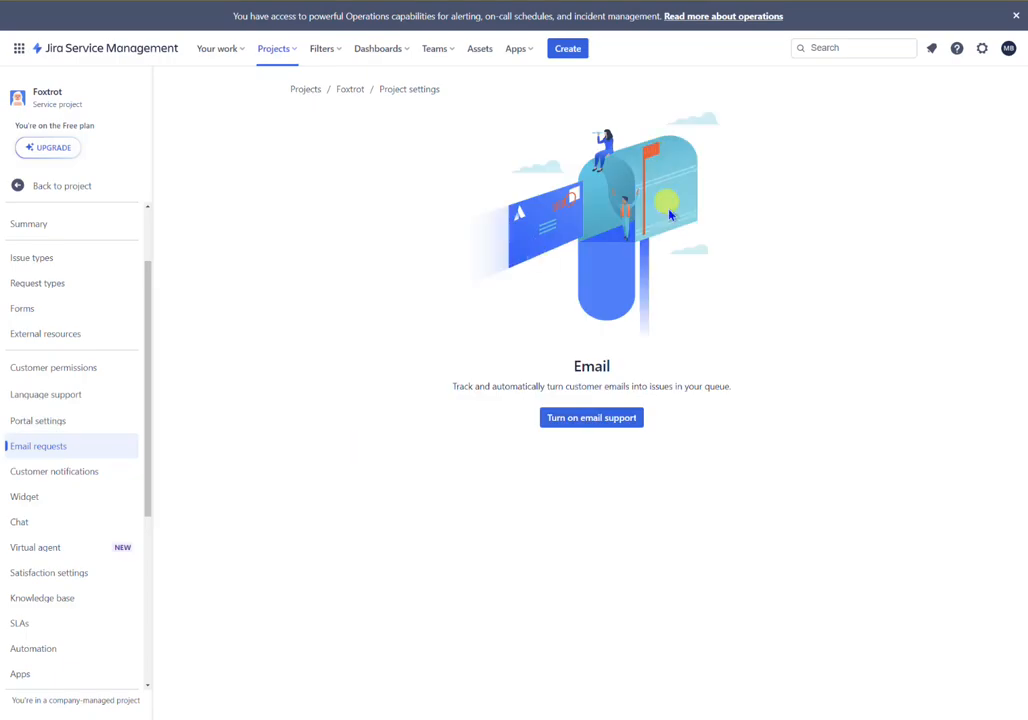
mouse_move(36, 284)
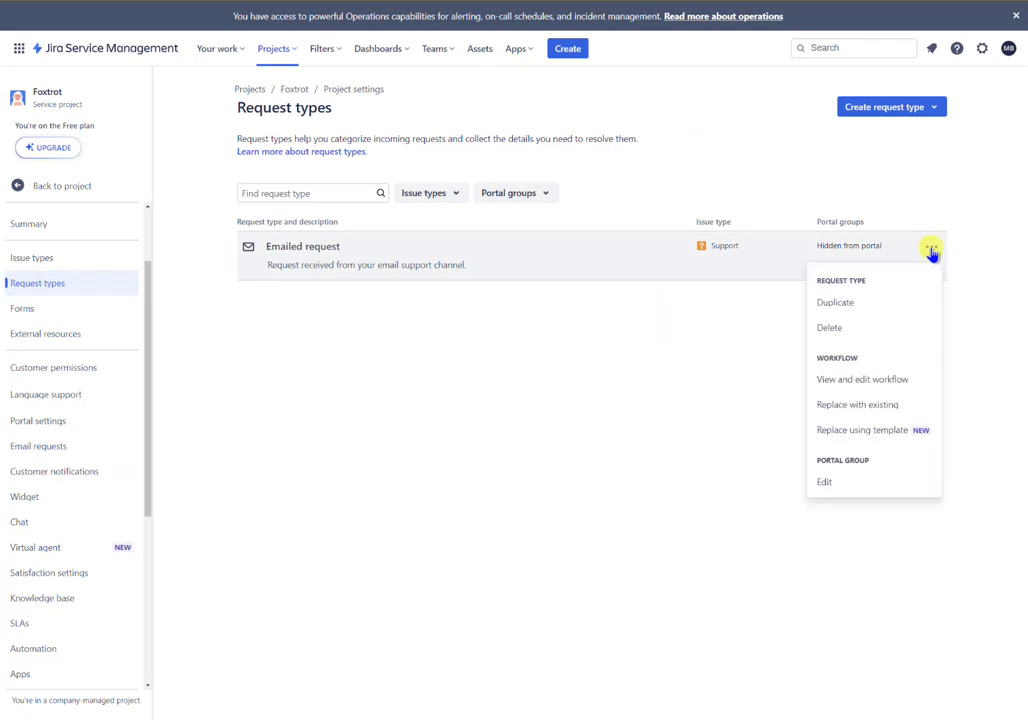
Delete the Emailed request type so Foxtrot has no request types left.
click(828, 328)
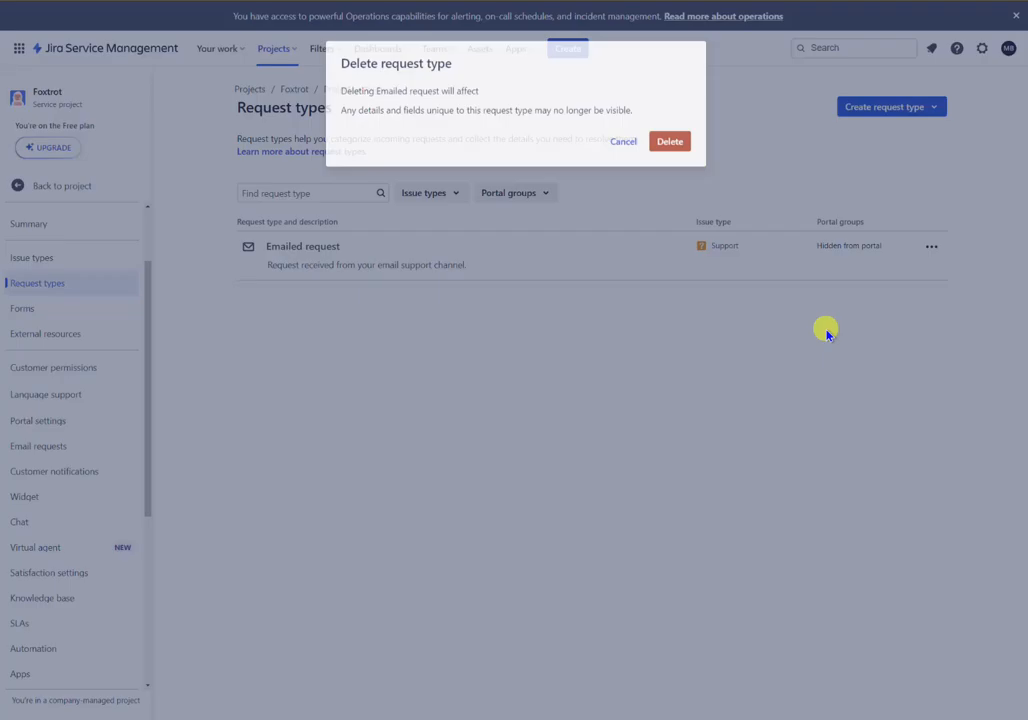
click(668, 140)
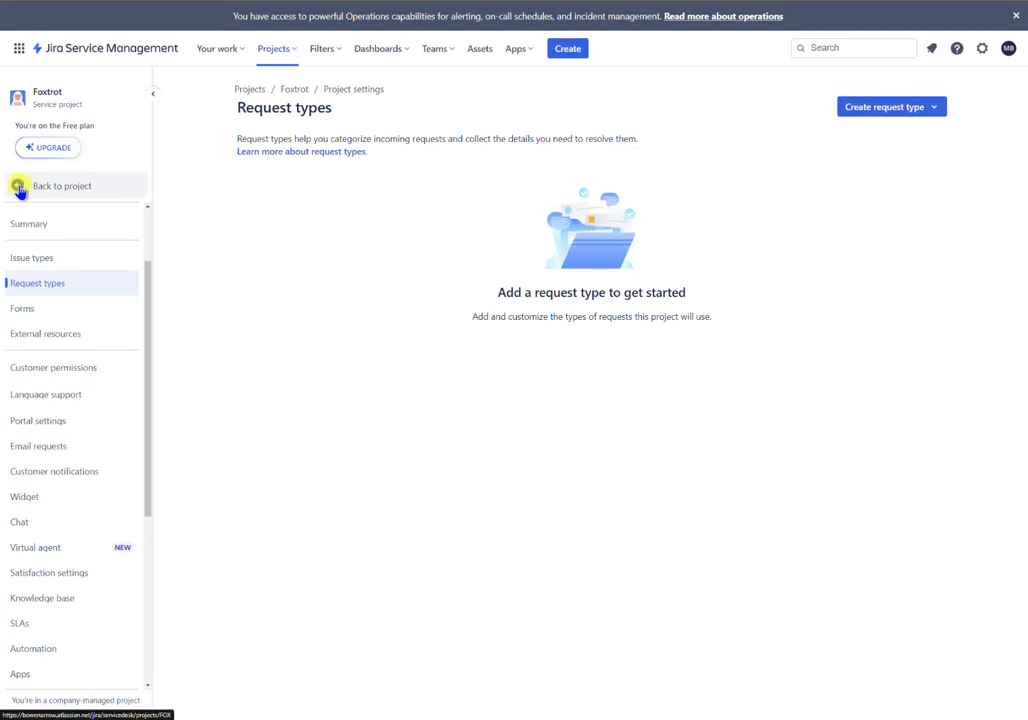
Add organization F to Foxtrot's organizations and view its details page with one customer.
click(62, 186)
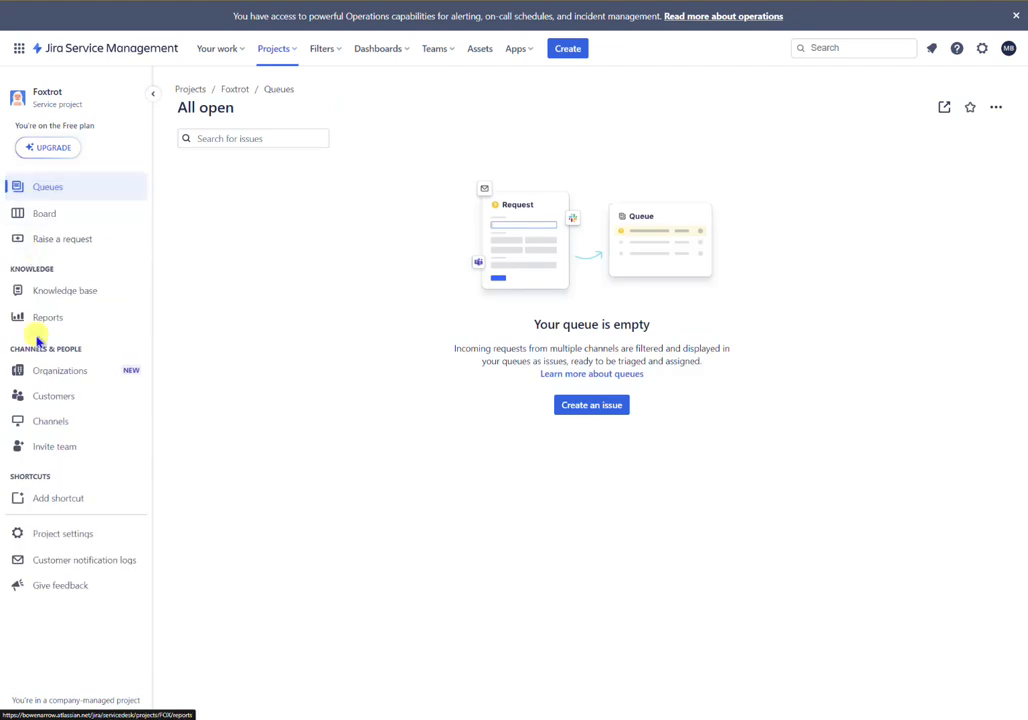
mouse_move(58, 370)
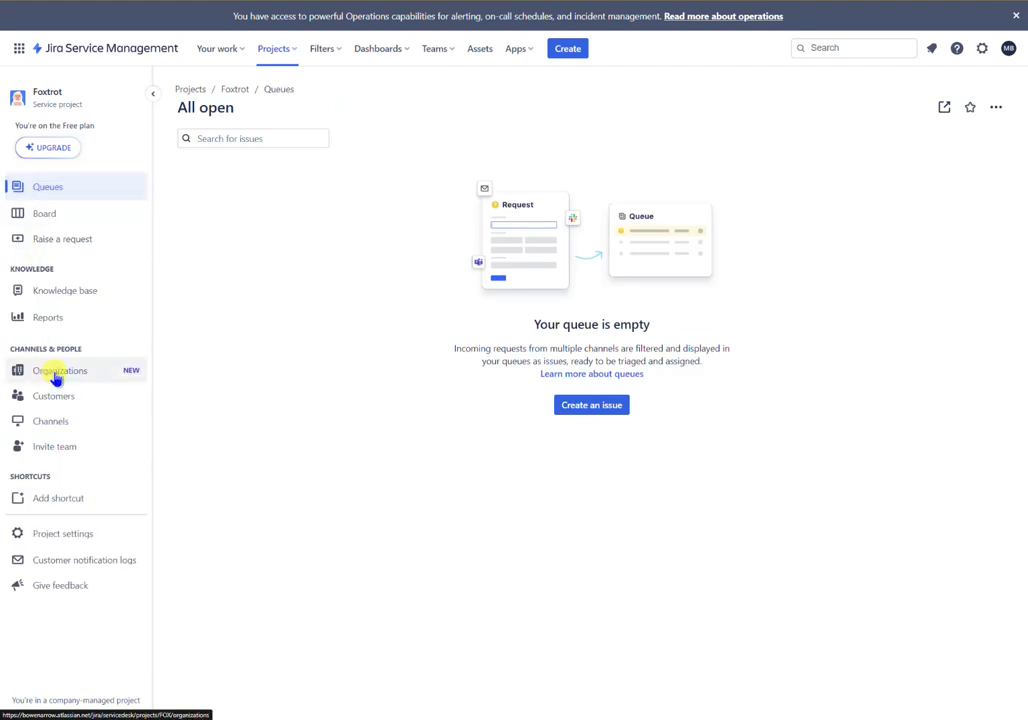
click(60, 370)
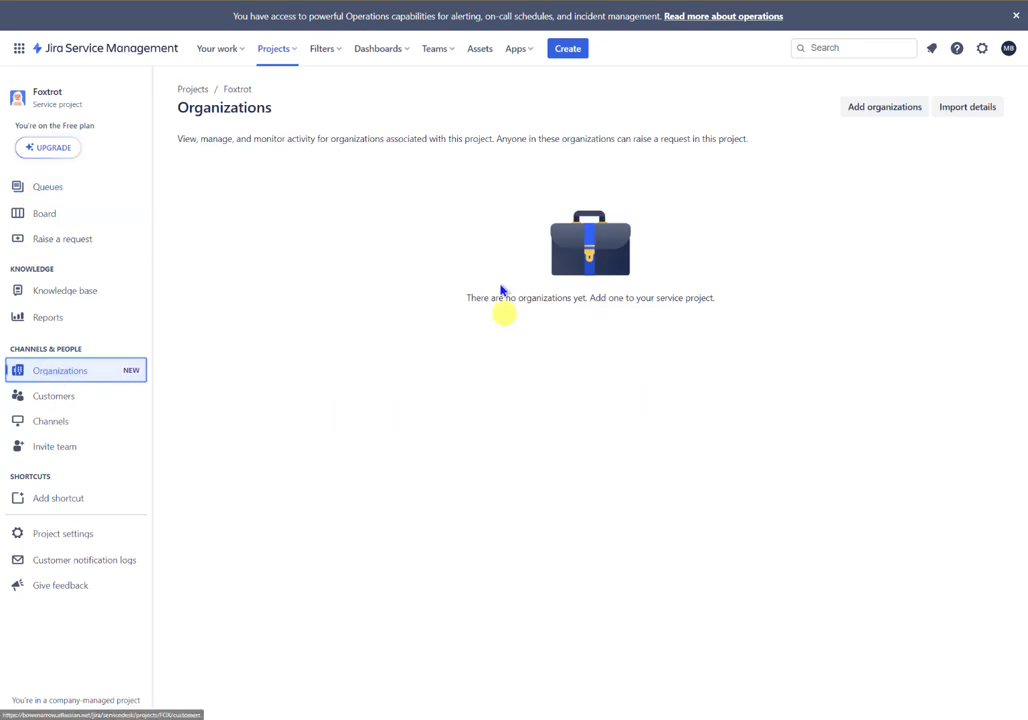
mouse_move(262, 380)
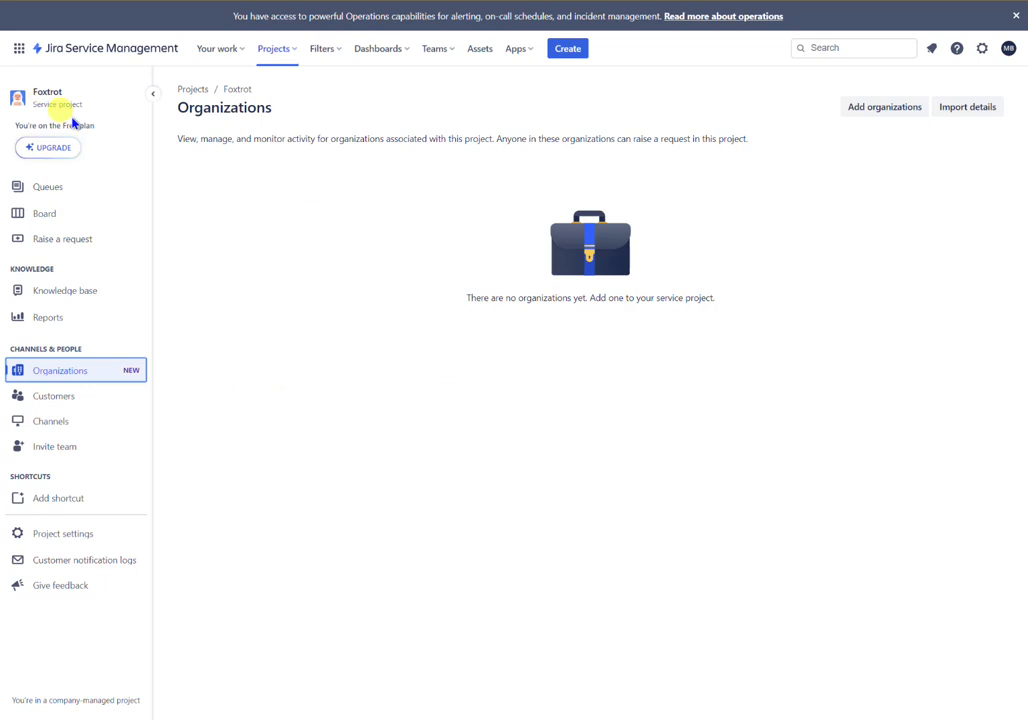
click(884, 108)
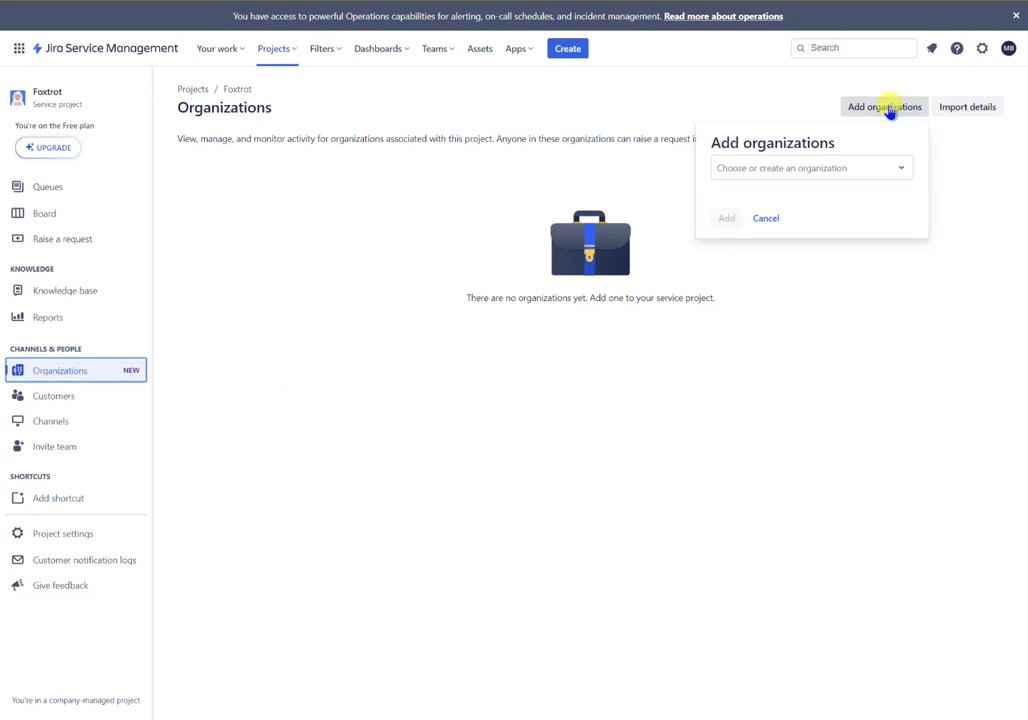
click(812, 168)
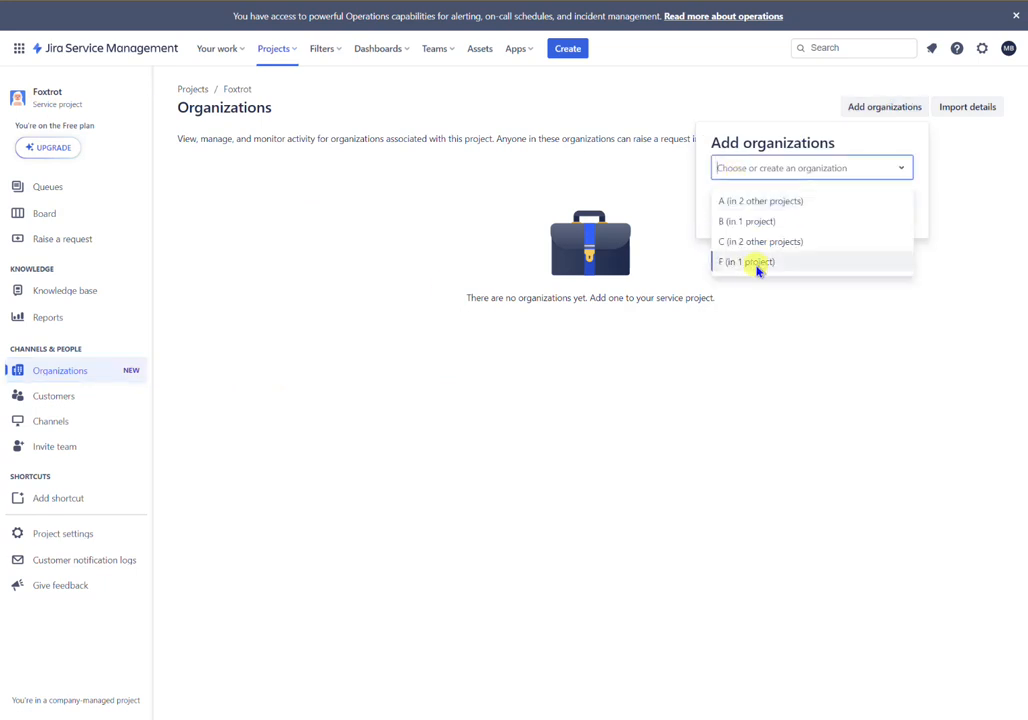
click(744, 260)
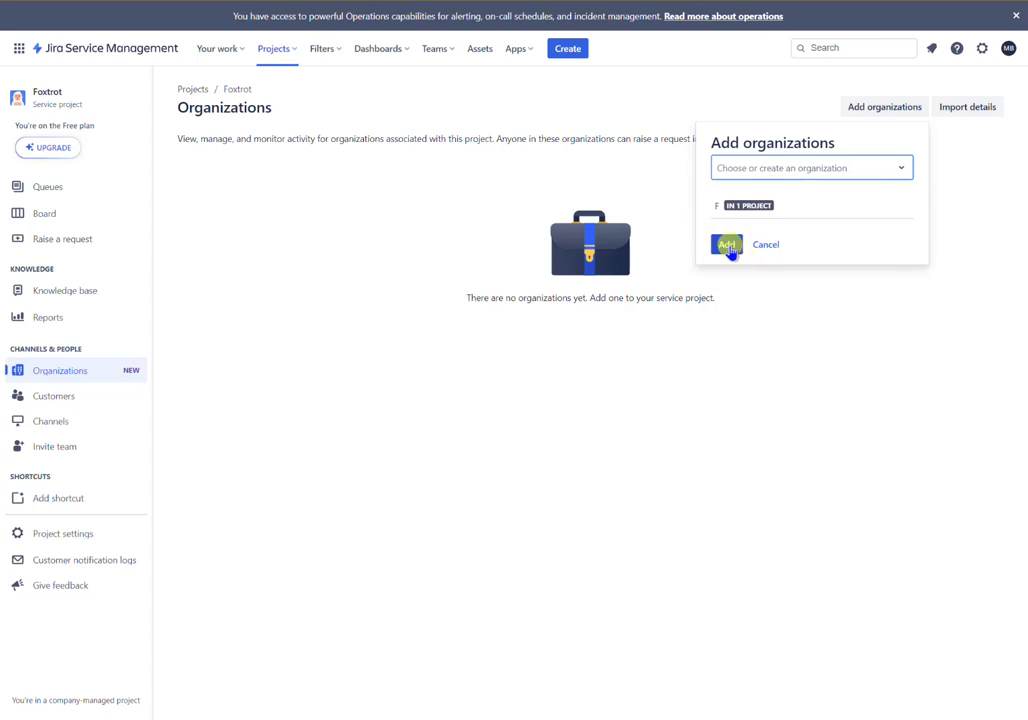
click(728, 246)
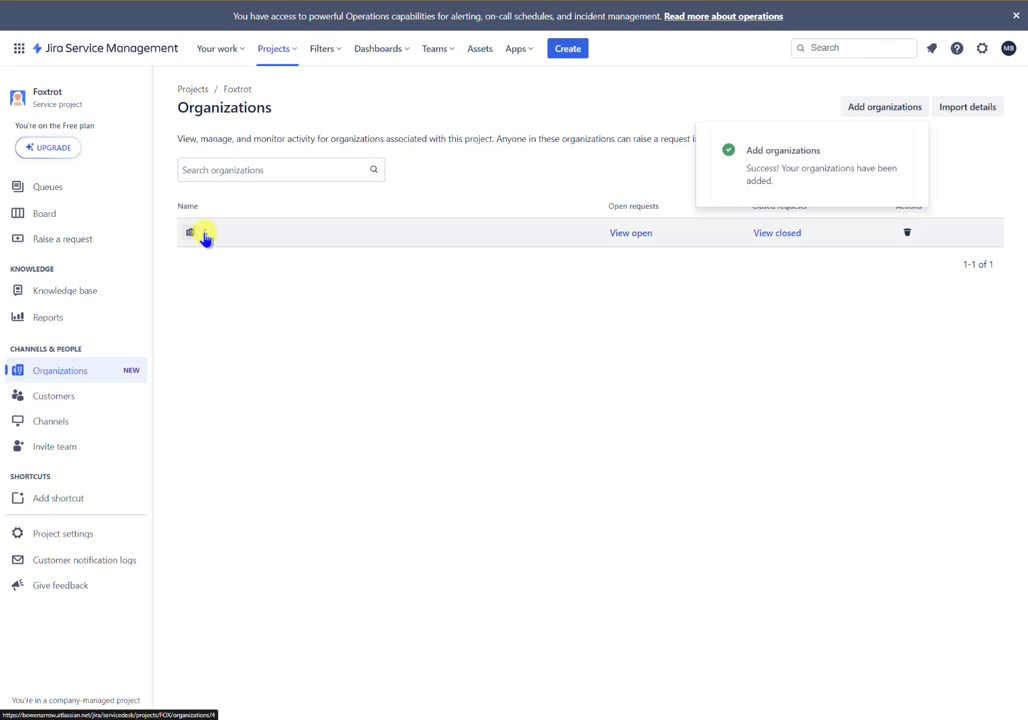
click(204, 232)
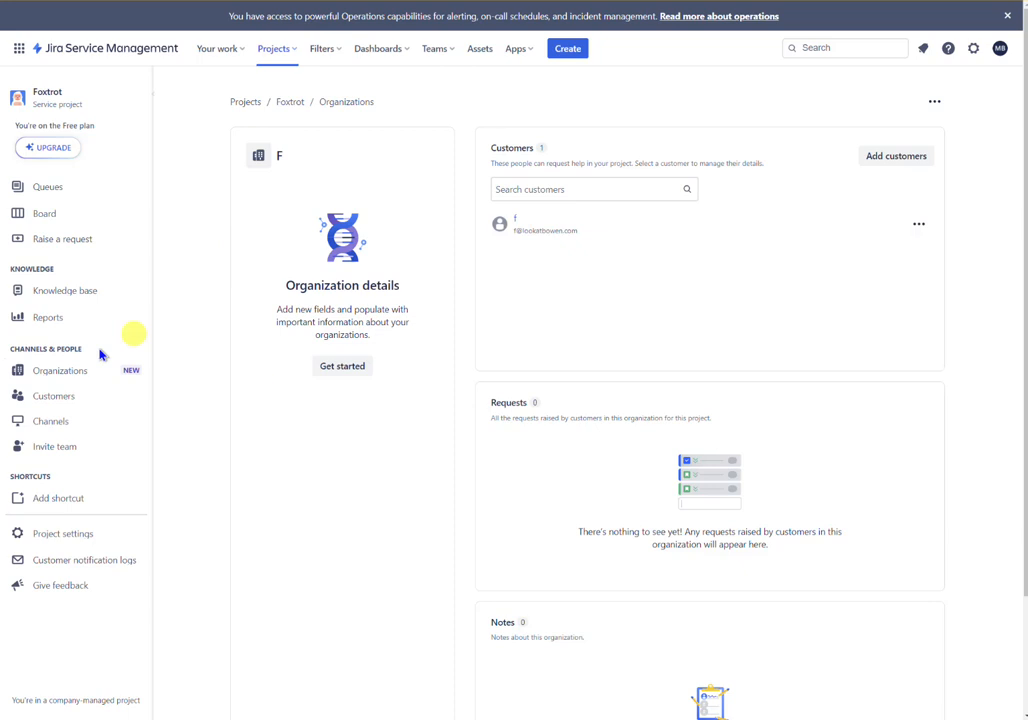
mouse_move(448, 294)
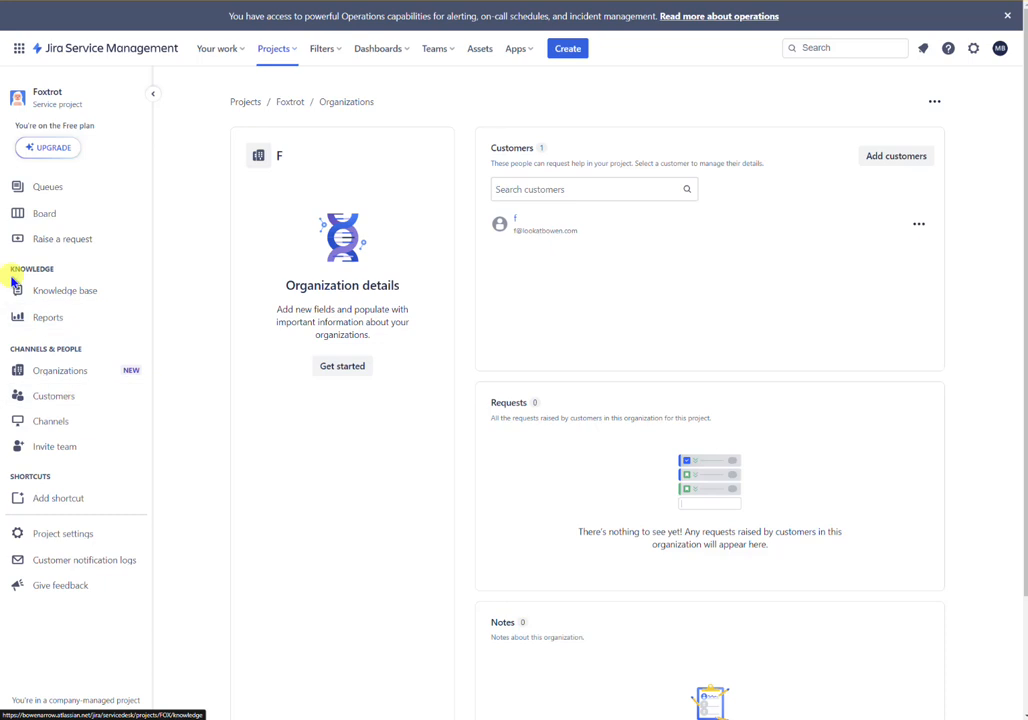
mouse_move(66, 290)
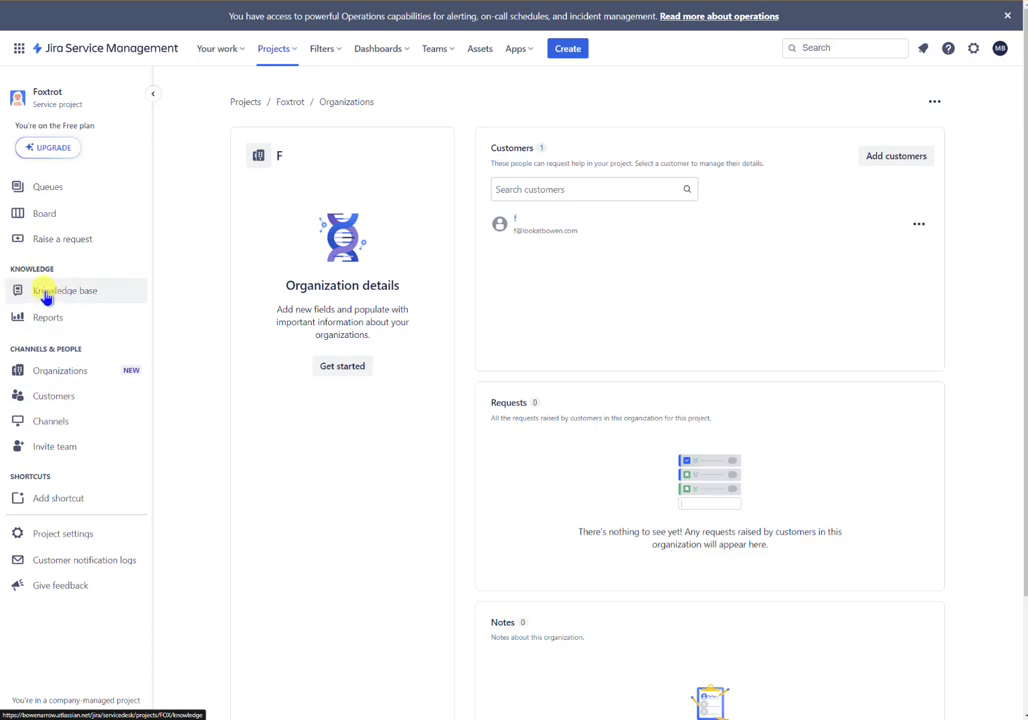
Go to the Foxtrot knowledge base articles and start a new article.
click(66, 290)
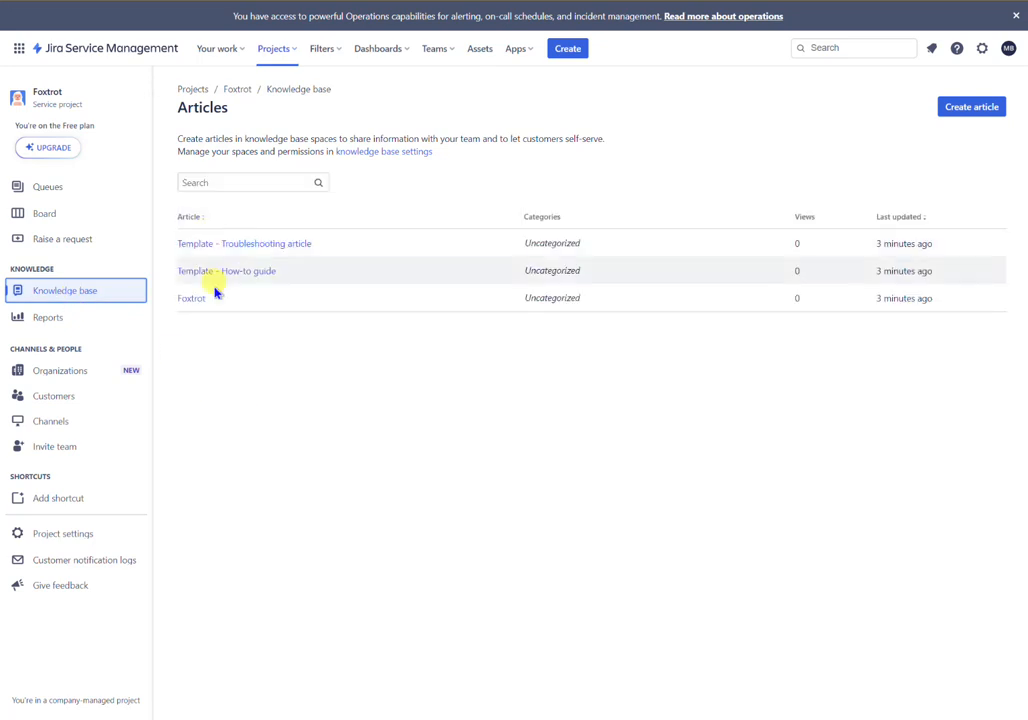
mouse_move(264, 350)
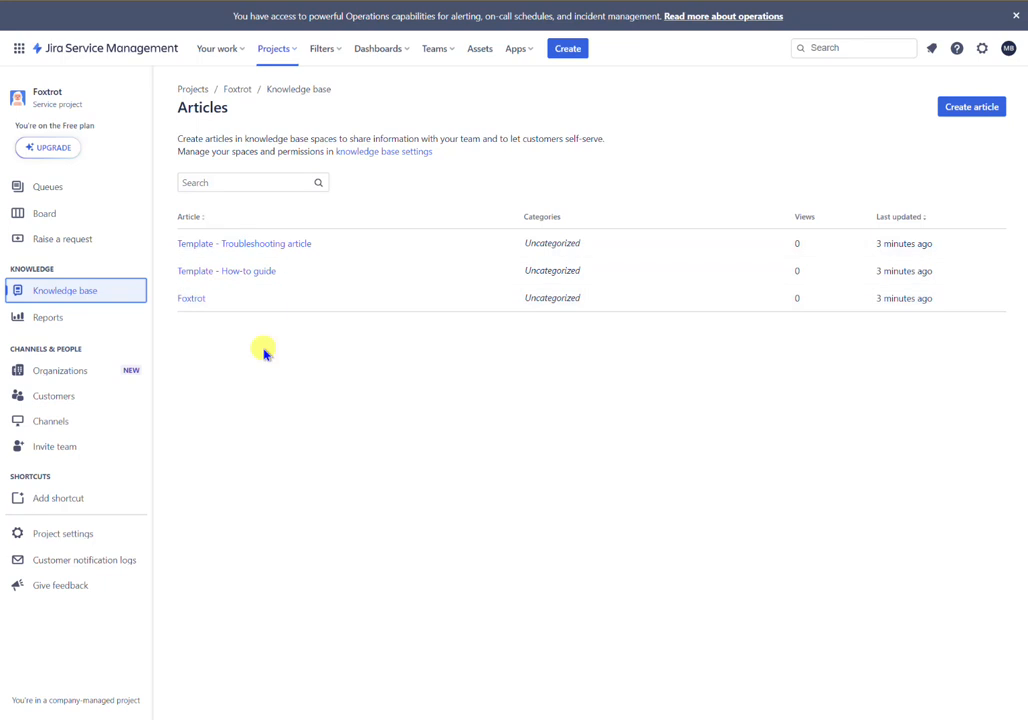
mouse_move(184, 284)
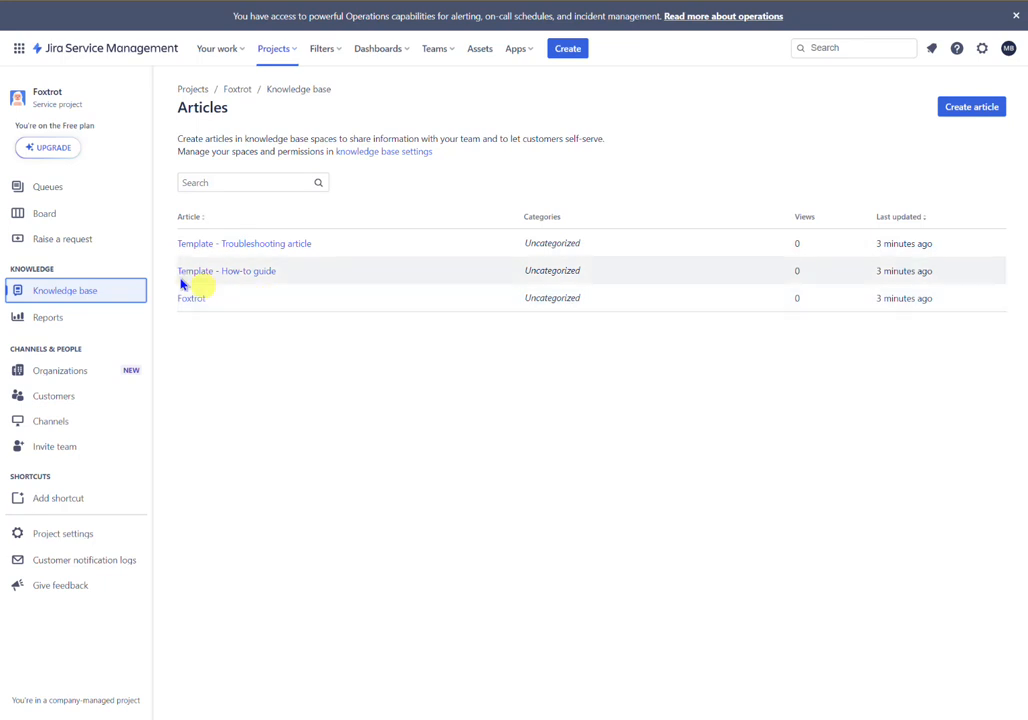
mouse_move(960, 132)
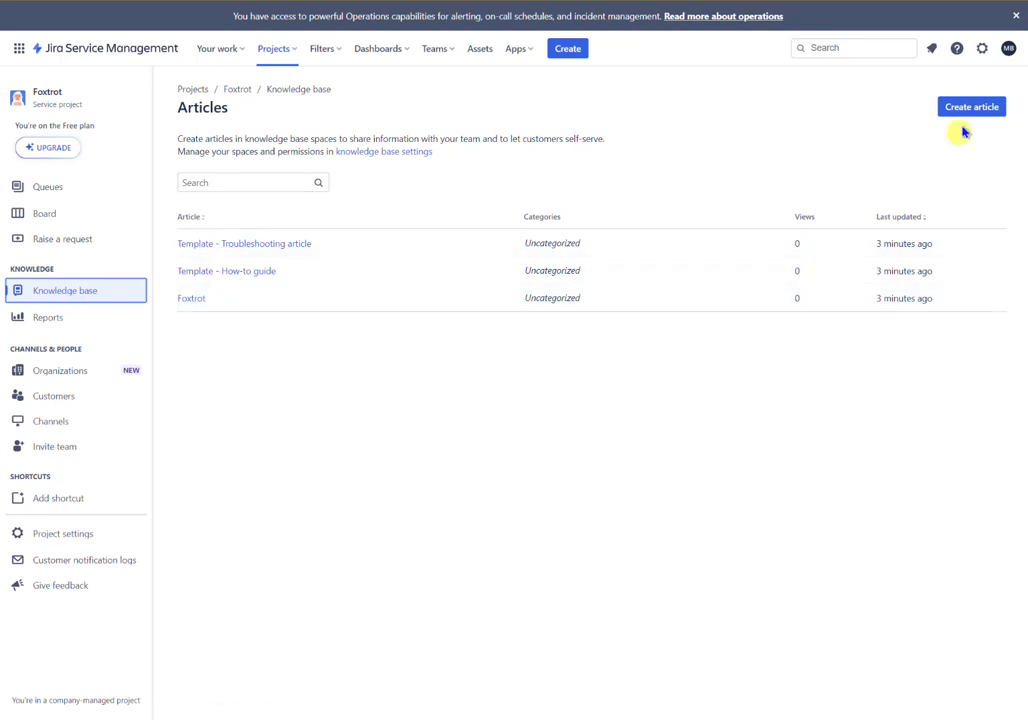
click(972, 106)
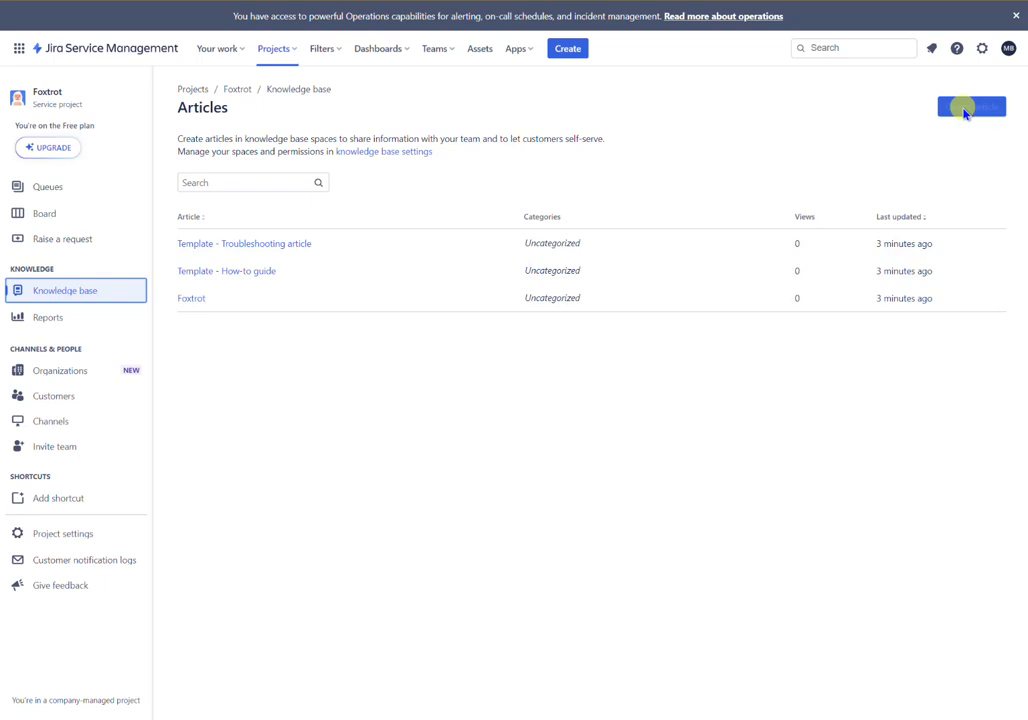
Title the new article 'Foxtrot Bespoke doc 1' with body text.
click(968, 106)
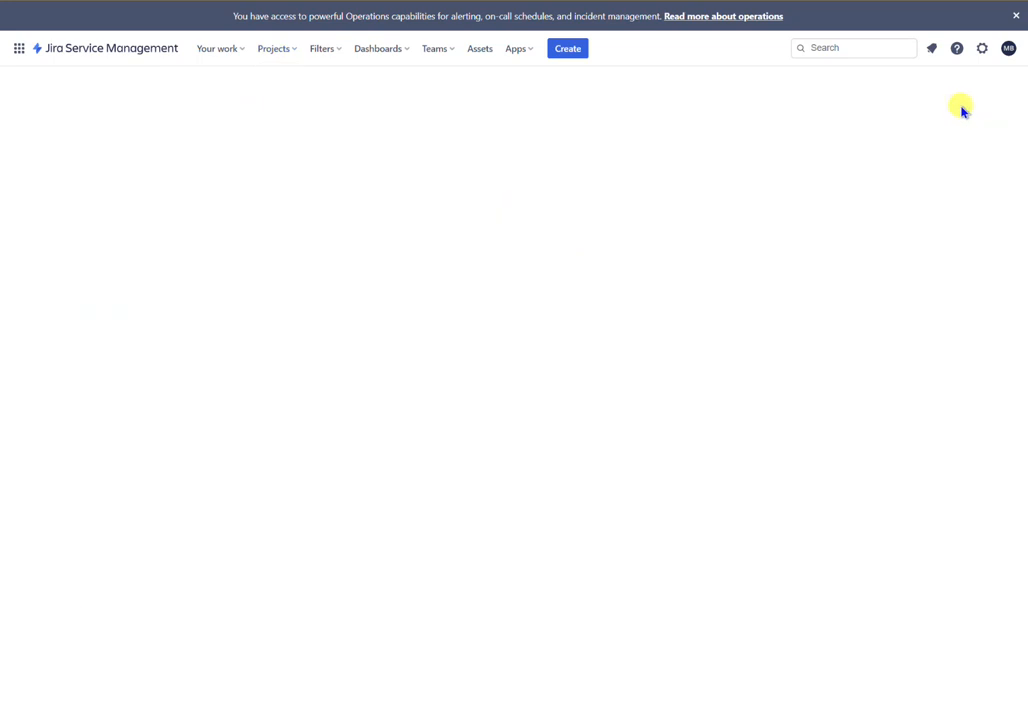
click(568, 48)
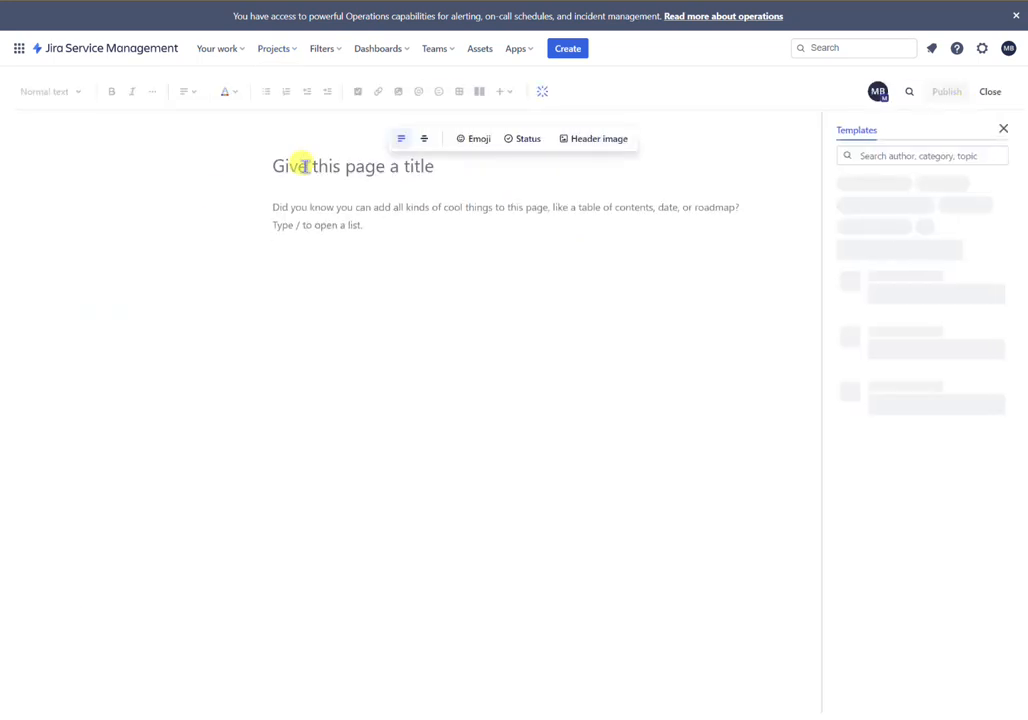
text(Fo)
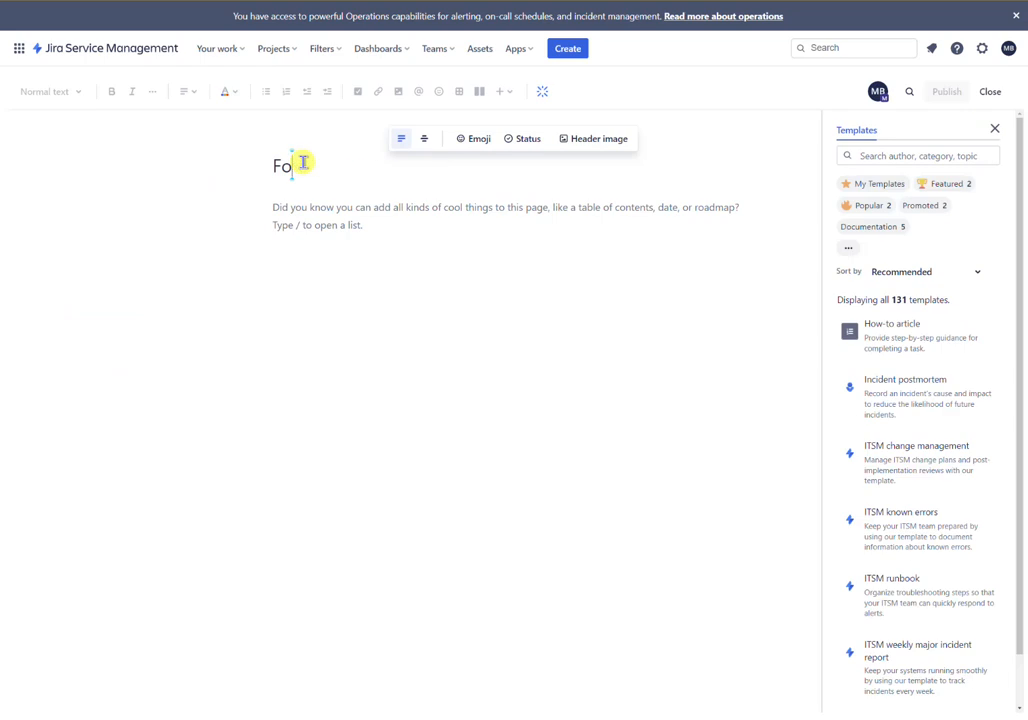
text(xtrot)
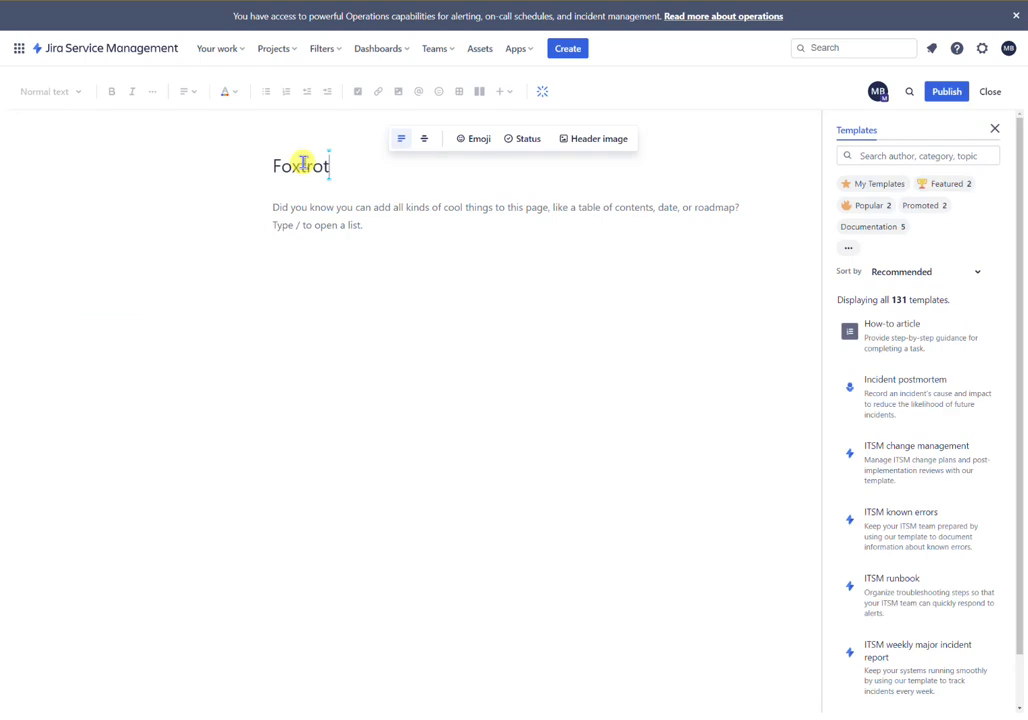
text(Bespoke)
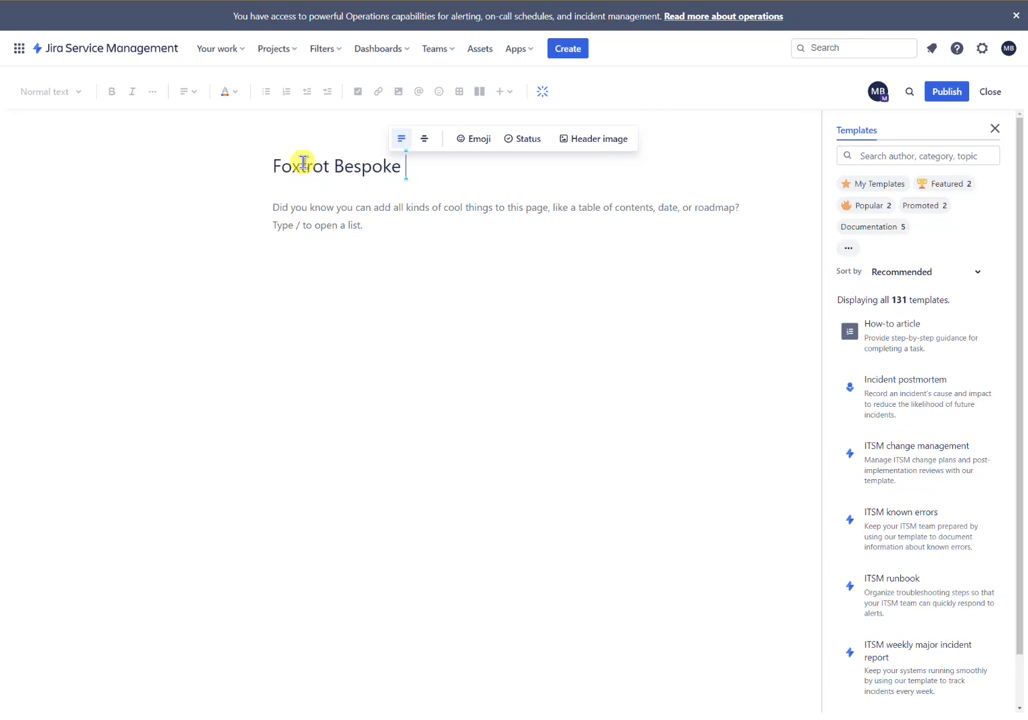
text(doc 1)
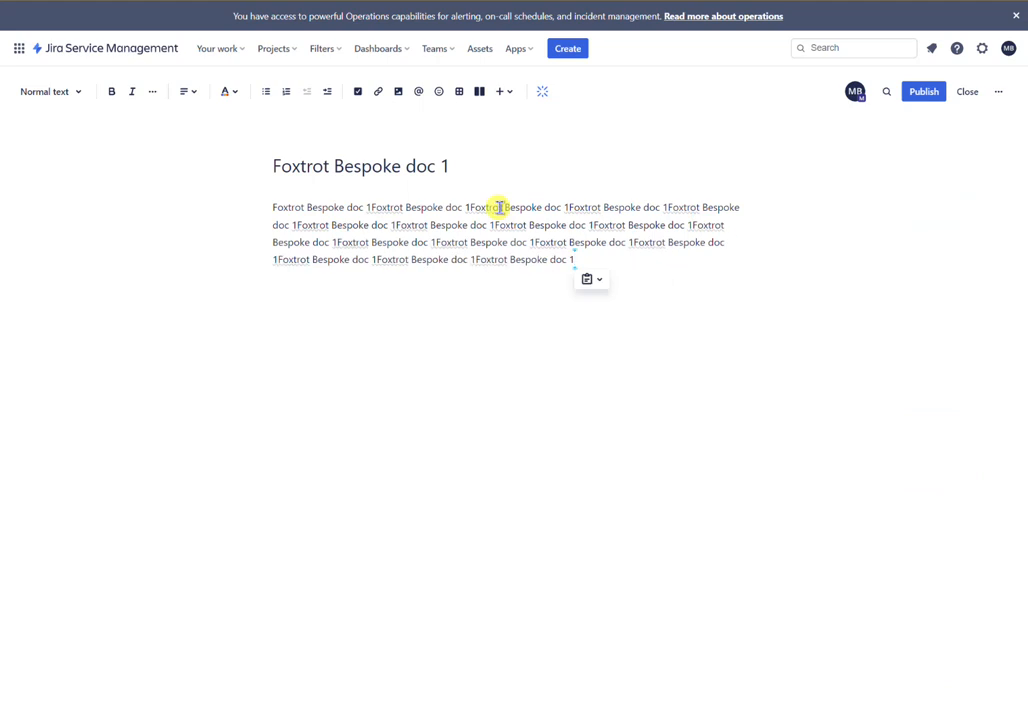
Publish Foxtrot Bespoke doc 1 and return to the articles list.
click(922, 92)
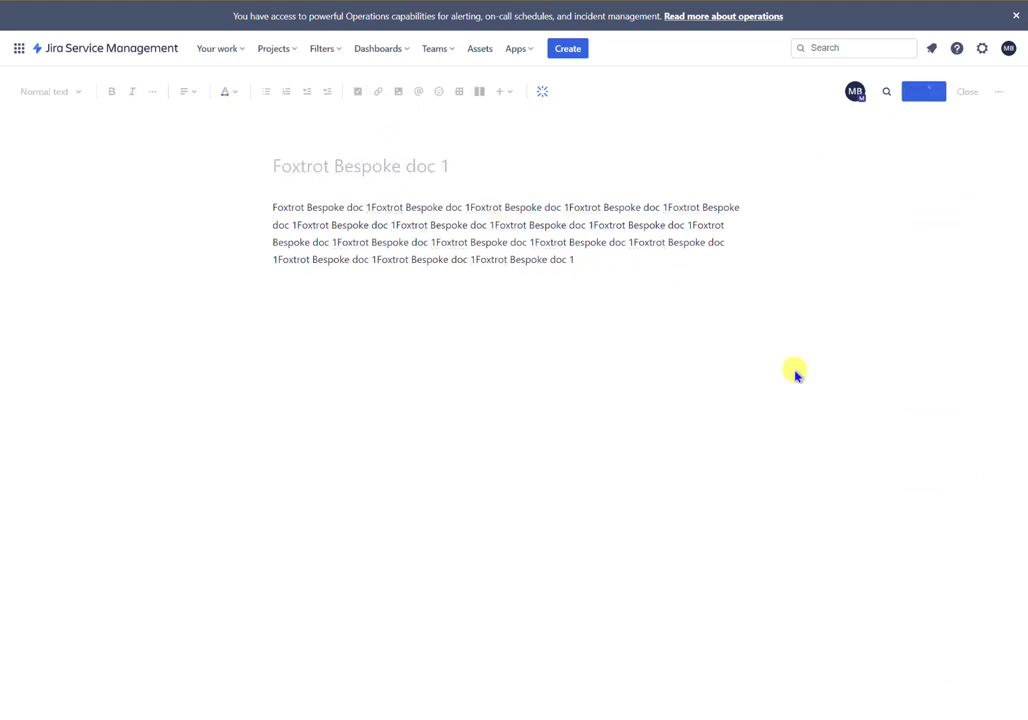
click(922, 92)
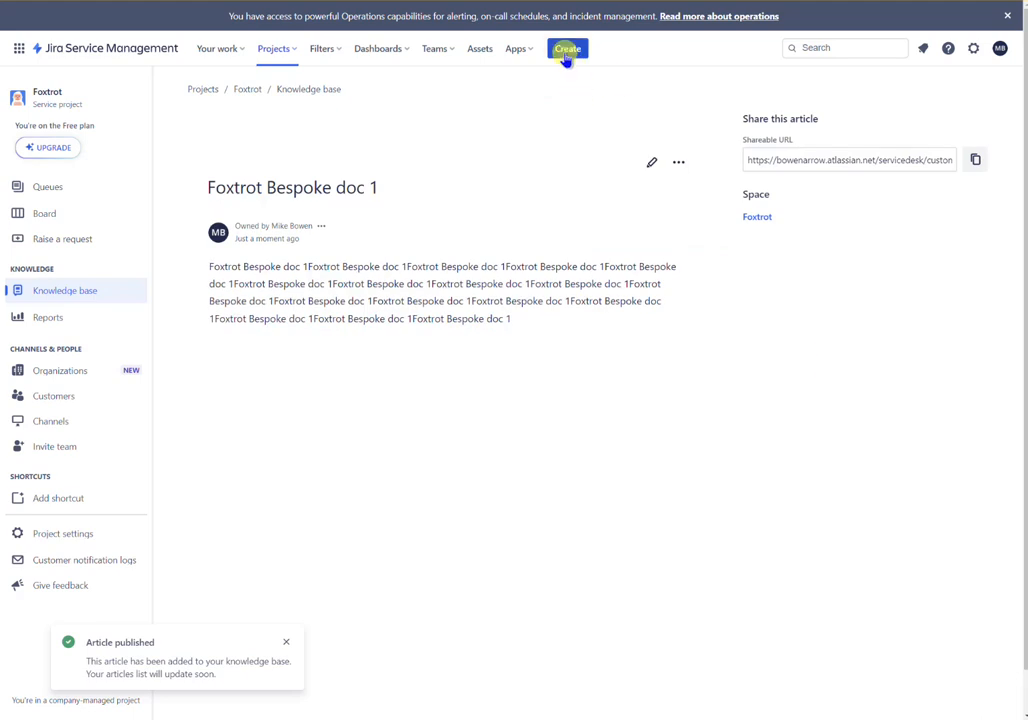
click(64, 290)
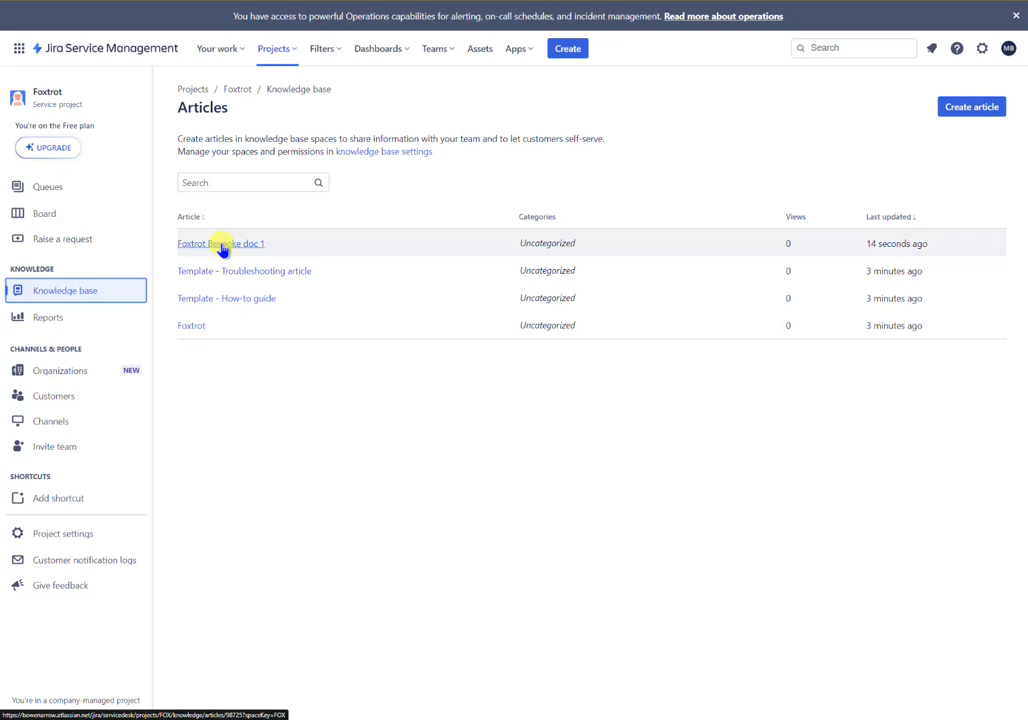
Create and publish a second article, Foxtrot Bespoke doc 2, with repeated body text.
click(220, 244)
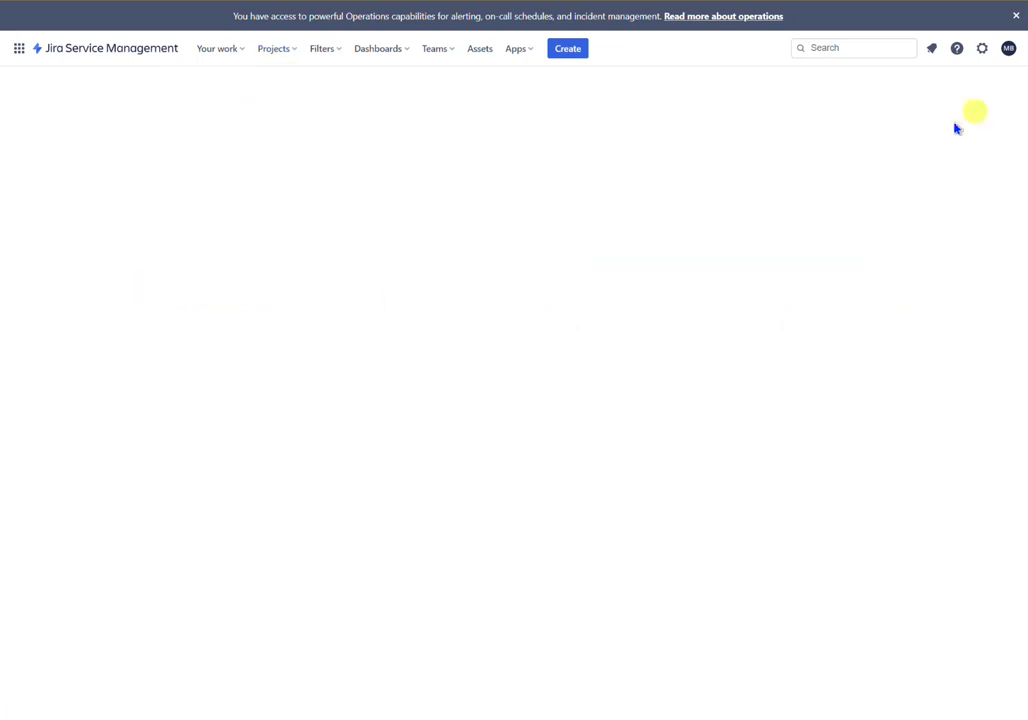
click(568, 48)
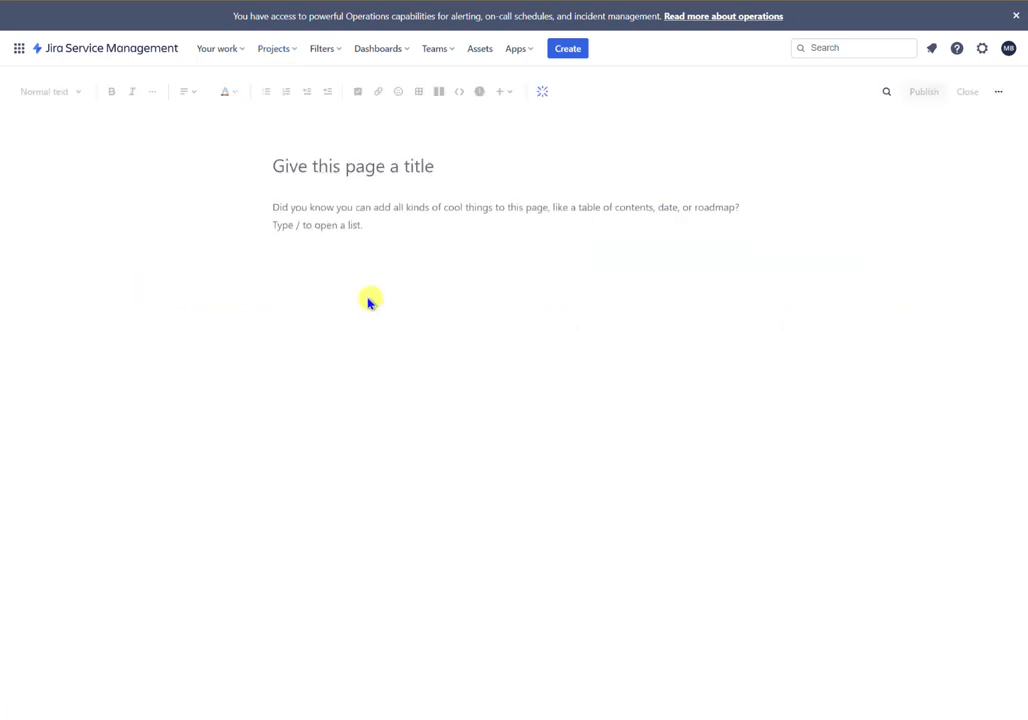
text(Foxtrot Bespoke doc 1)
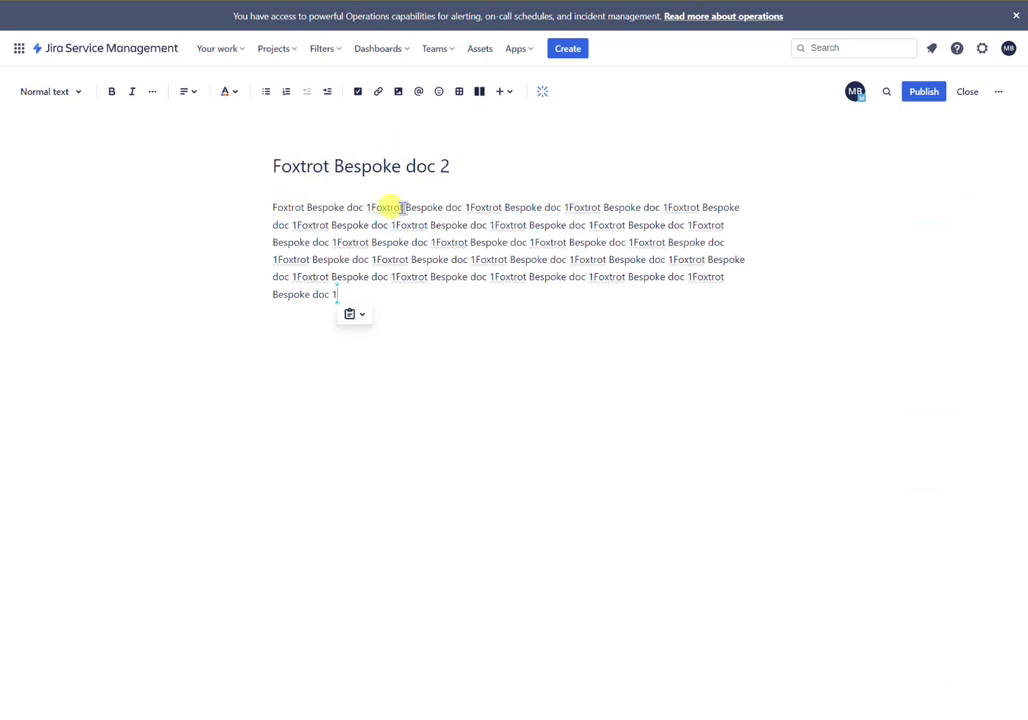
click(922, 92)
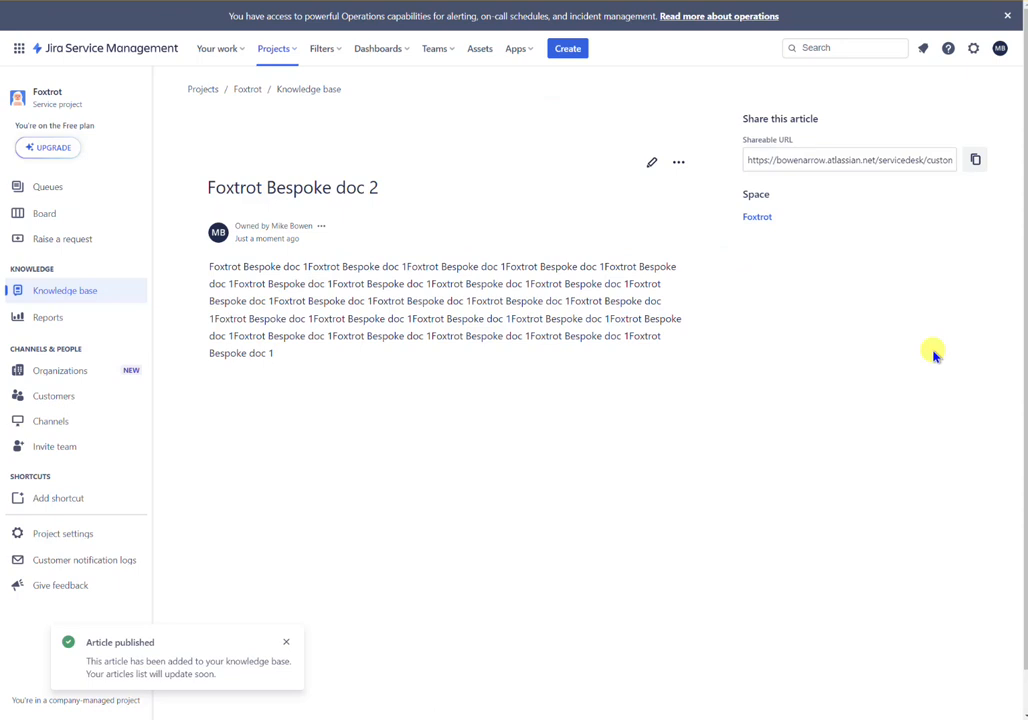
mouse_move(218, 256)
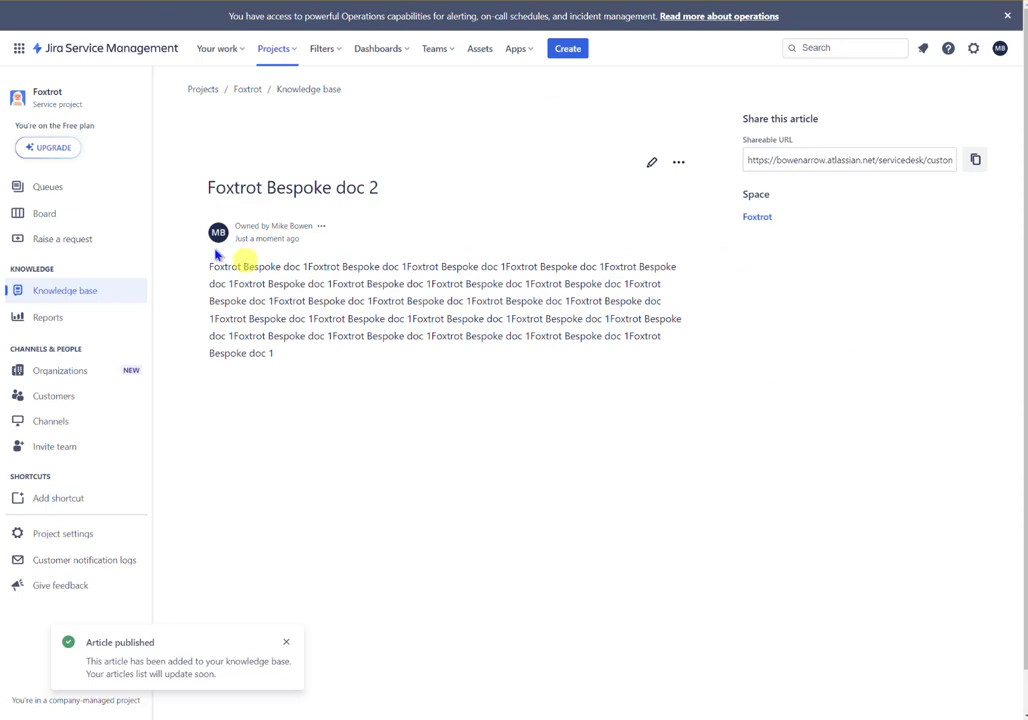
mouse_move(276, 48)
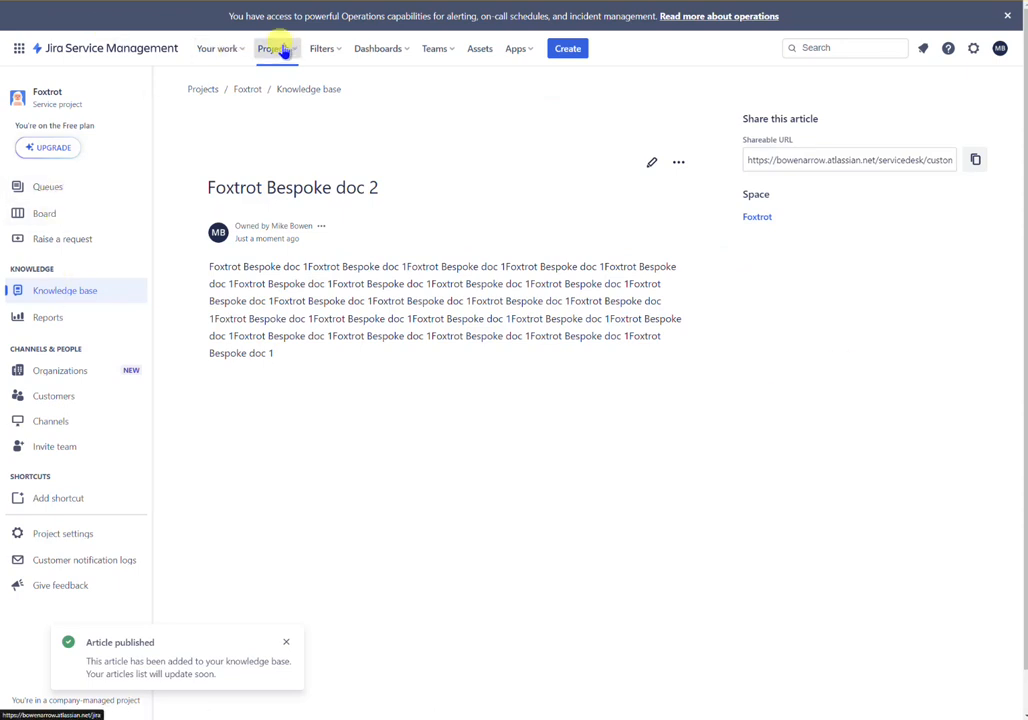
Return to the knowledge base Articles list showing doc 2 above doc 1.
click(64, 290)
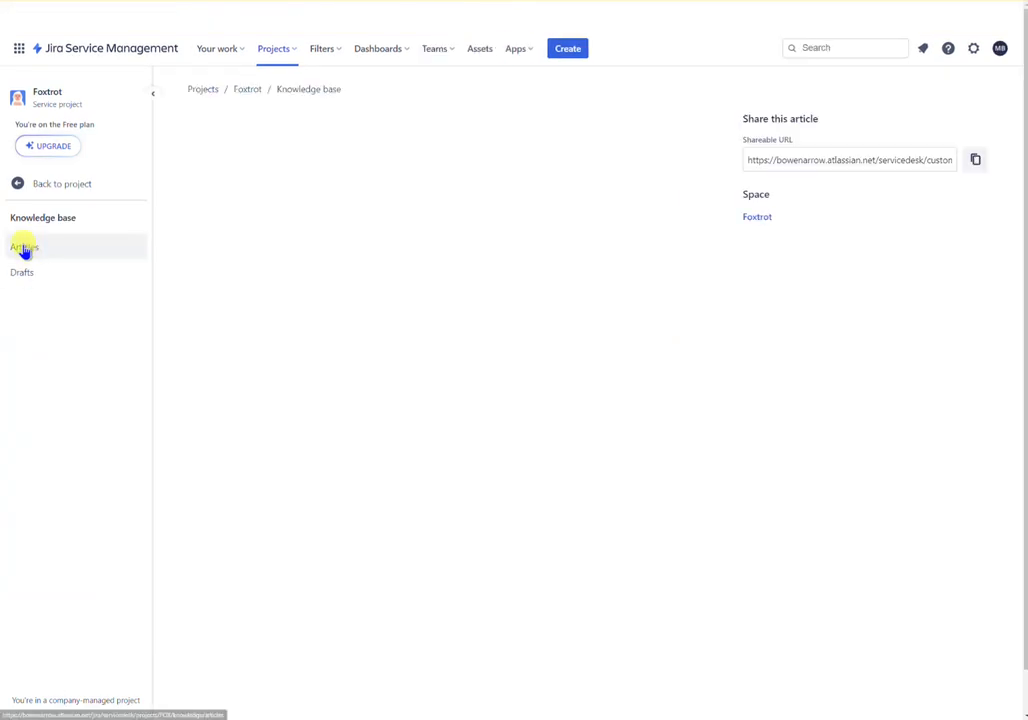
click(24, 246)
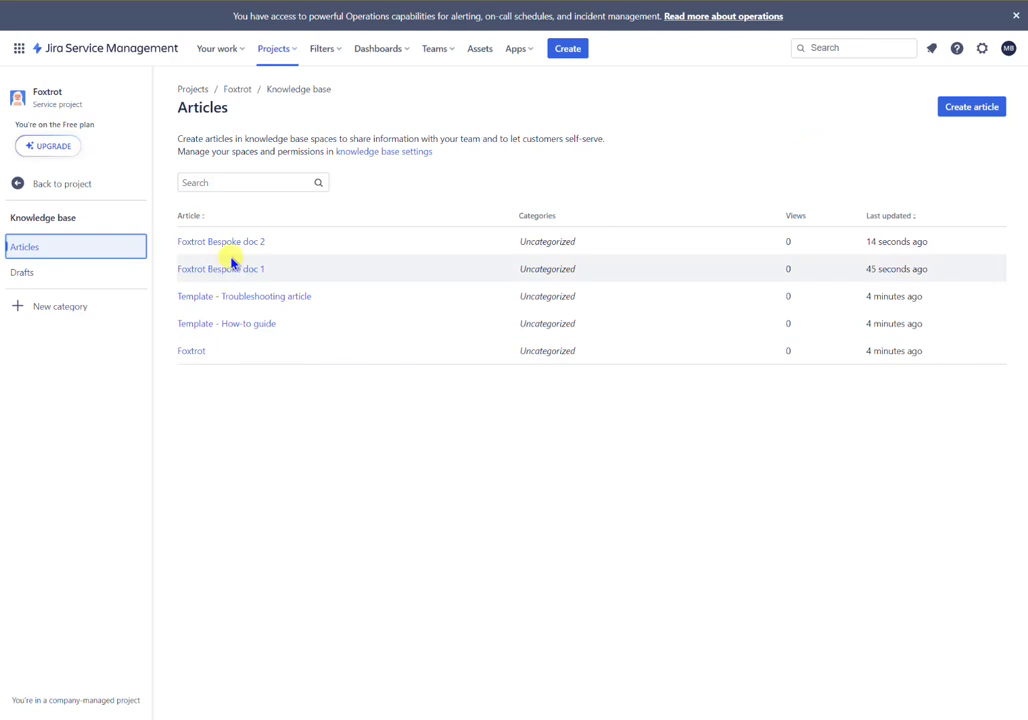
mouse_move(884, 172)
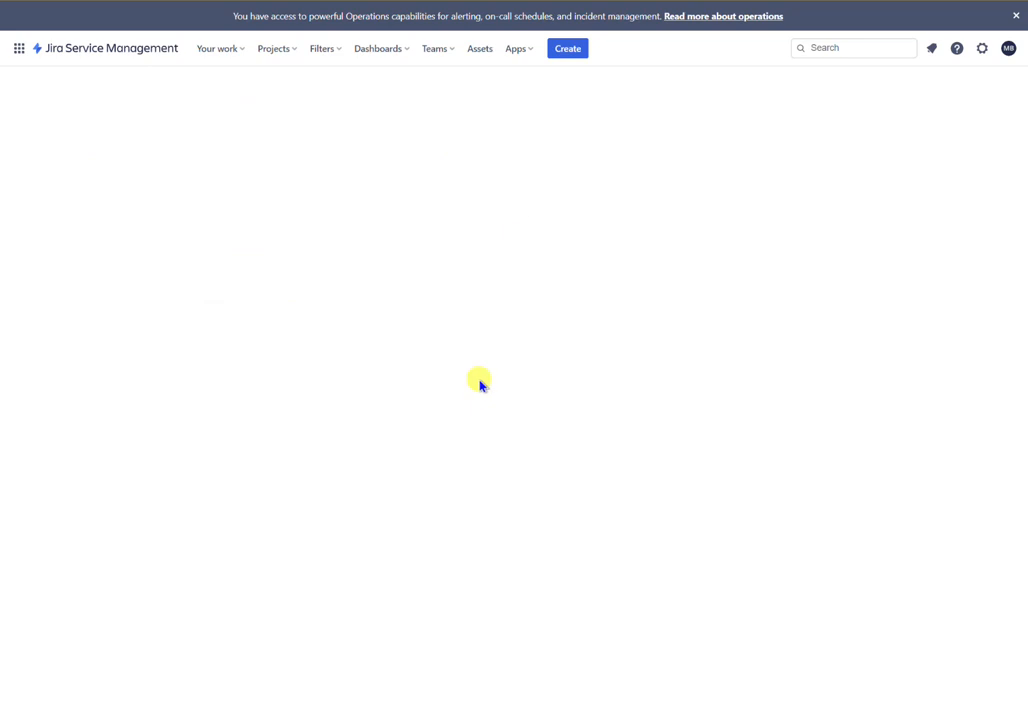
Title a third article Foxtrot Bespoke doc 3 and refresh the Articles list to show it.
click(568, 48)
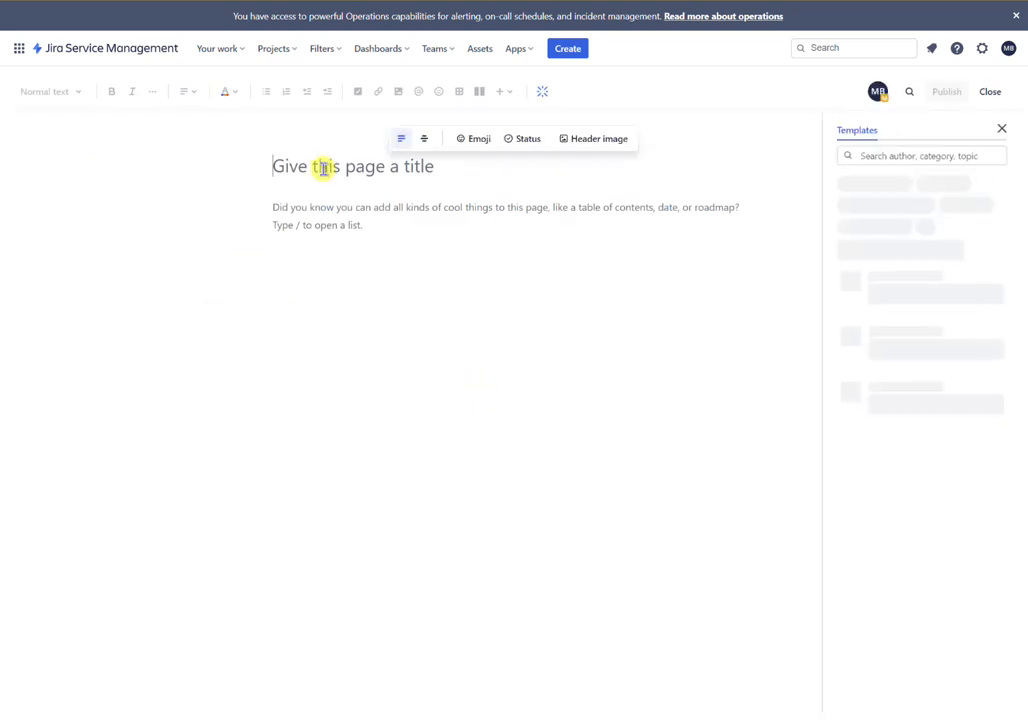
text(Foxtrot Bespoke doc 1)
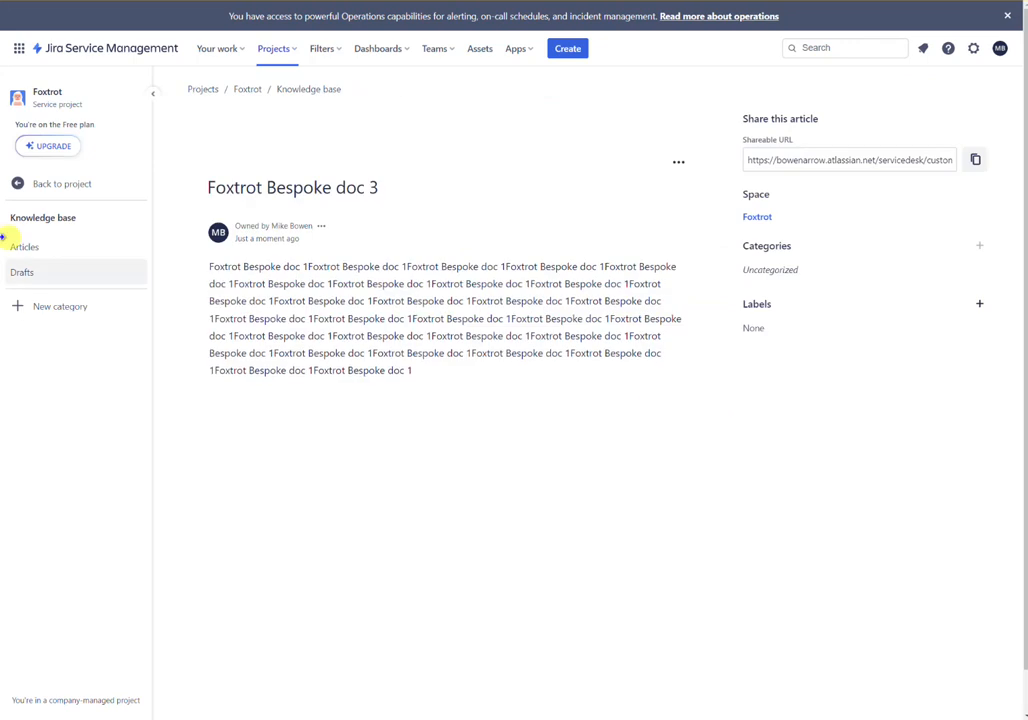
click(24, 246)
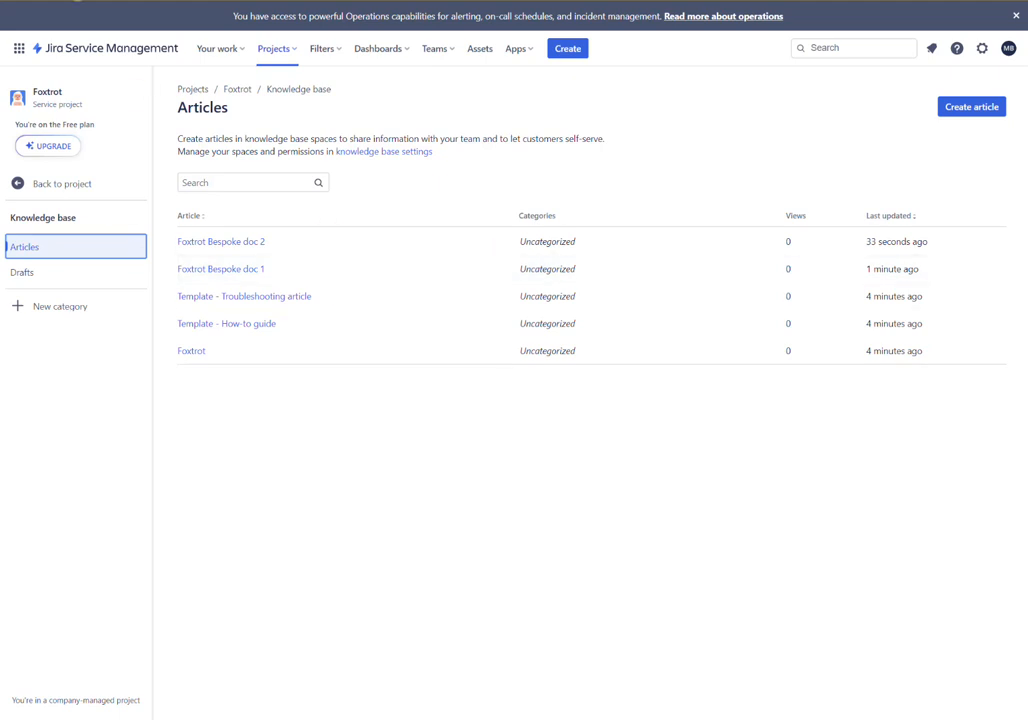
click(1016, 16)
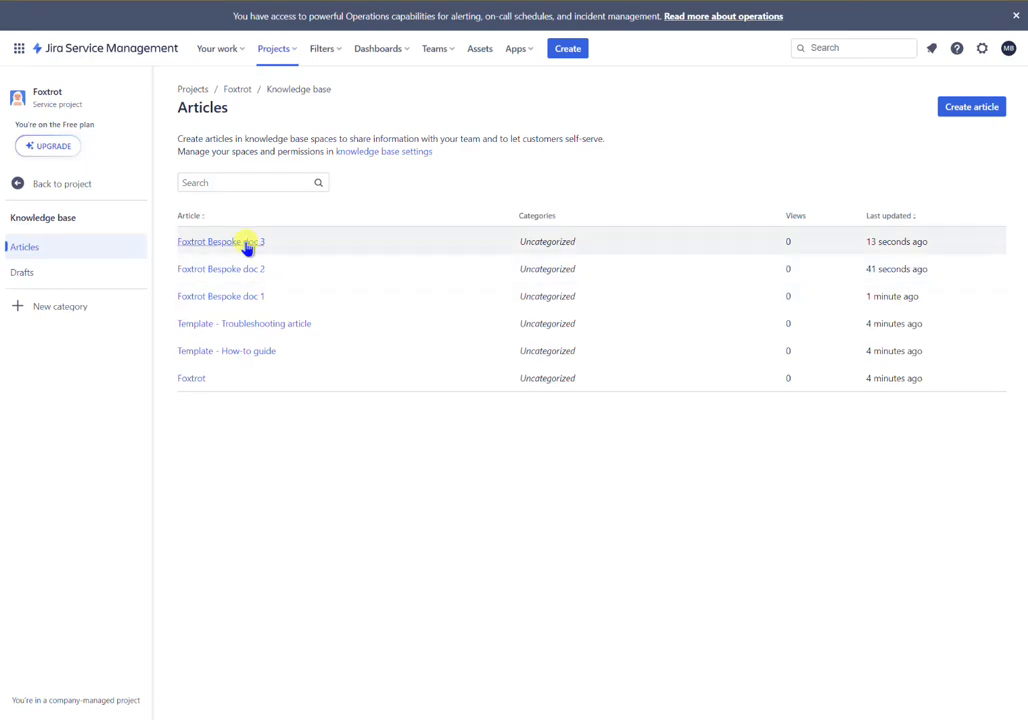
mouse_move(244, 324)
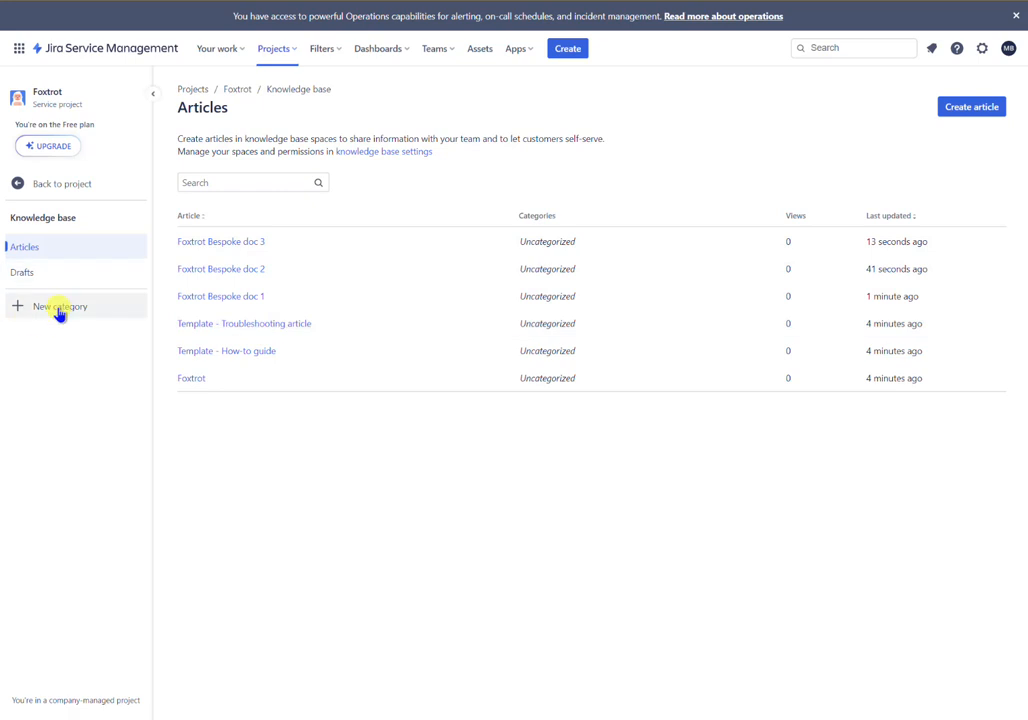
Create a knowledge base category named cat 1.
click(60, 306)
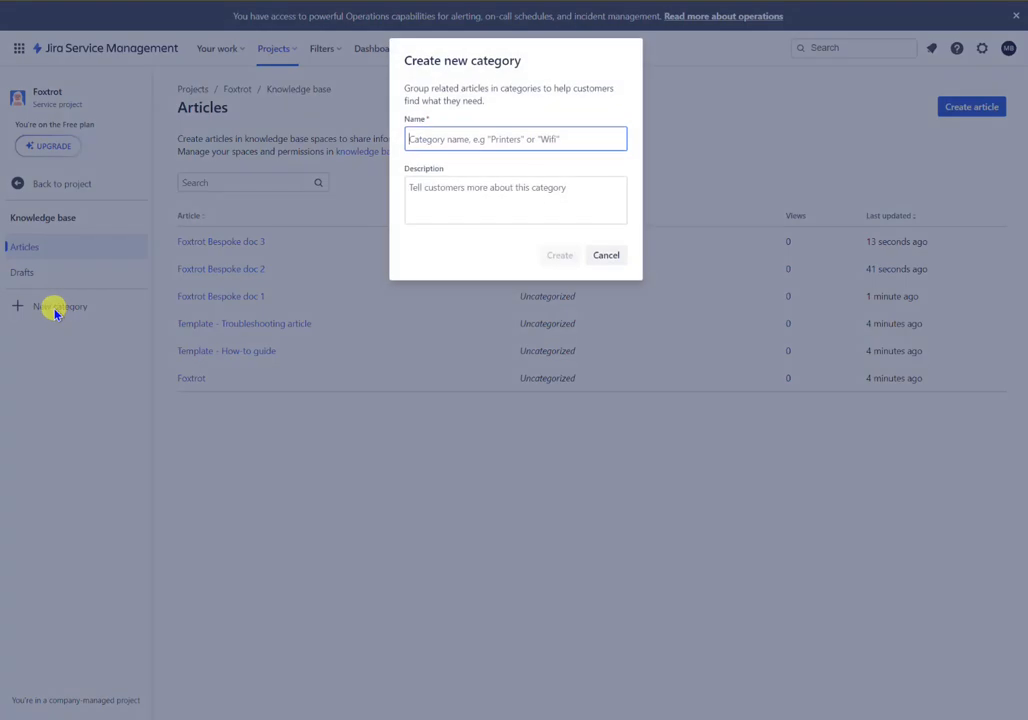
mouse_move(432, 124)
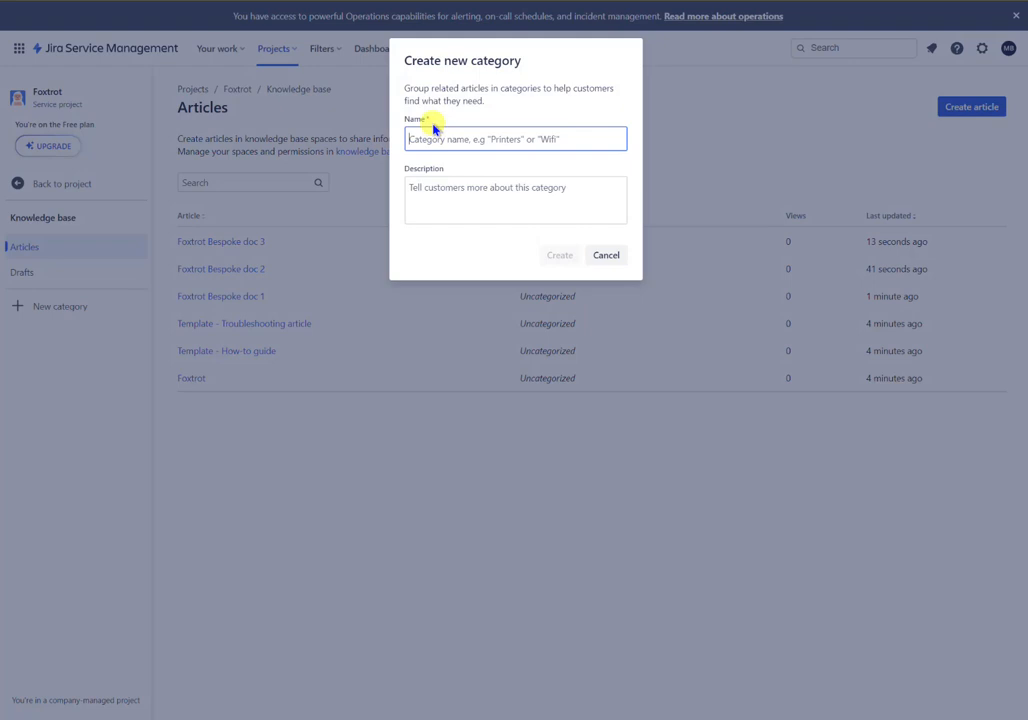
text(cat 1)
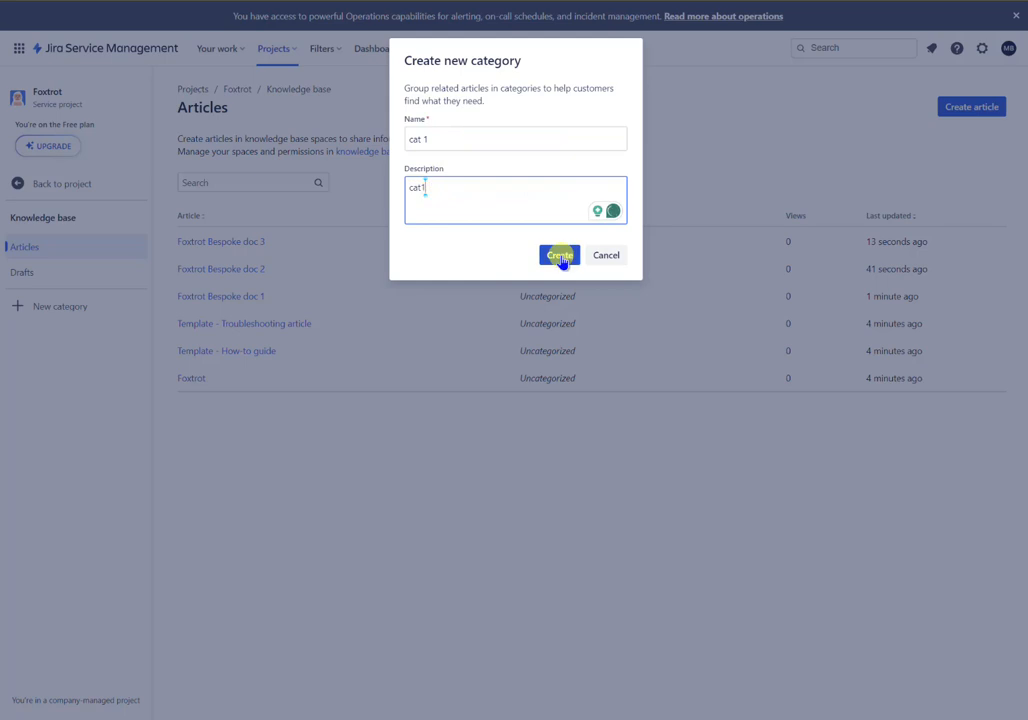
click(560, 256)
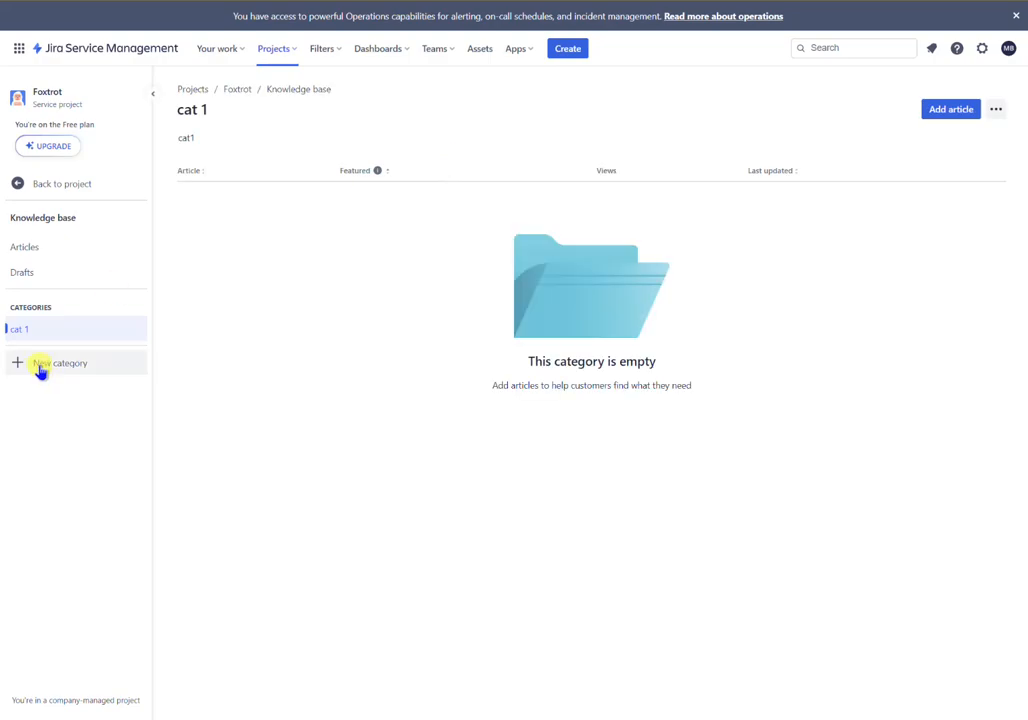
Create a second category named cat 2.
click(60, 362)
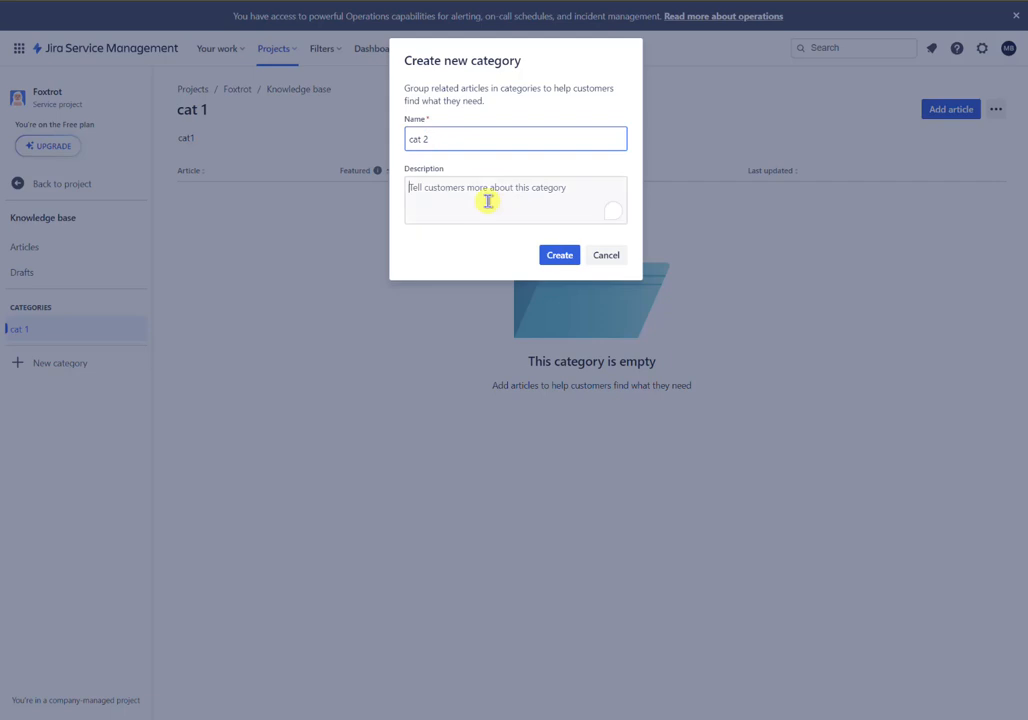
text(cat)
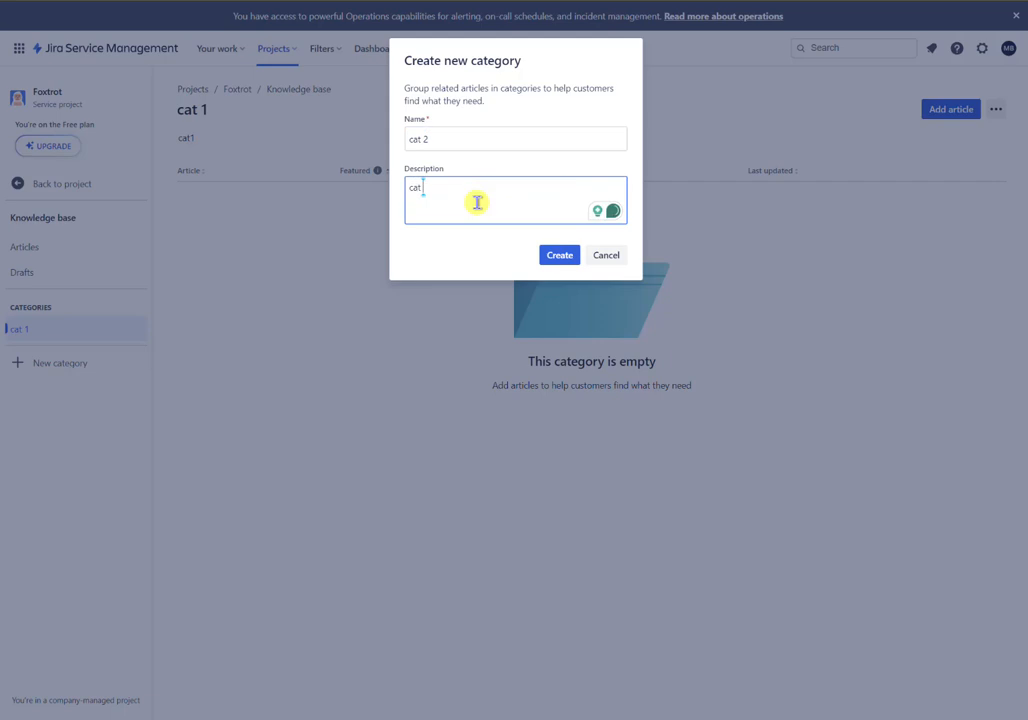
click(560, 254)
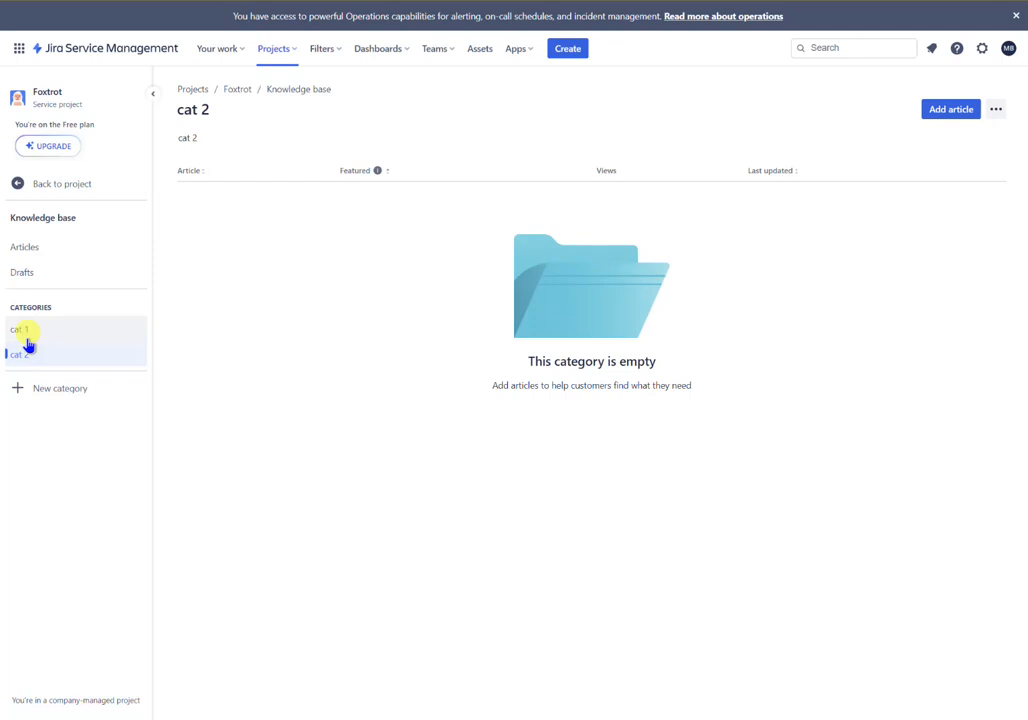
mouse_move(948, 108)
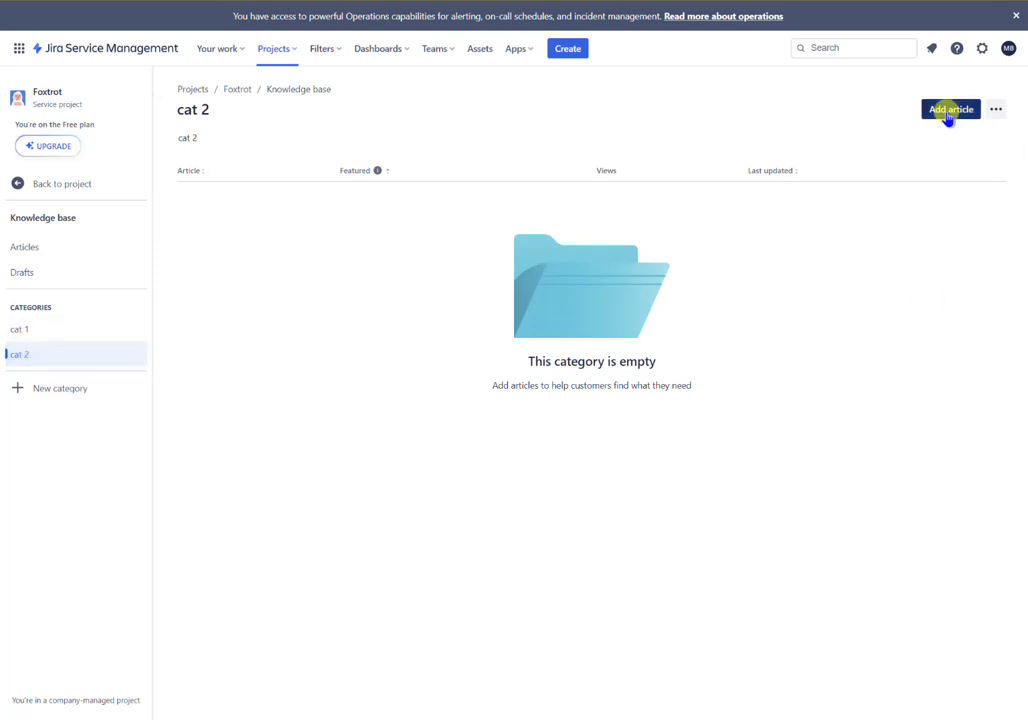
Add Foxtrot Bespoke doc 2 and doc 3 to cat 2.
click(948, 108)
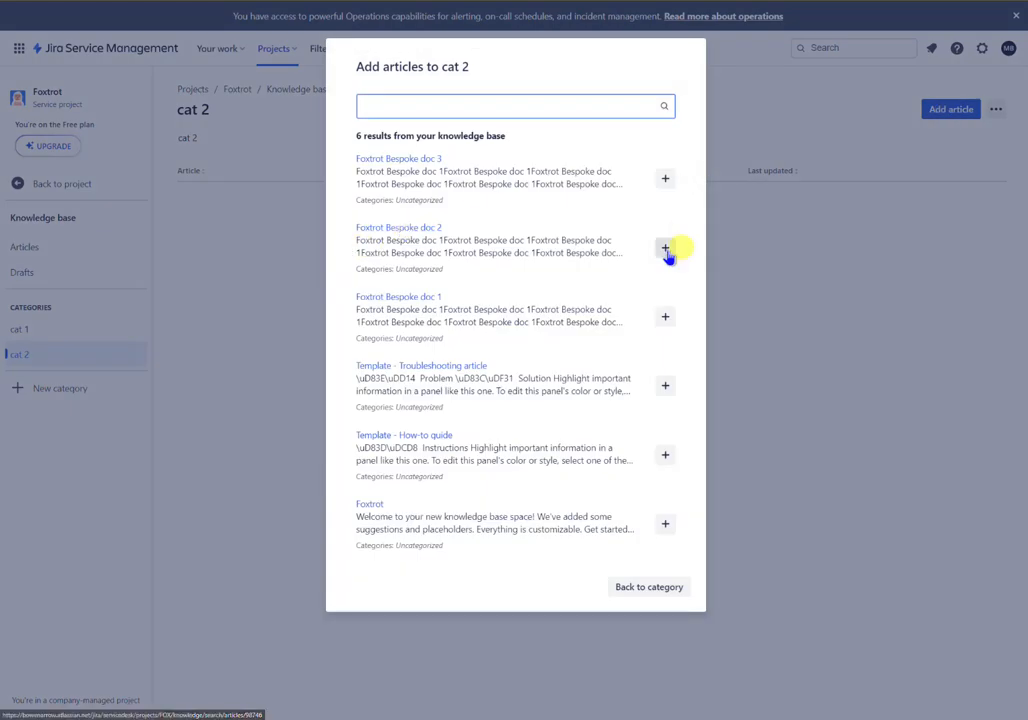
click(664, 248)
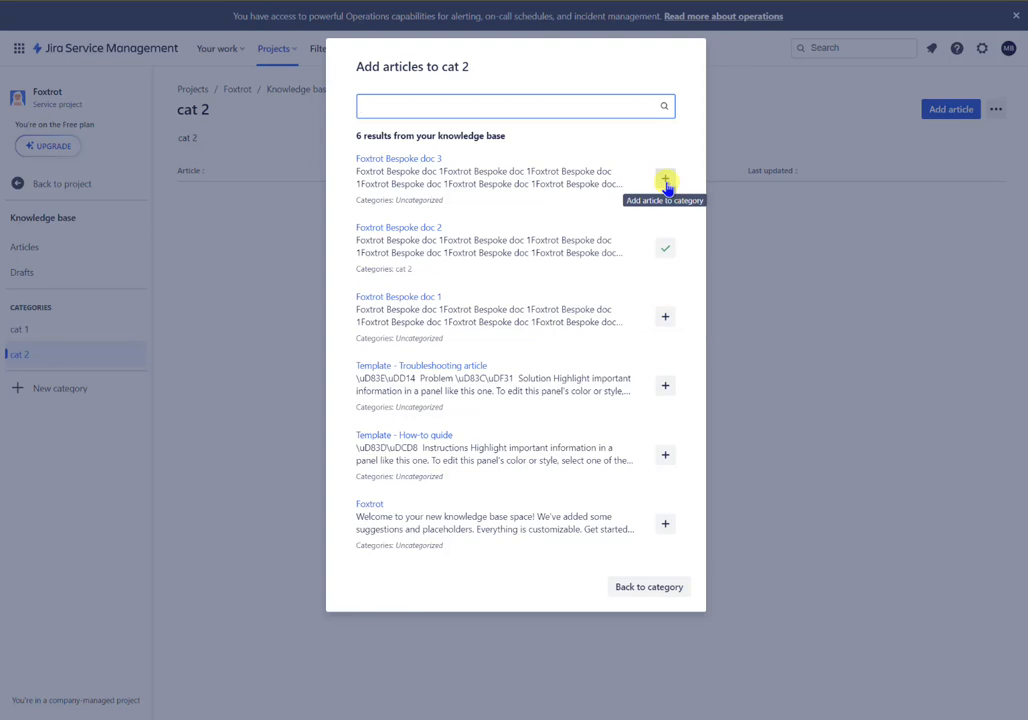
click(664, 178)
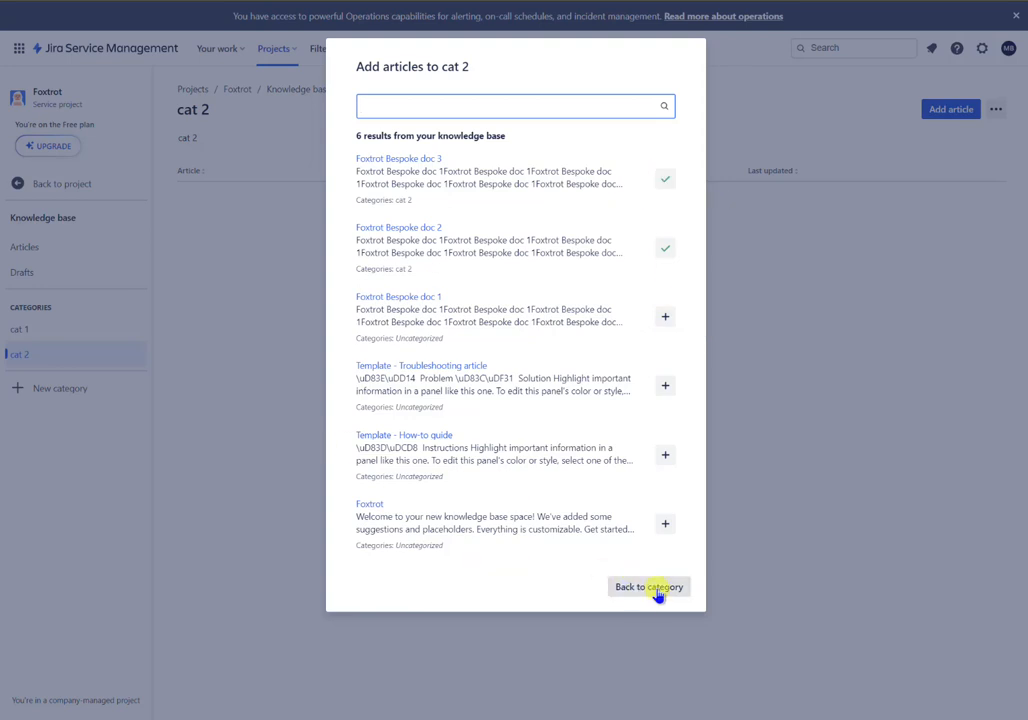
click(648, 588)
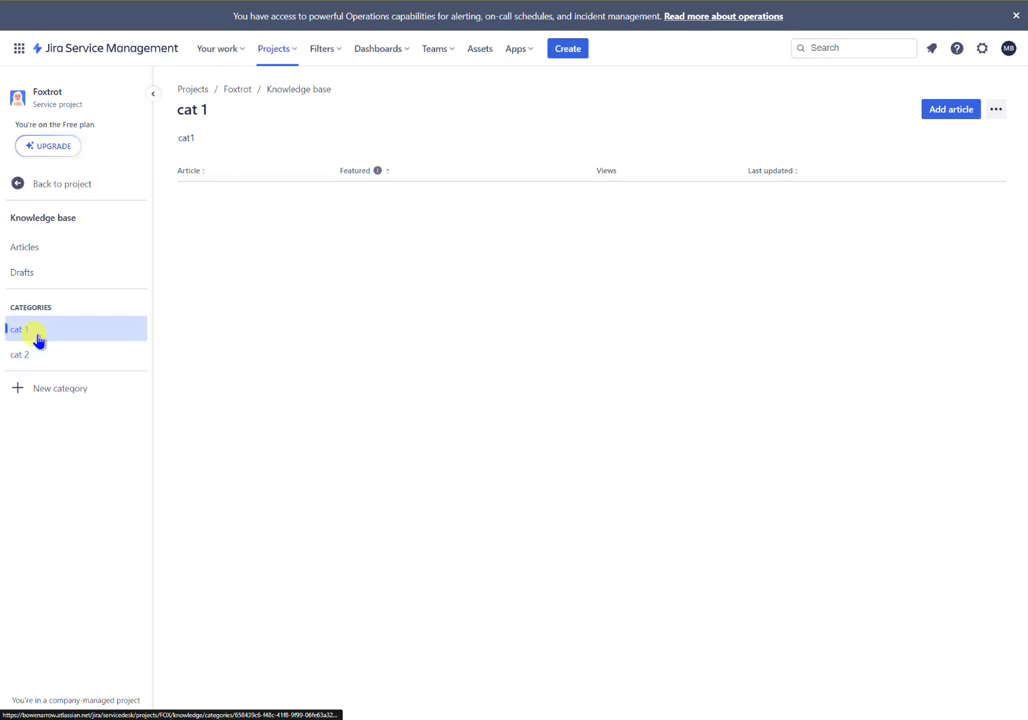
Add Foxtrot Bespoke doc 1 to cat 1.
click(948, 108)
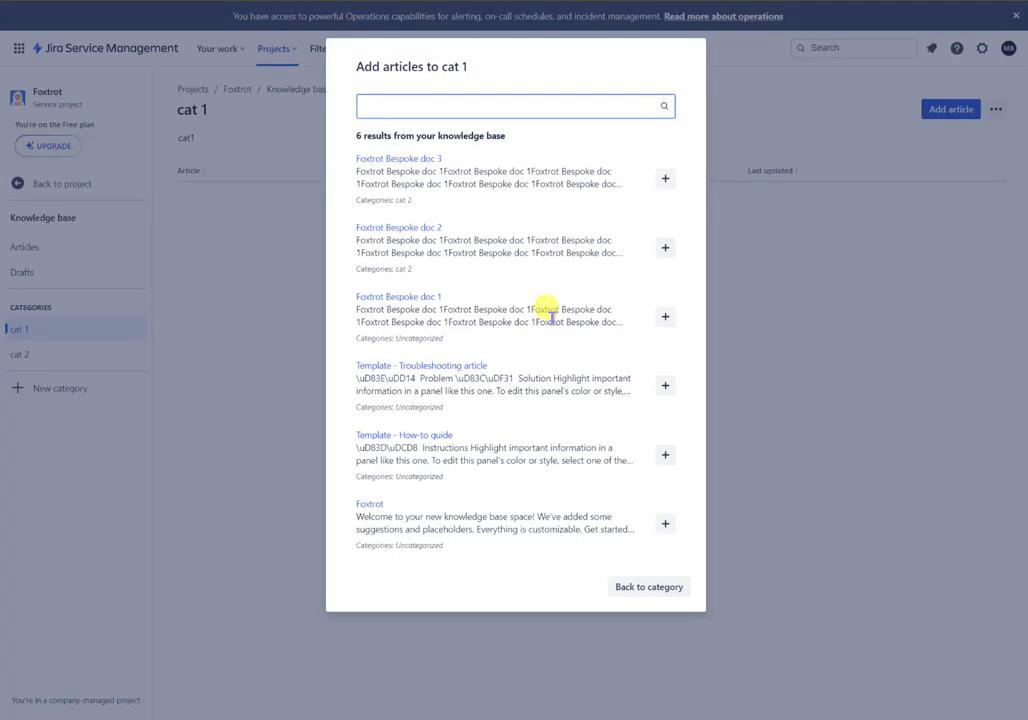
click(664, 316)
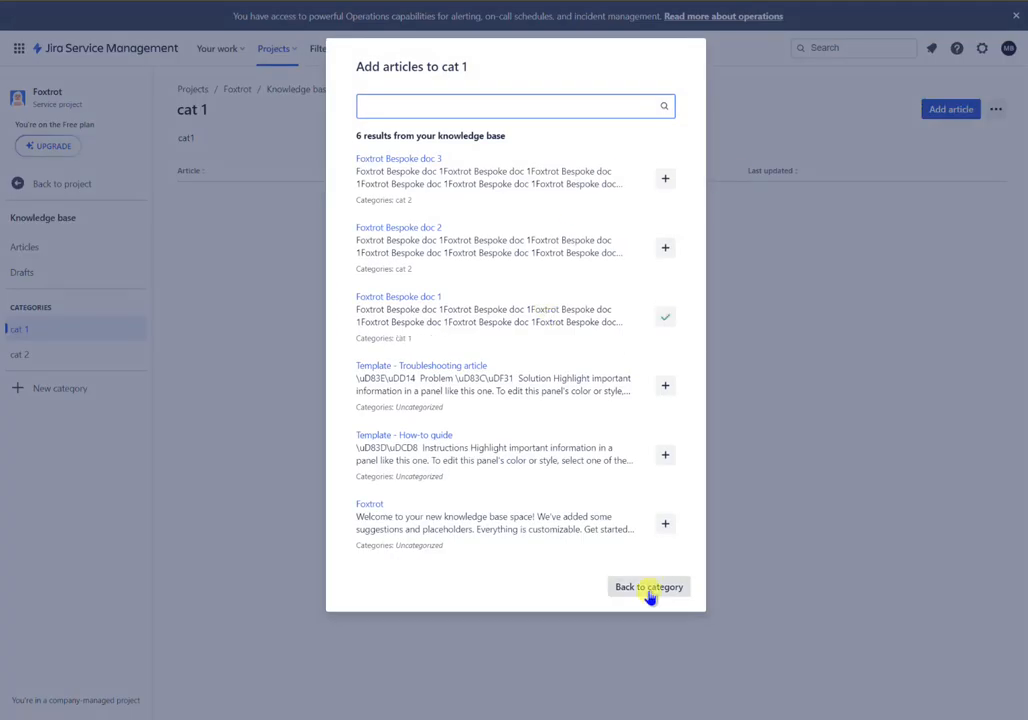
click(648, 588)
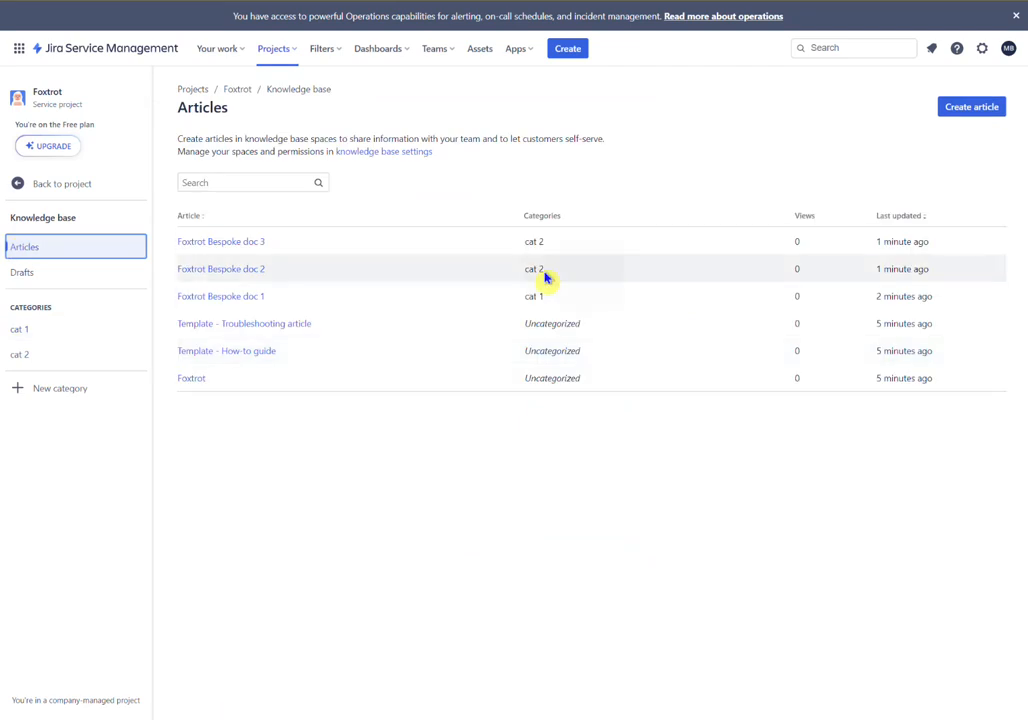
mouse_move(516, 240)
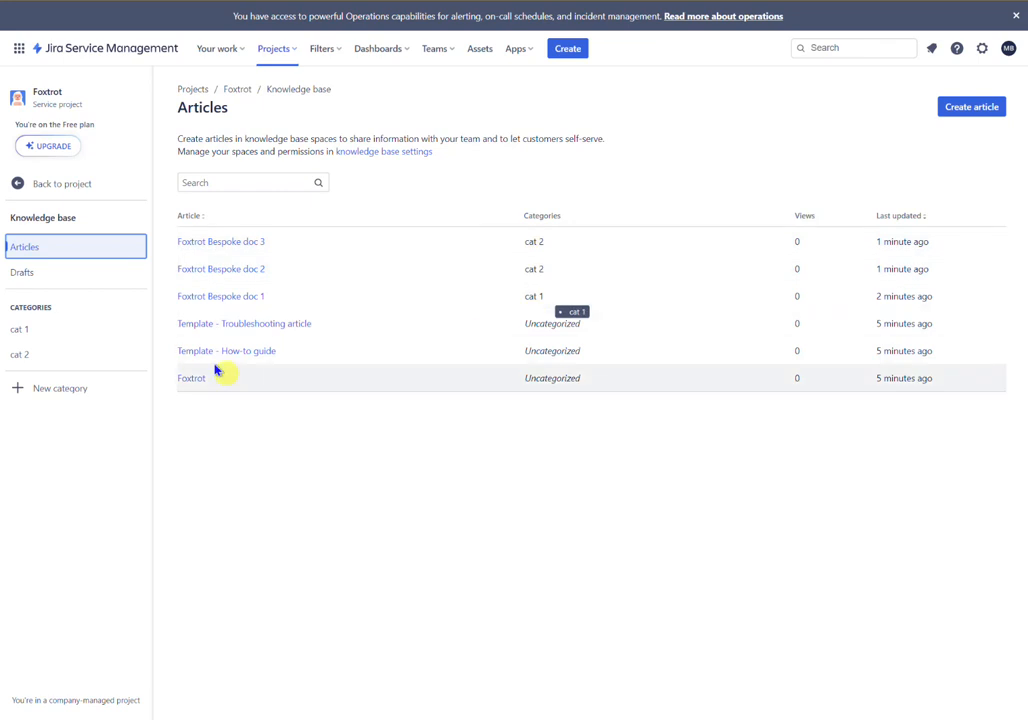
File the troubleshooting template under cat 1 and the Foxtrot article under cat 2.
click(572, 320)
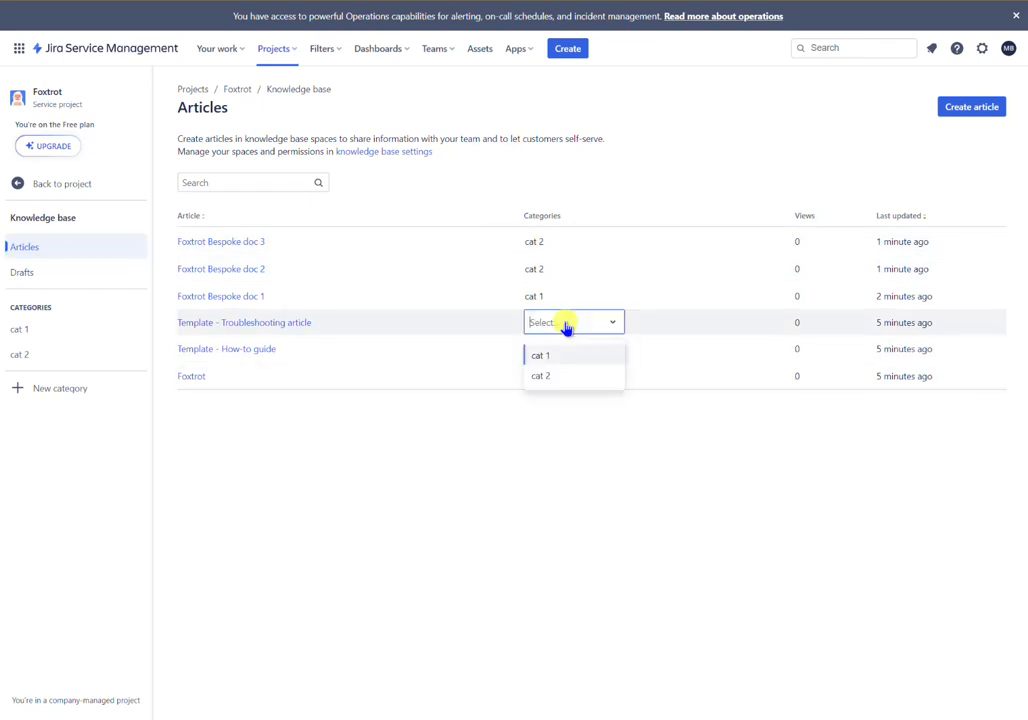
click(540, 356)
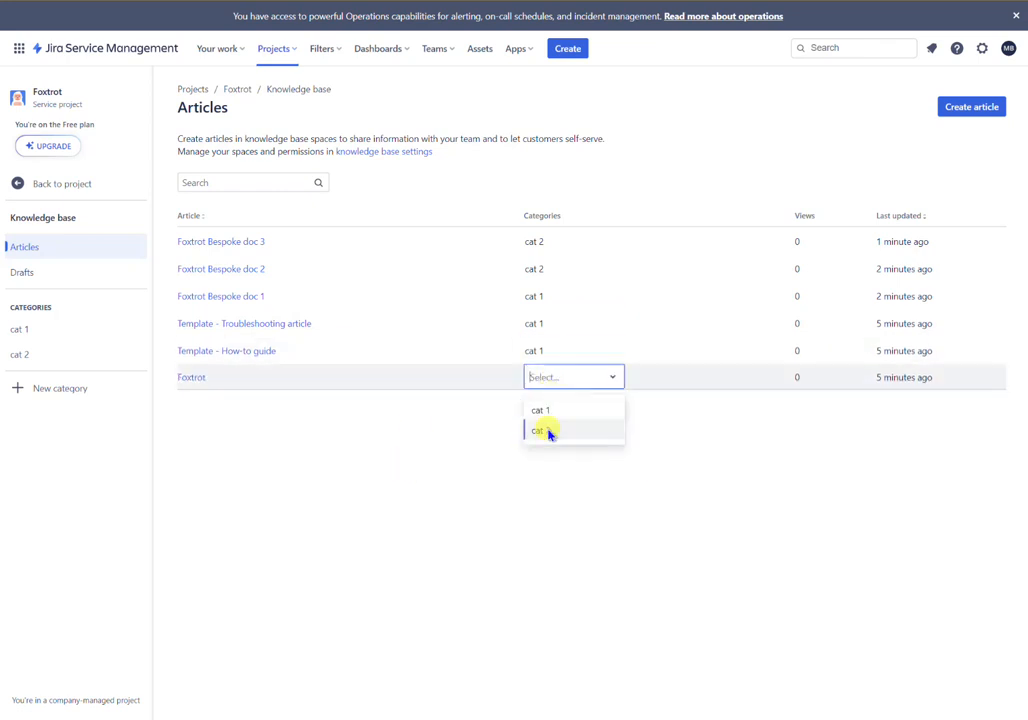
click(540, 430)
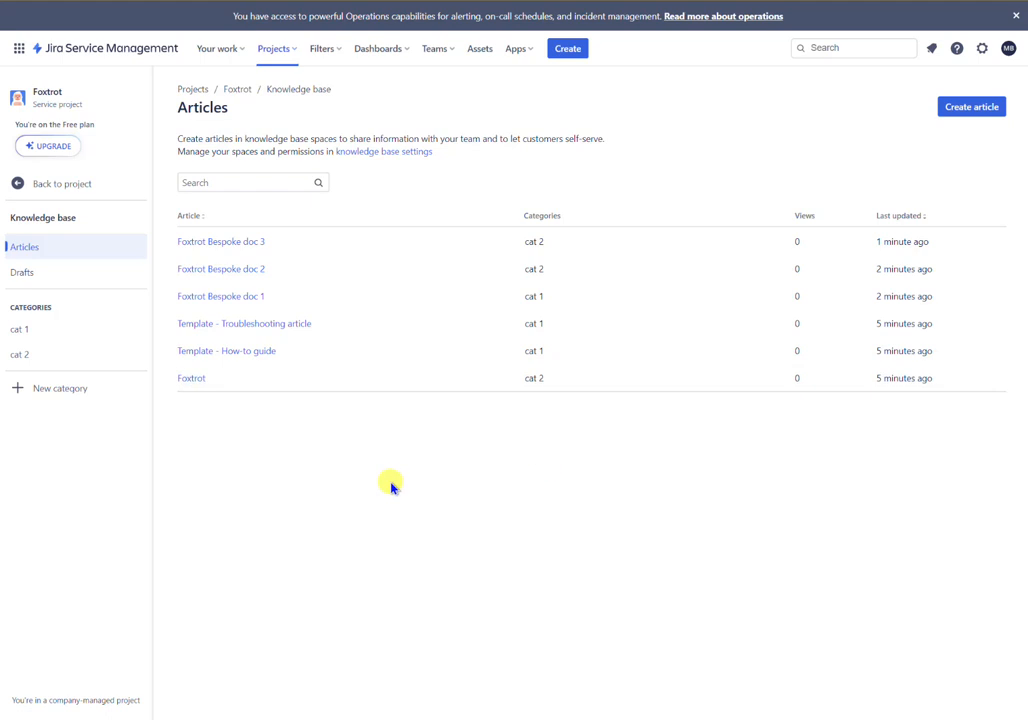
mouse_move(594, 212)
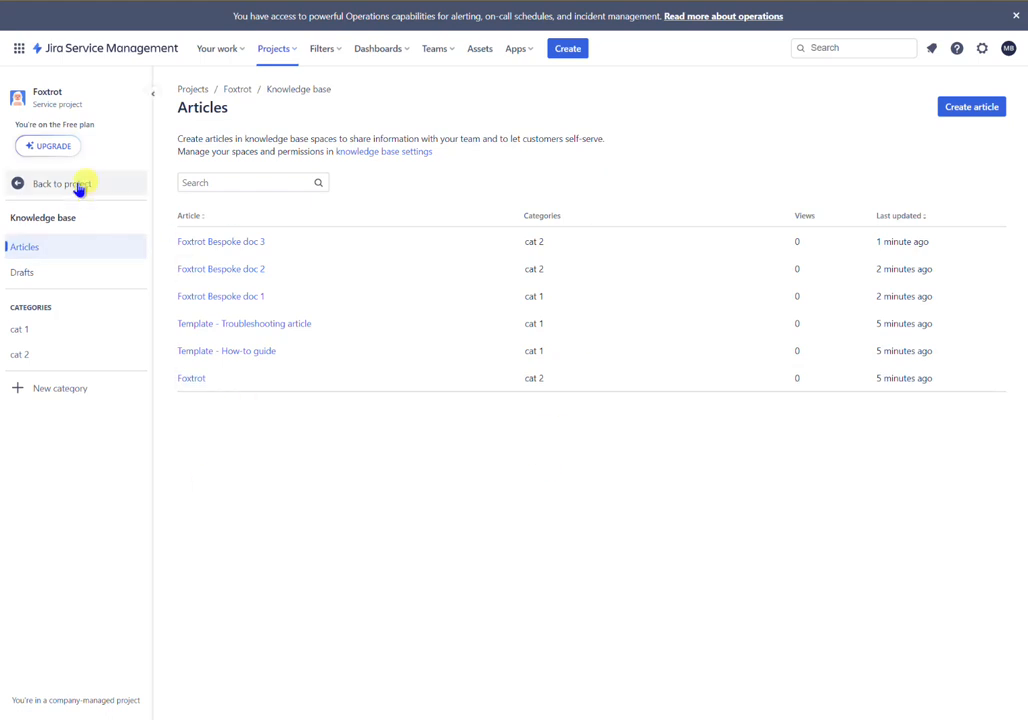
View the Foxtrot customer portal and browse its cat 1 and cat 2 categories.
click(56, 184)
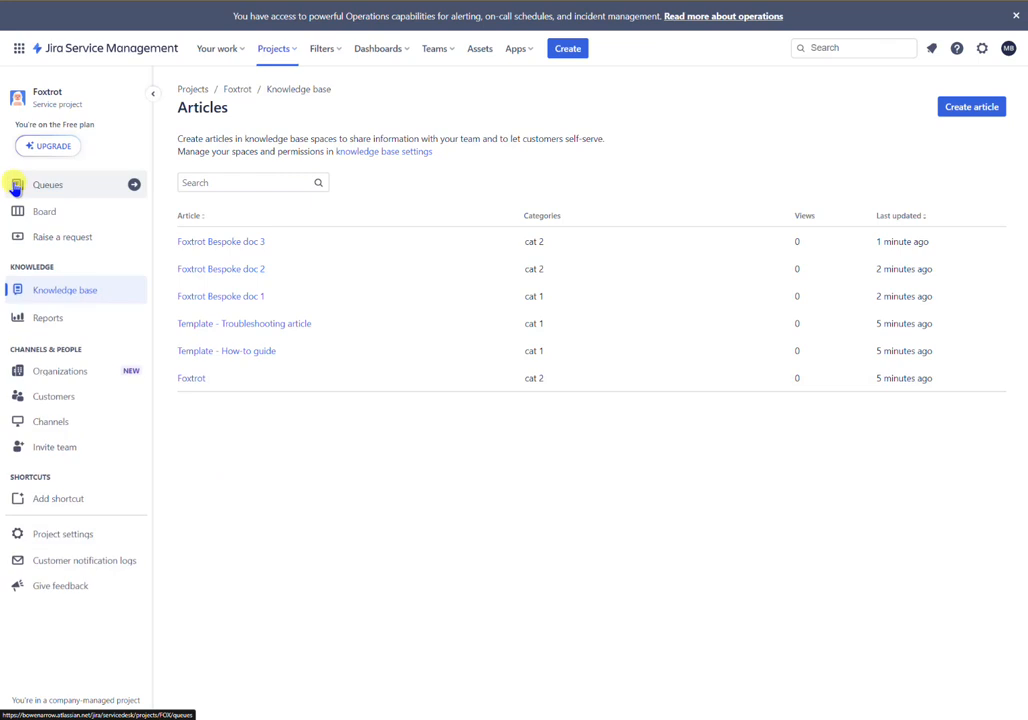
mouse_move(1008, 48)
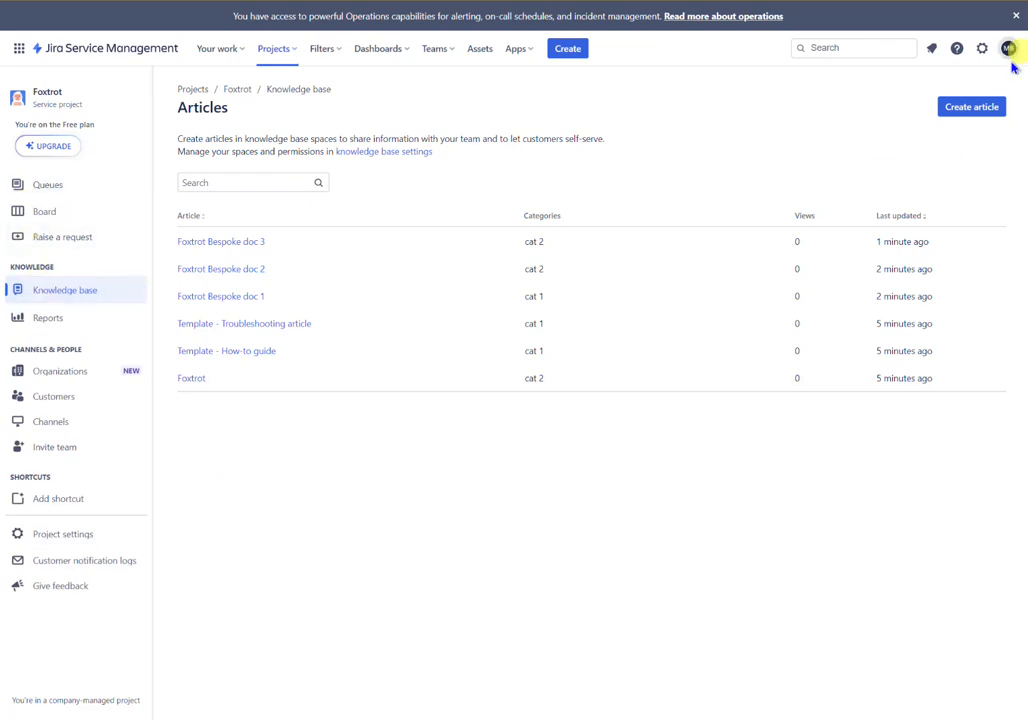
mouse_move(1012, 48)
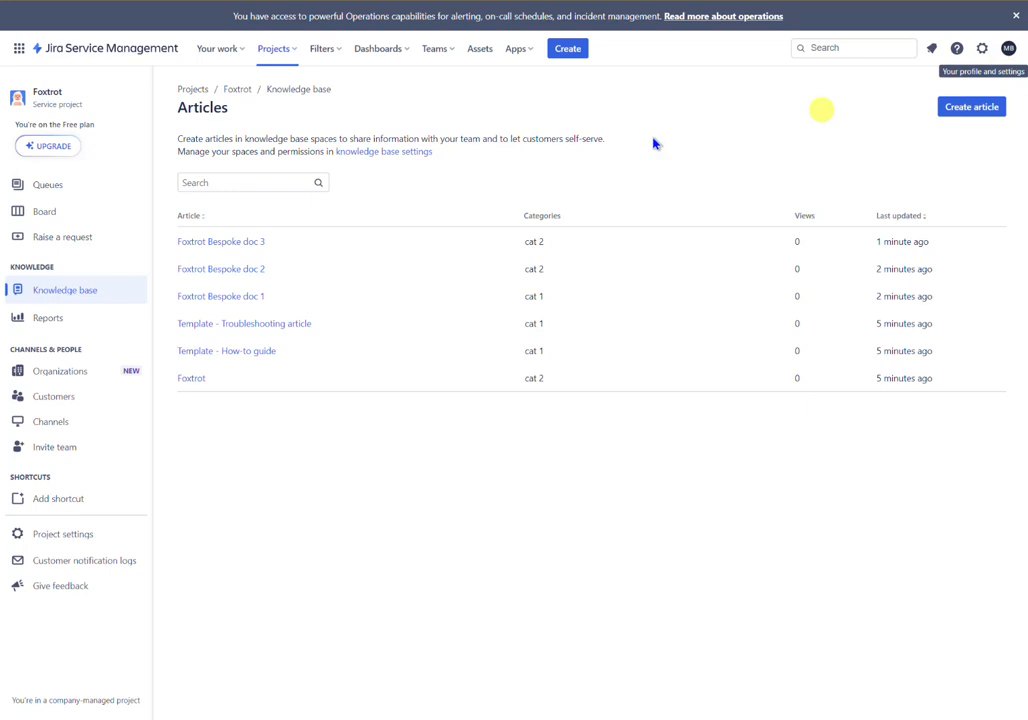
mouse_move(62, 236)
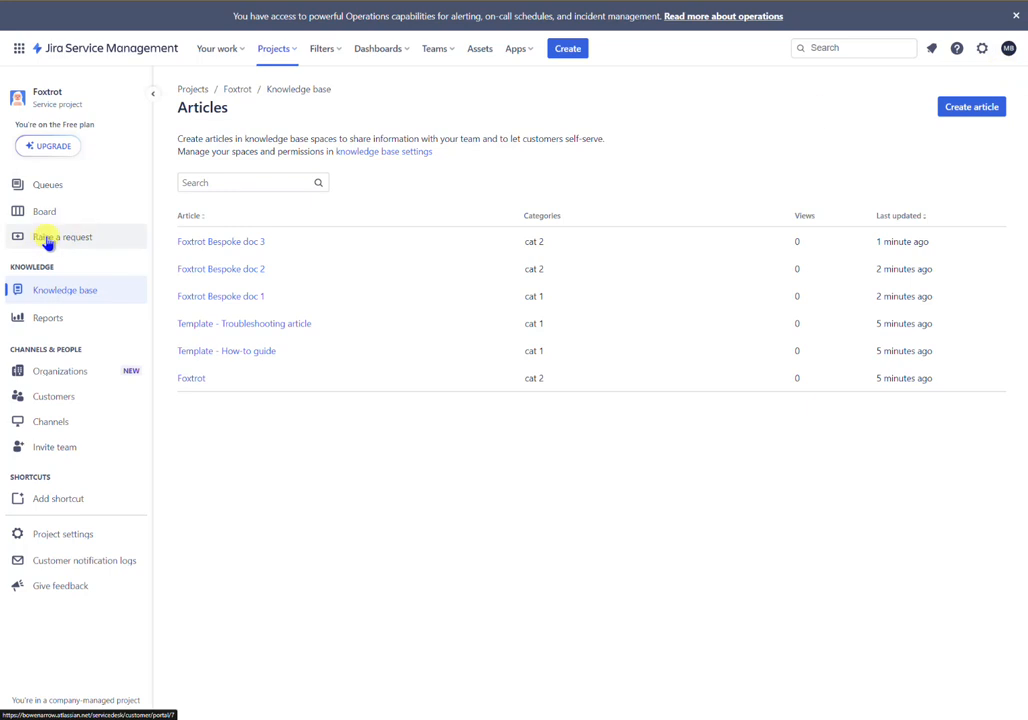
click(60, 236)
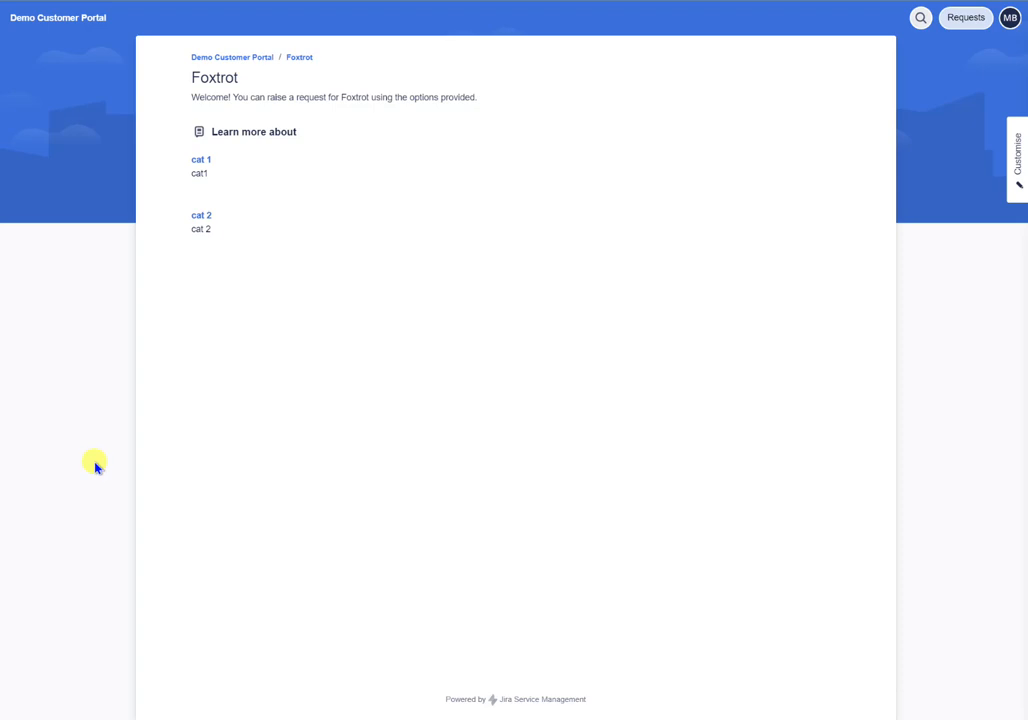
mouse_move(268, 270)
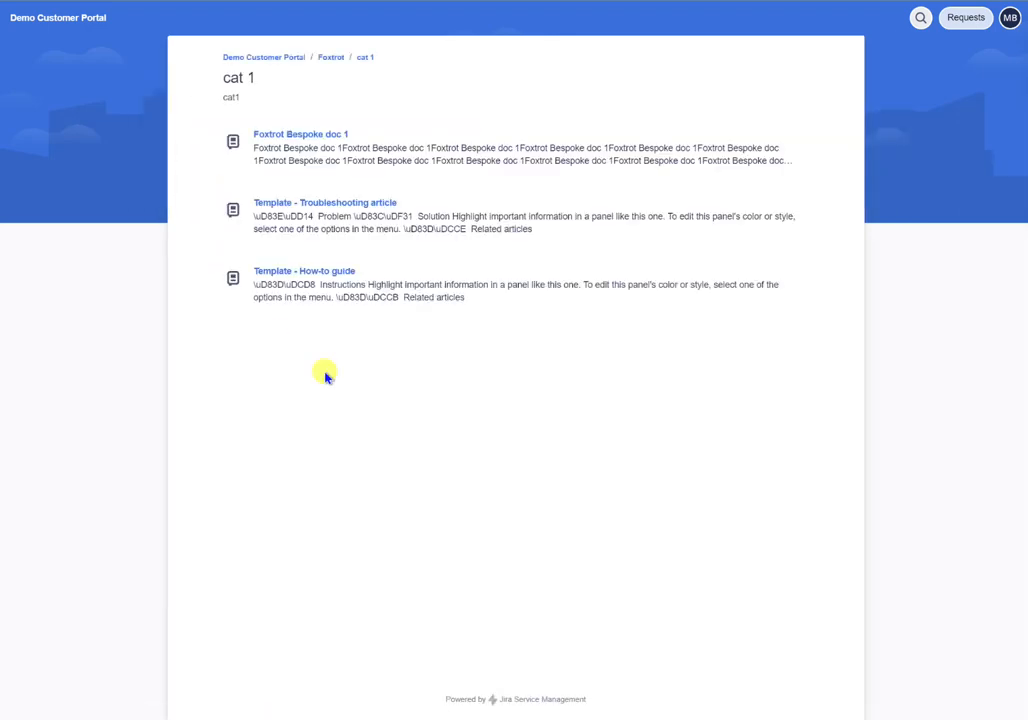
mouse_move(348, 302)
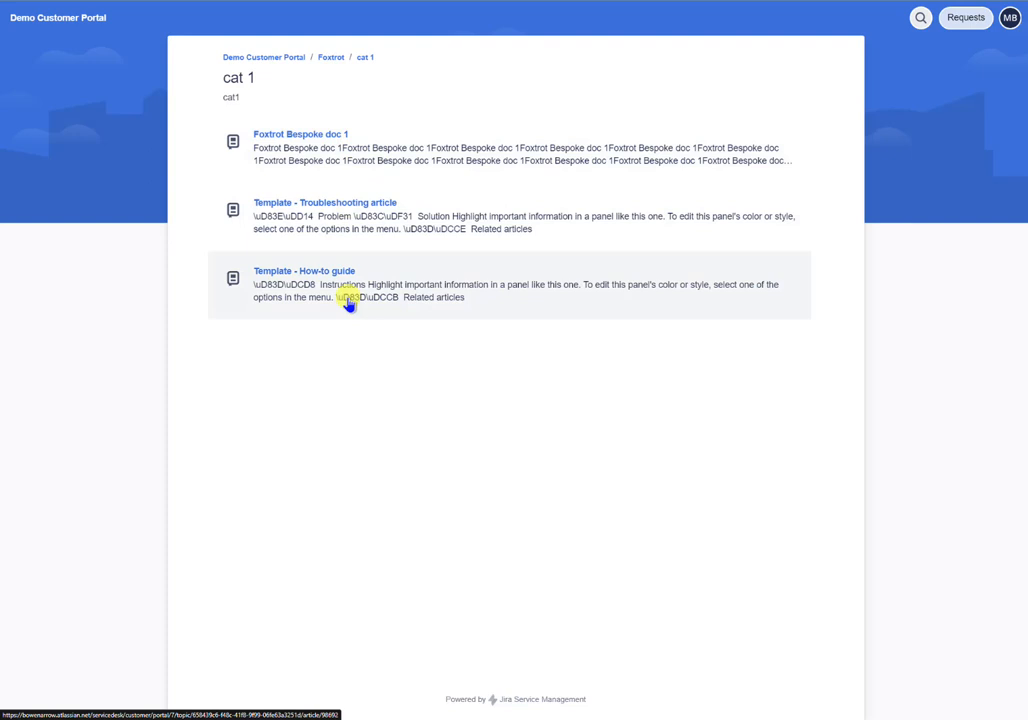
click(304, 272)
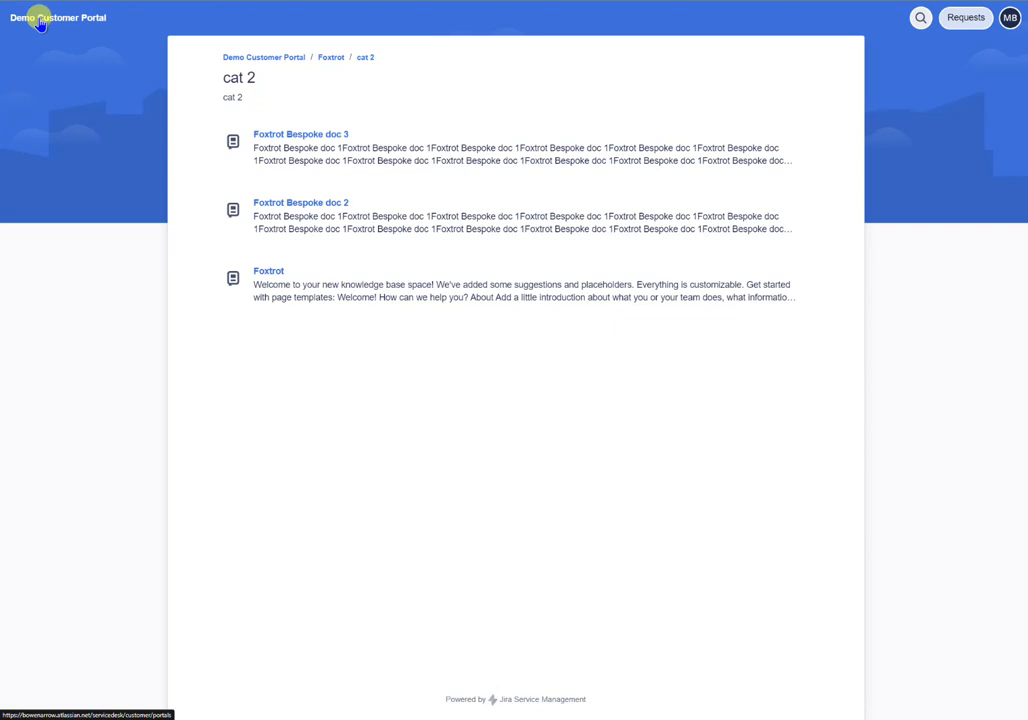
Reveal the Foxtrot portal on the help center home and open layout customisation.
click(56, 18)
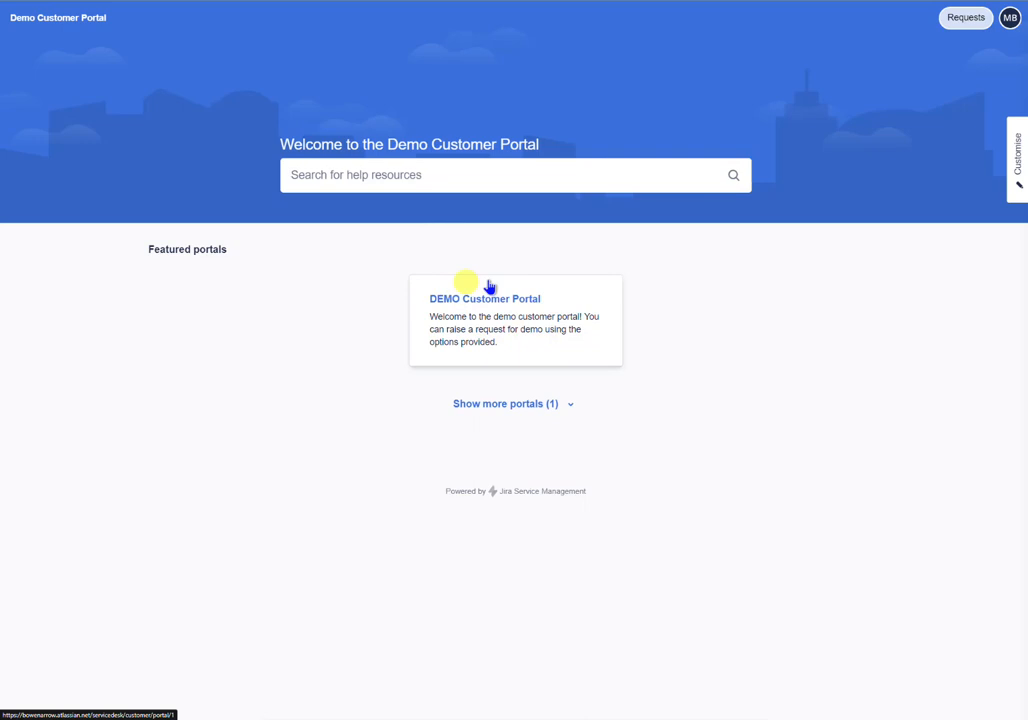
mouse_move(512, 410)
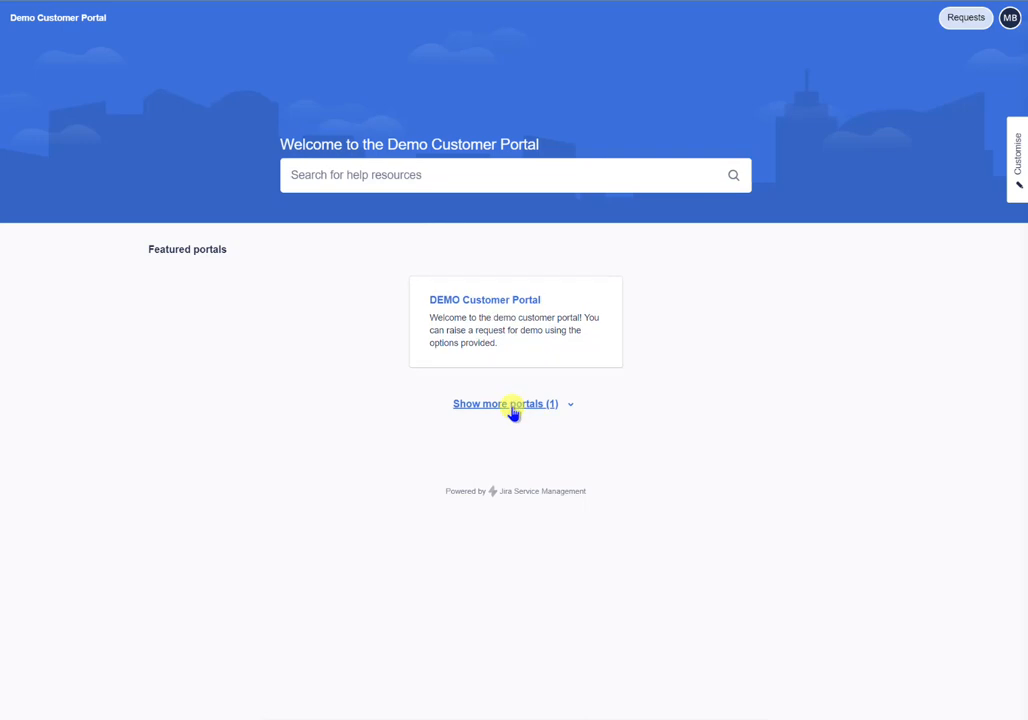
click(504, 404)
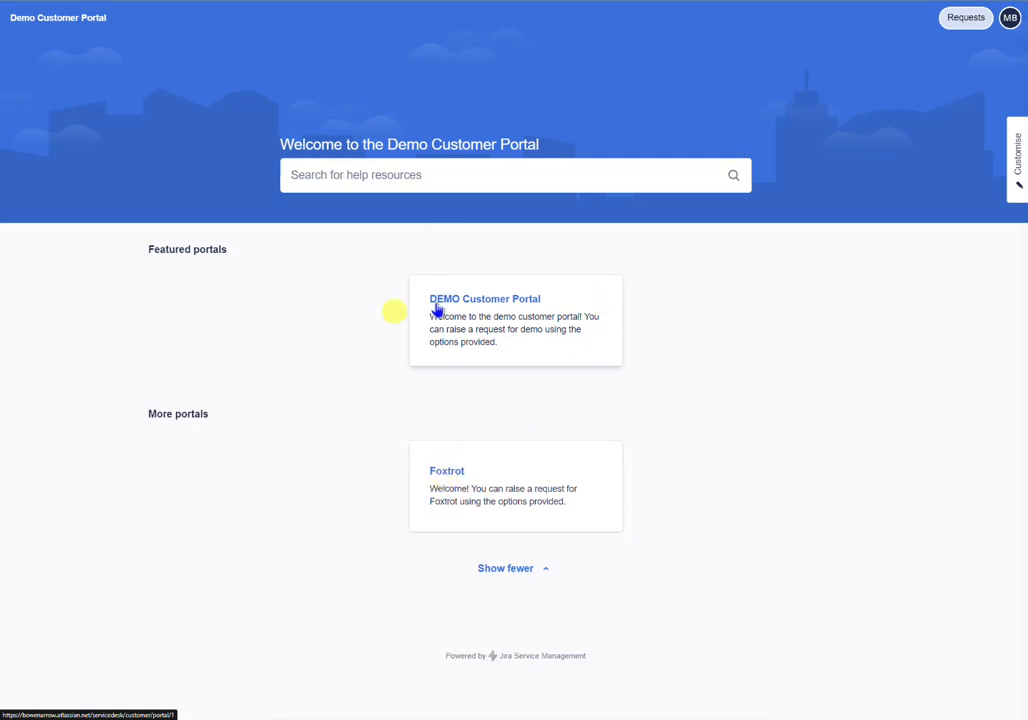
mouse_move(916, 400)
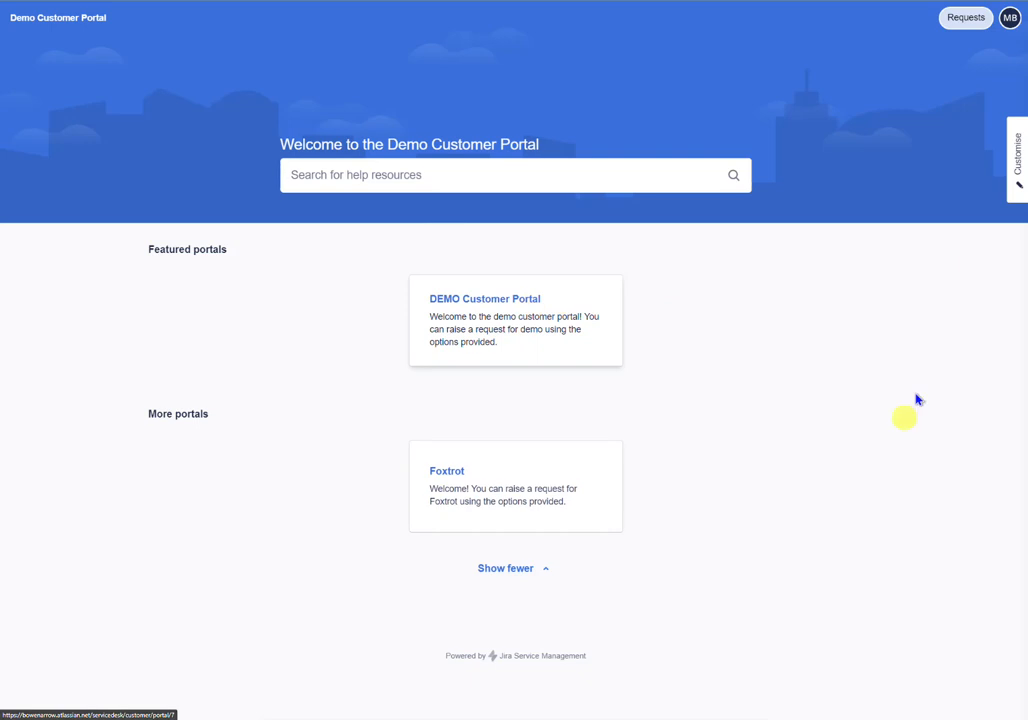
click(1020, 160)
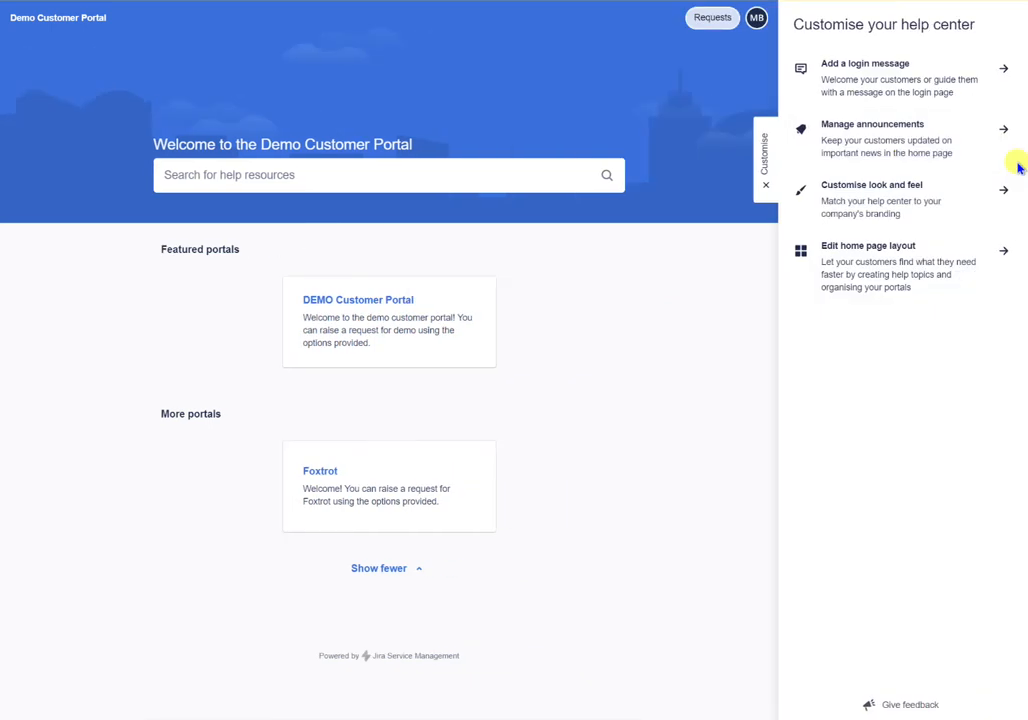
mouse_move(850, 250)
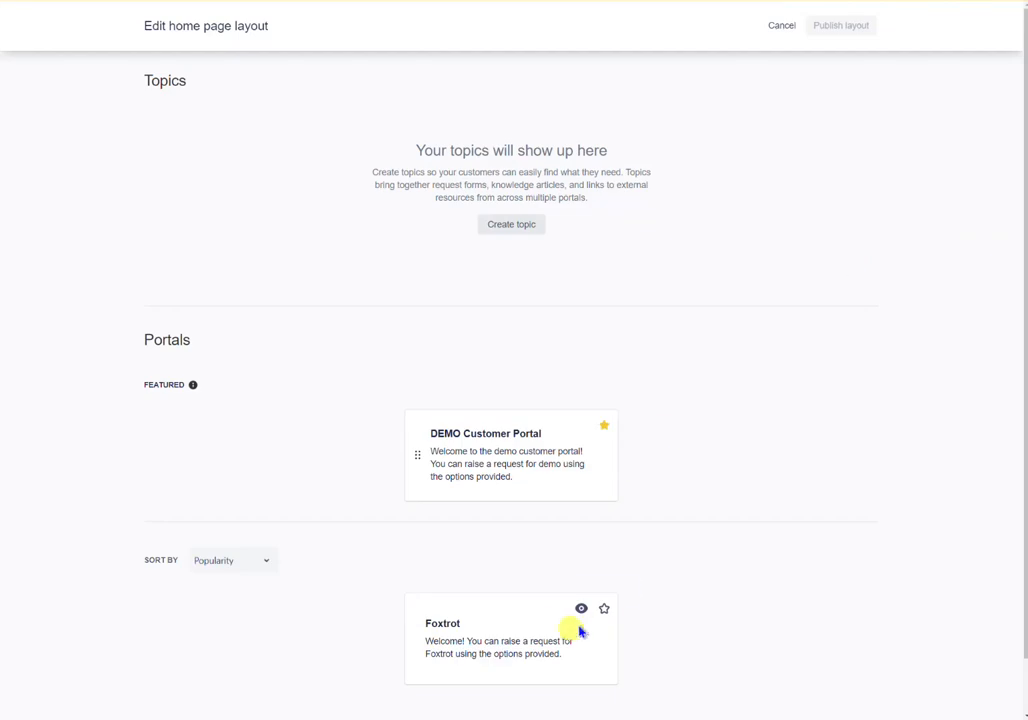
Feature the Foxtrot portal and publish the home page layout.
click(604, 608)
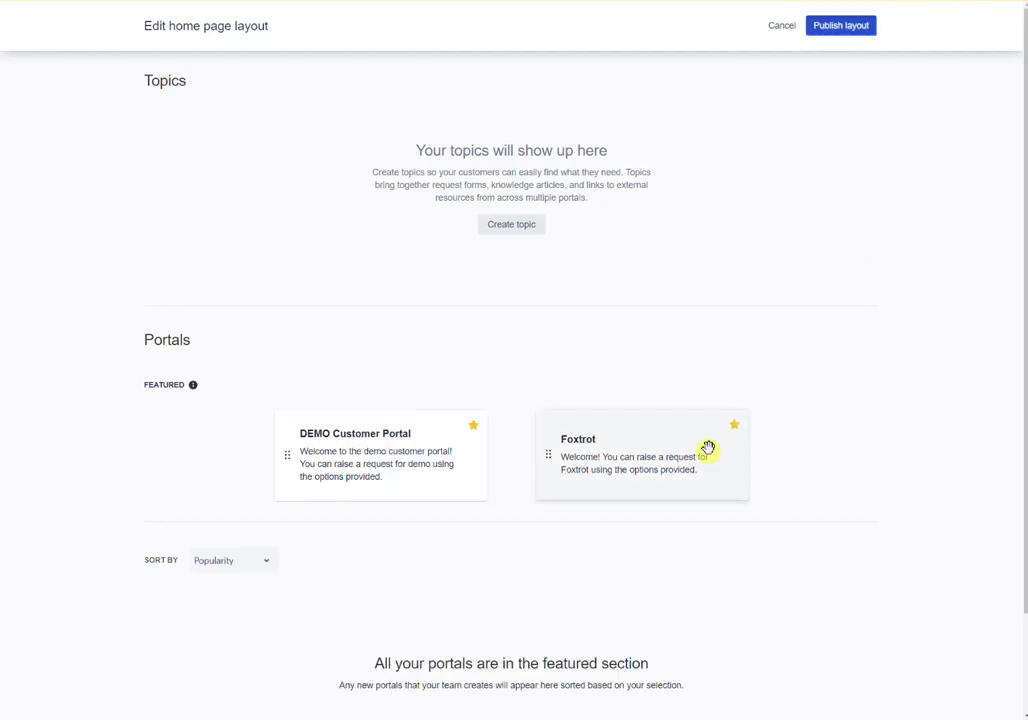
mouse_move(800, 60)
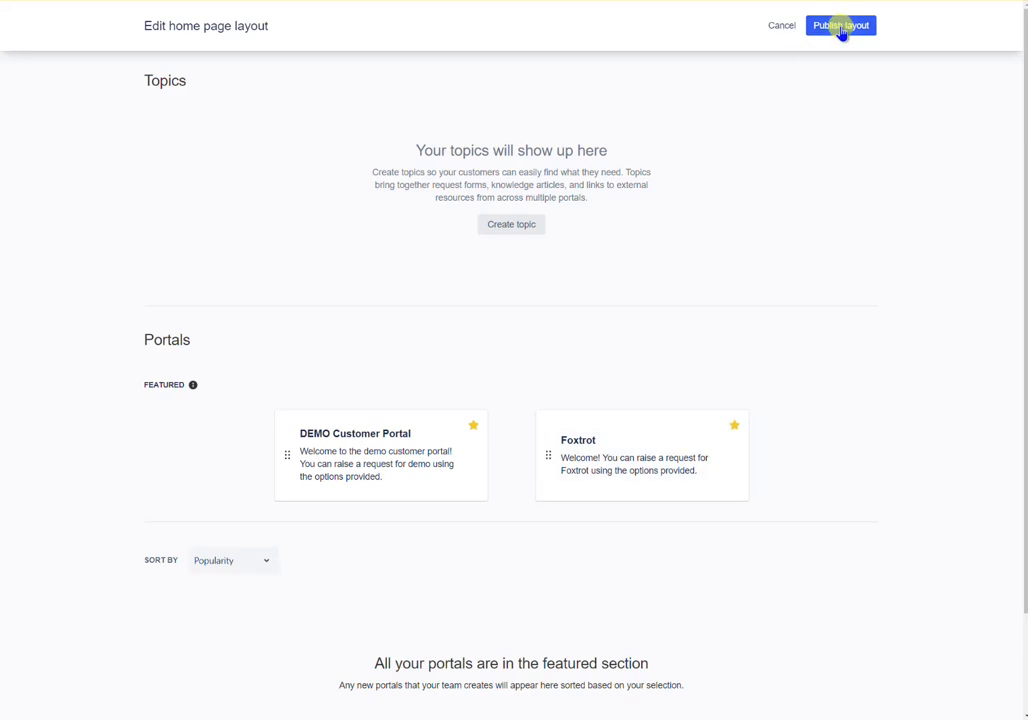
click(840, 24)
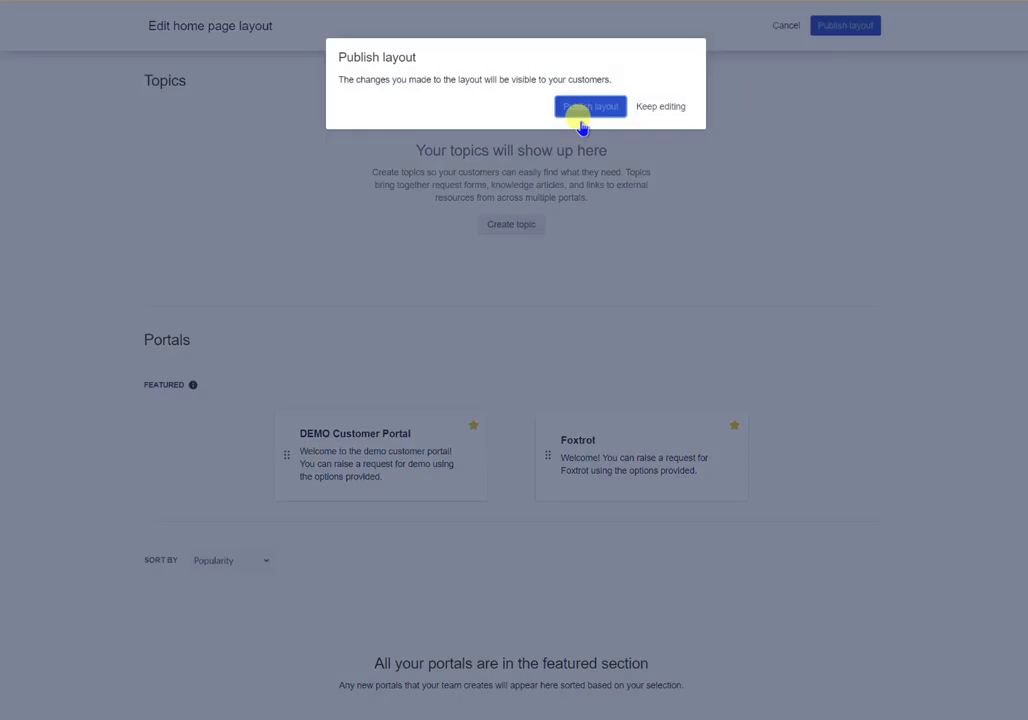
click(588, 106)
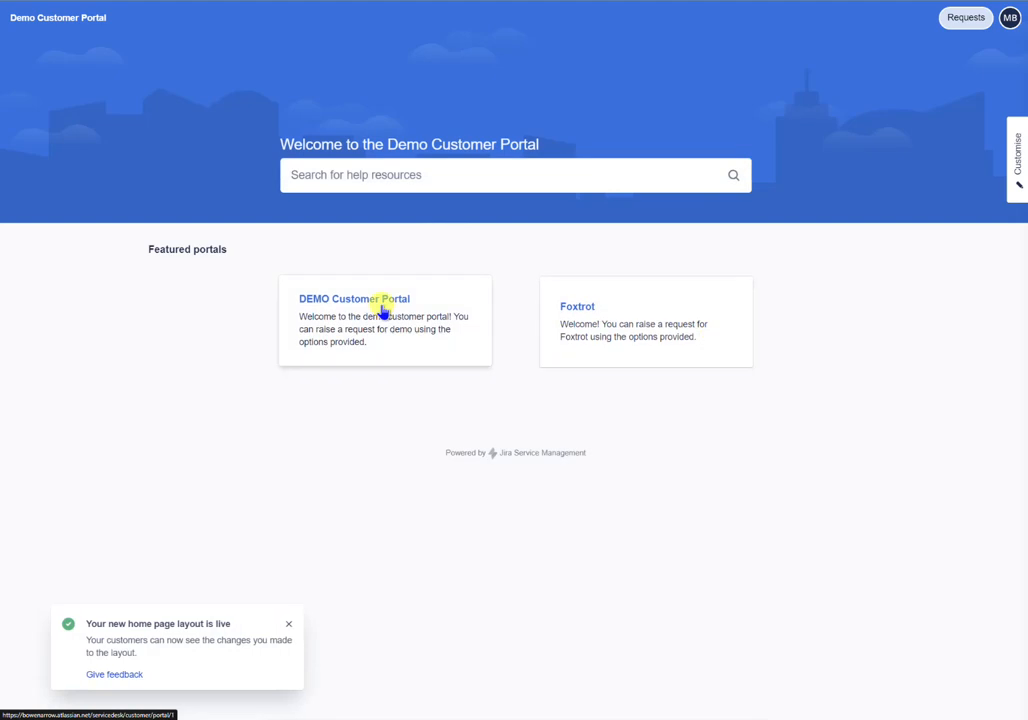
mouse_move(332, 328)
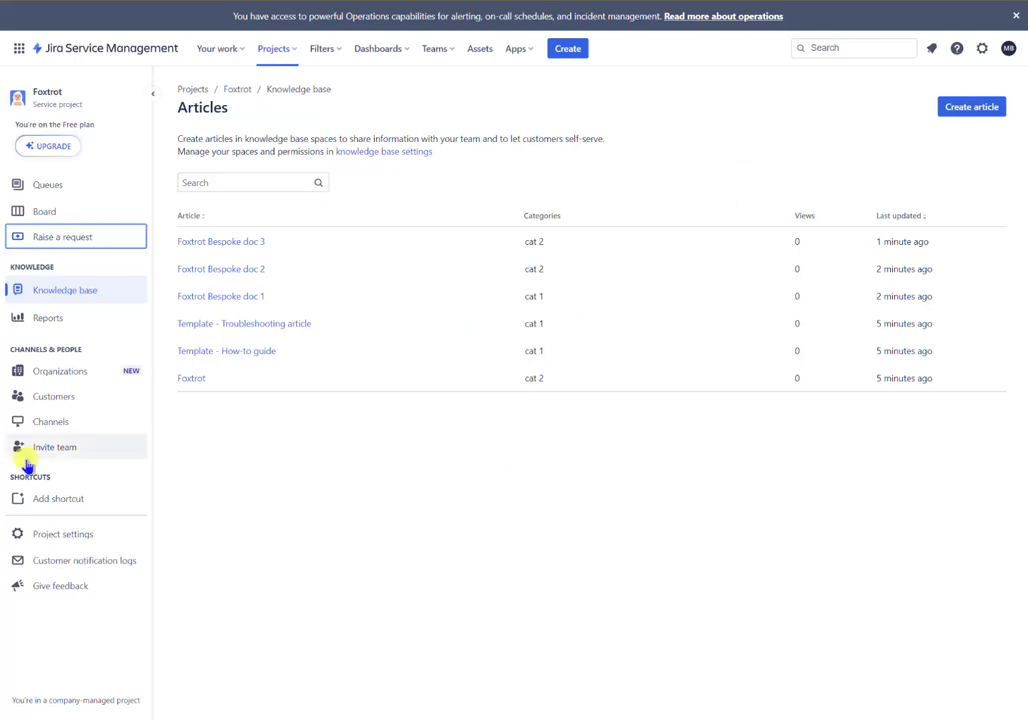
mouse_move(60, 370)
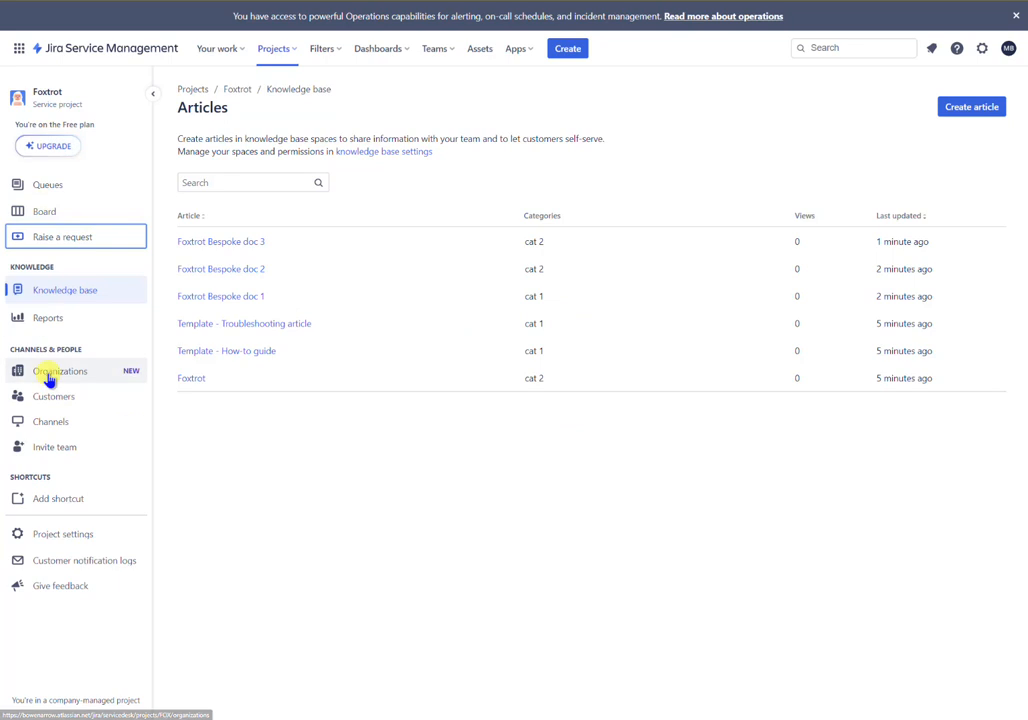
View Organizations in Foxtrot, then switch to Demo Service Desk and view its Organizations.
click(60, 370)
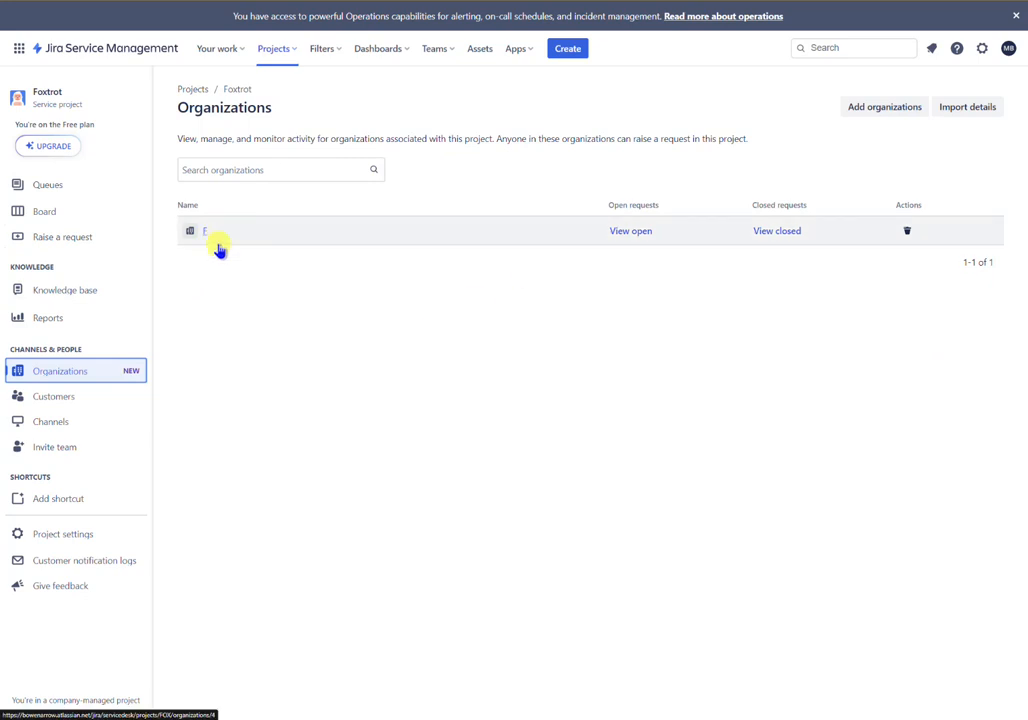
mouse_move(658, 392)
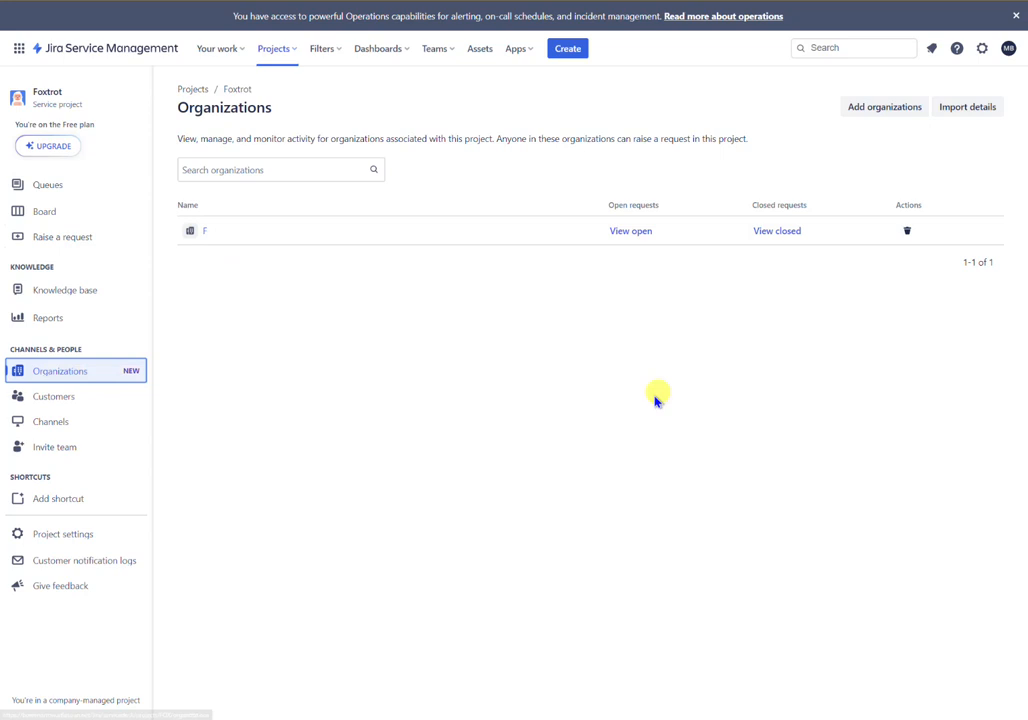
mouse_move(276, 48)
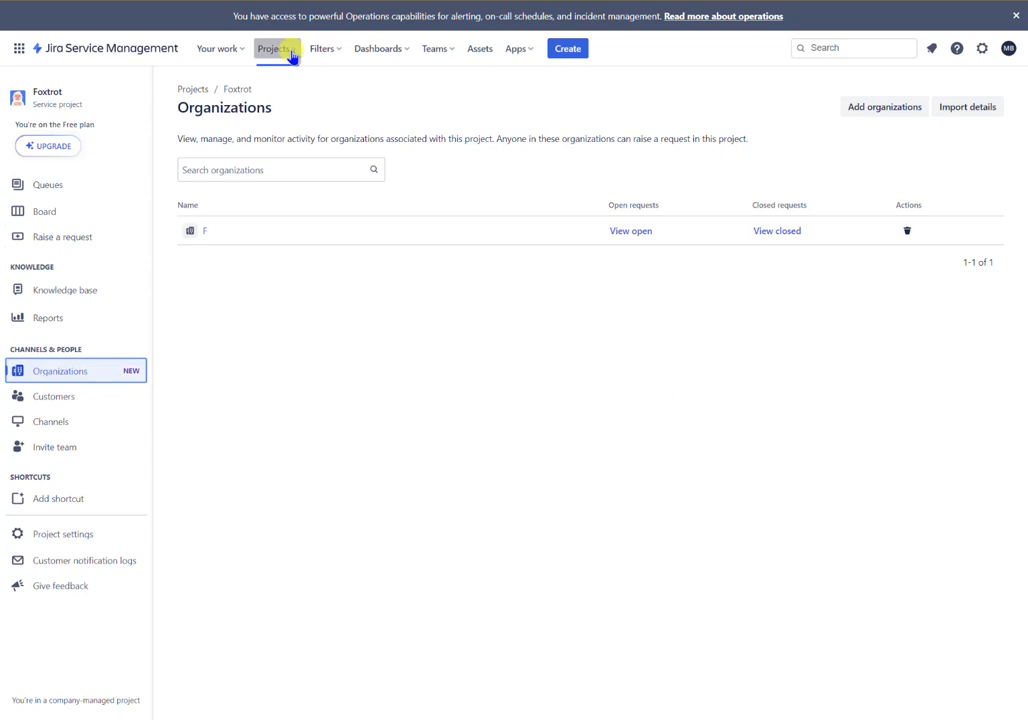
click(276, 48)
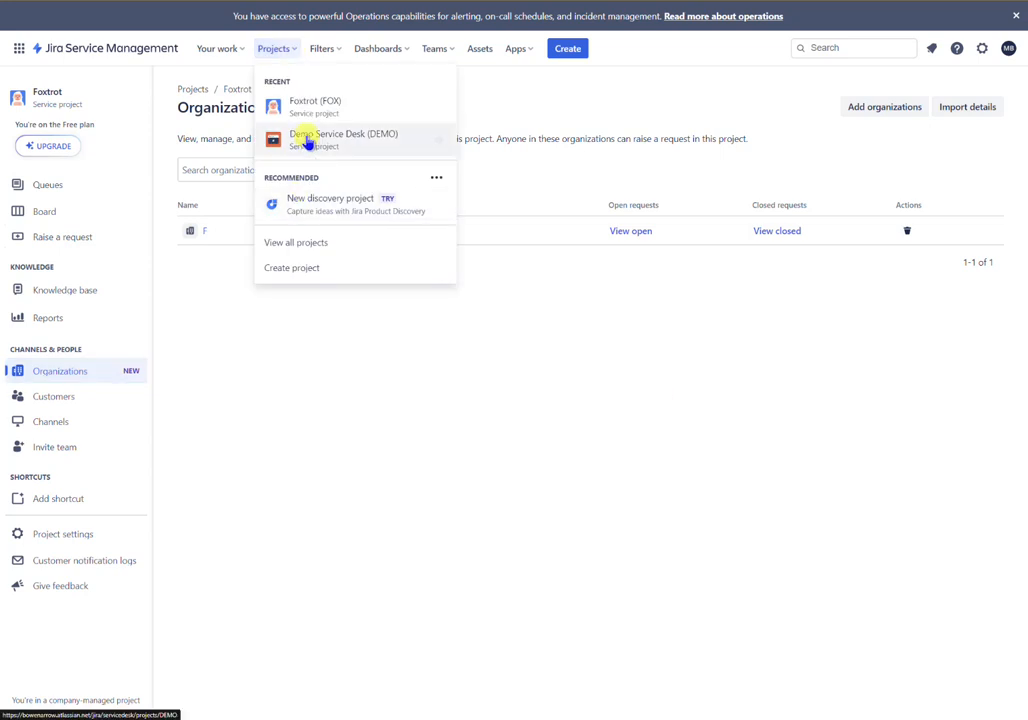
click(348, 138)
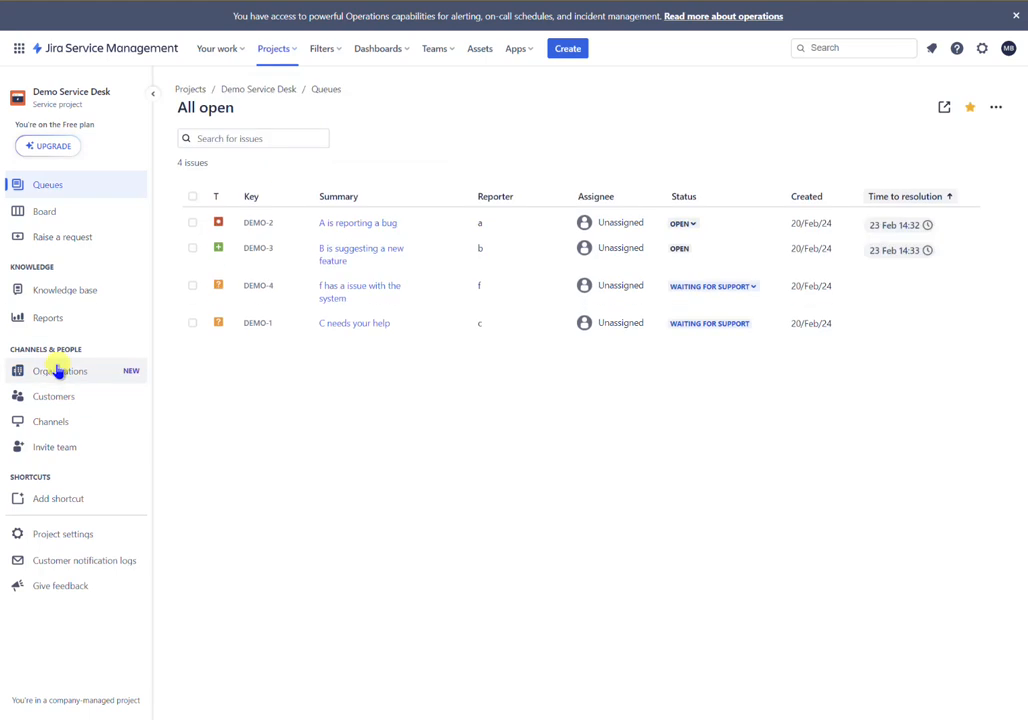
click(60, 370)
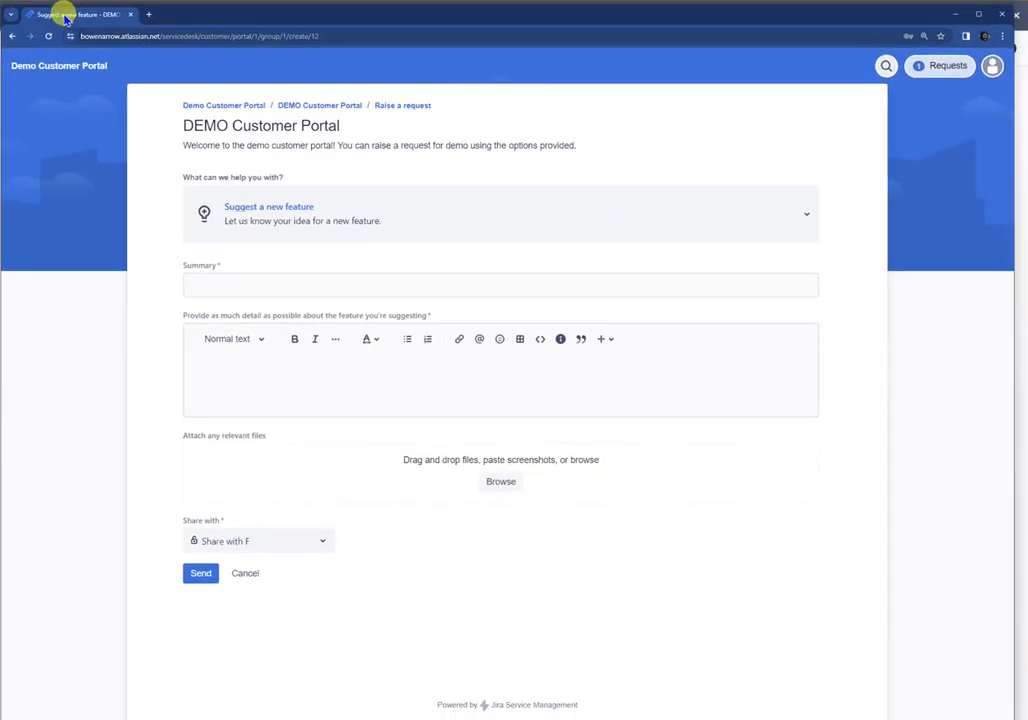
View the signed-in customer's profile, then return to the help center home page.
click(992, 66)
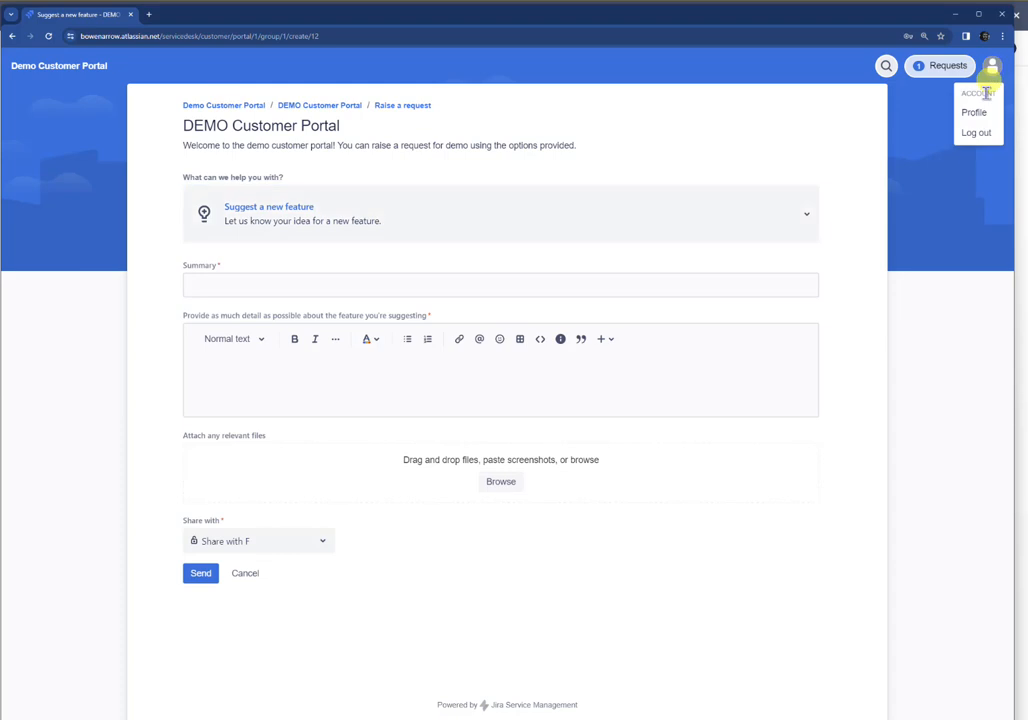
click(972, 112)
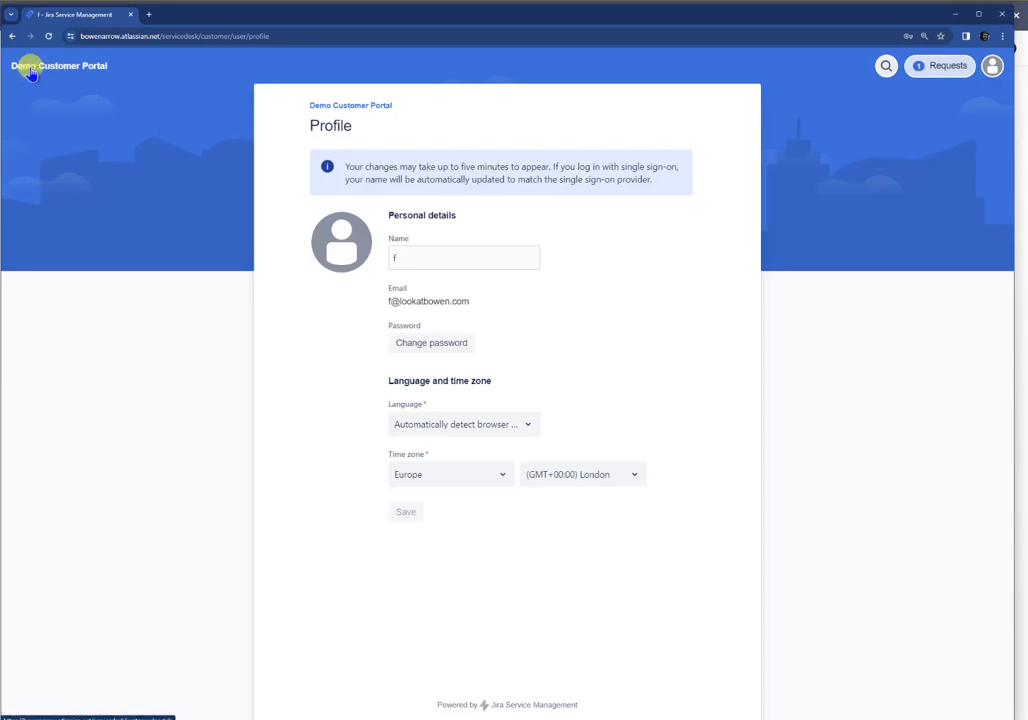
click(56, 66)
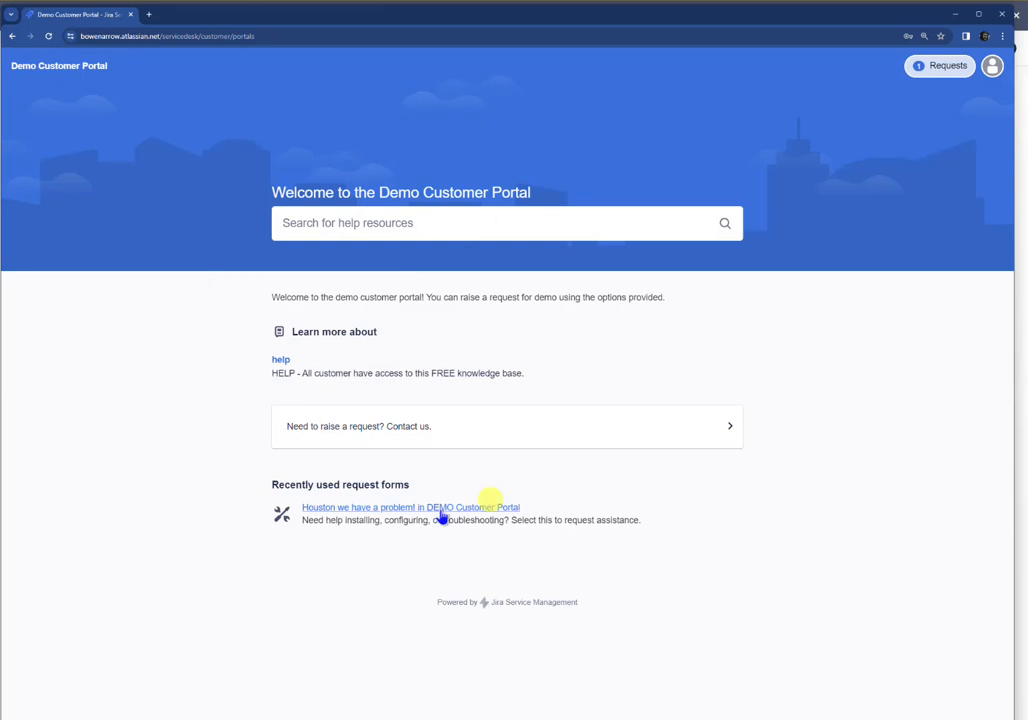
mouse_move(324, 190)
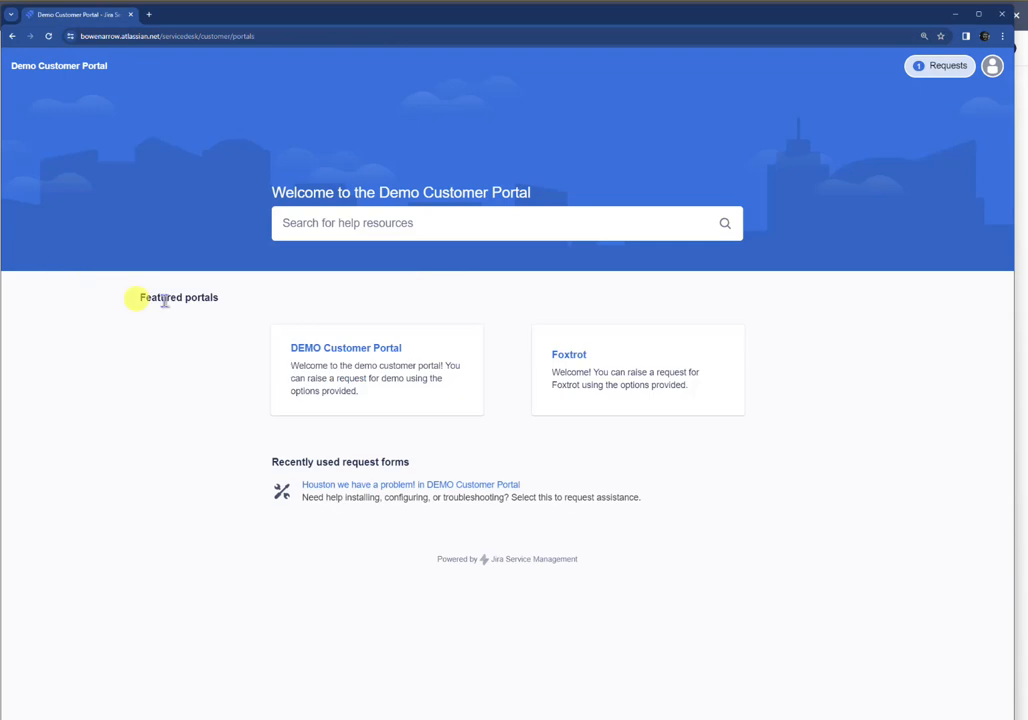
mouse_move(590, 364)
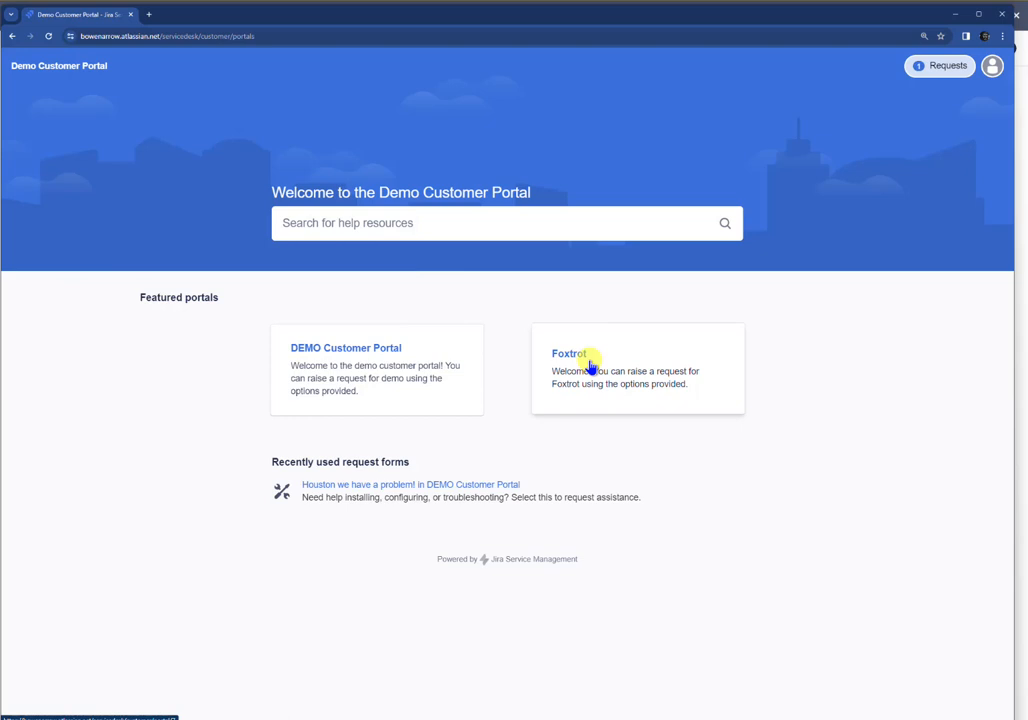
Browse the Foxtrot portal's cat 2 knowledge category and return to the help center home.
click(568, 352)
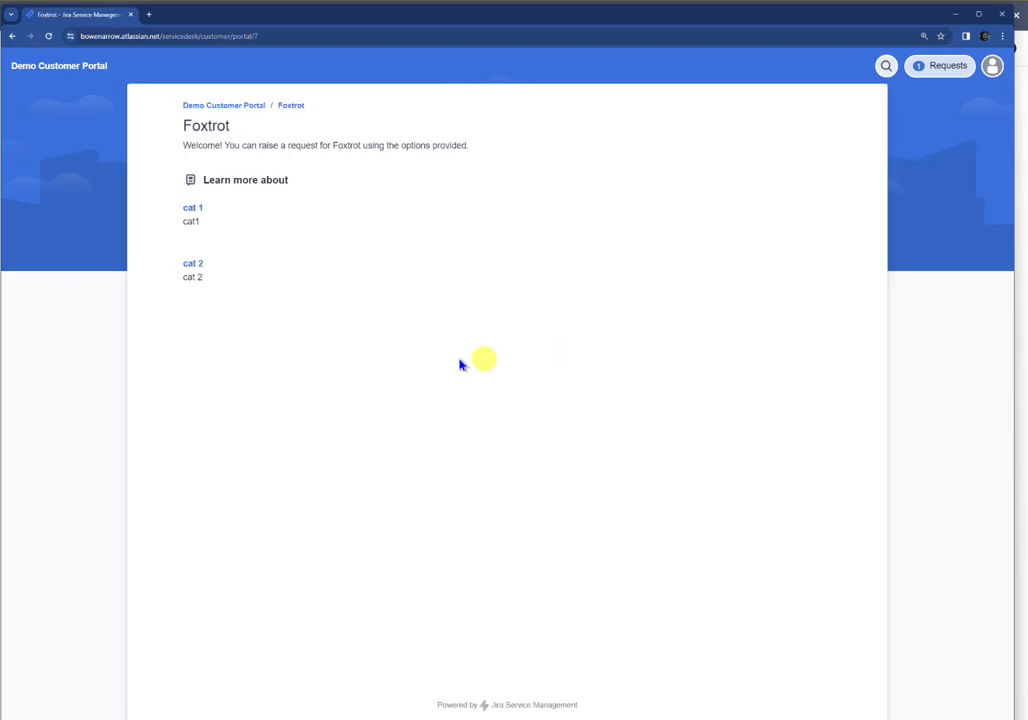
click(192, 264)
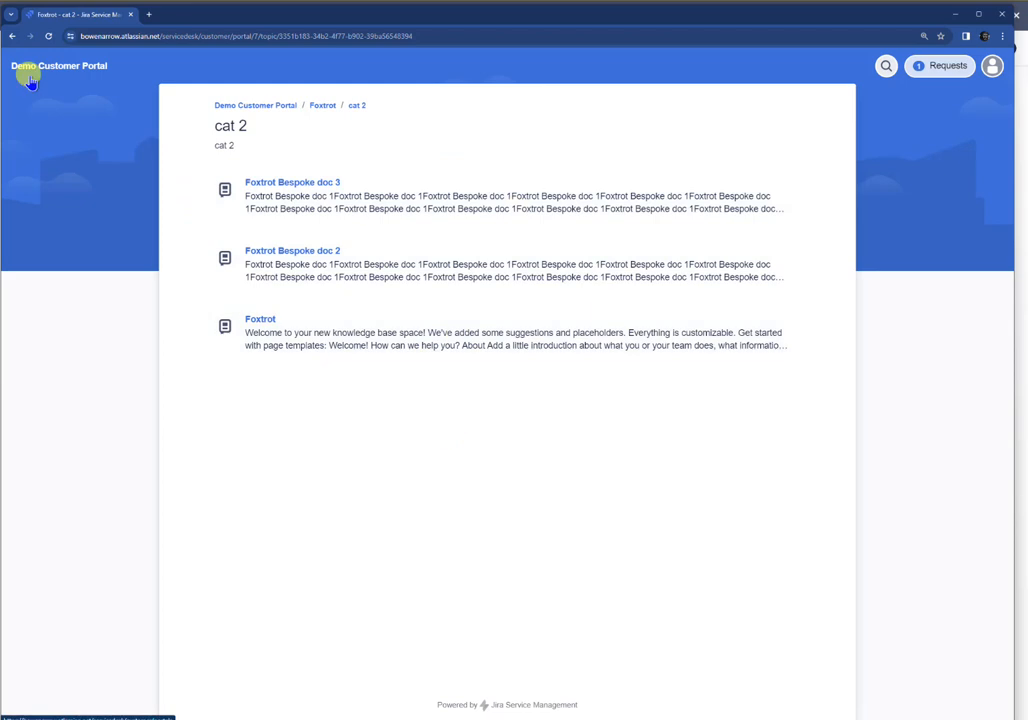
click(58, 64)
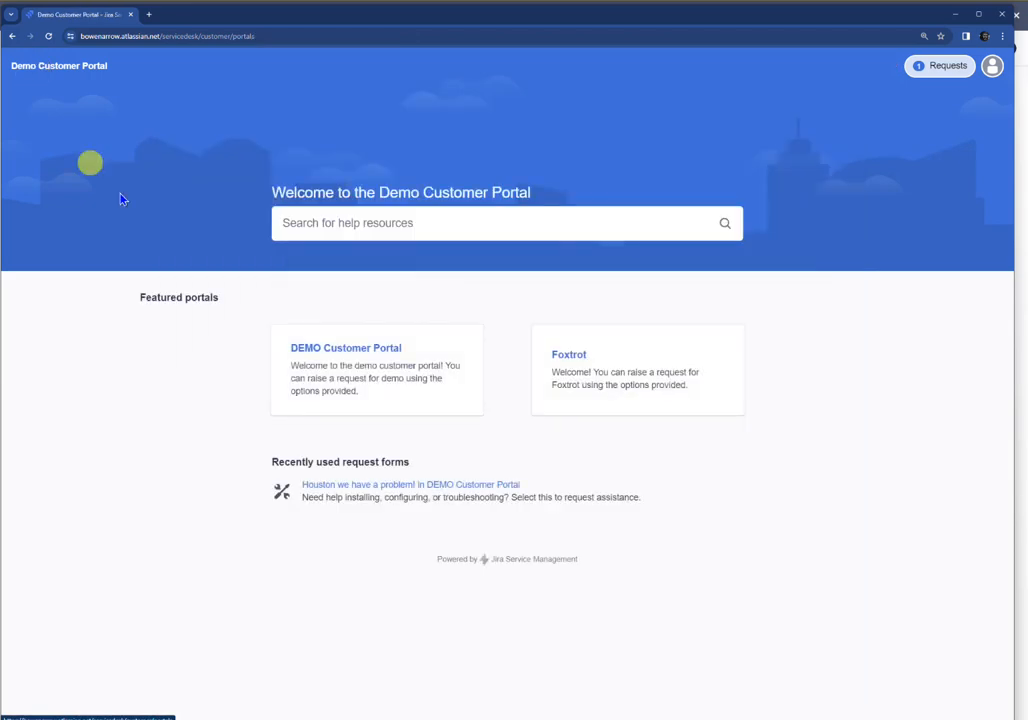
mouse_move(684, 376)
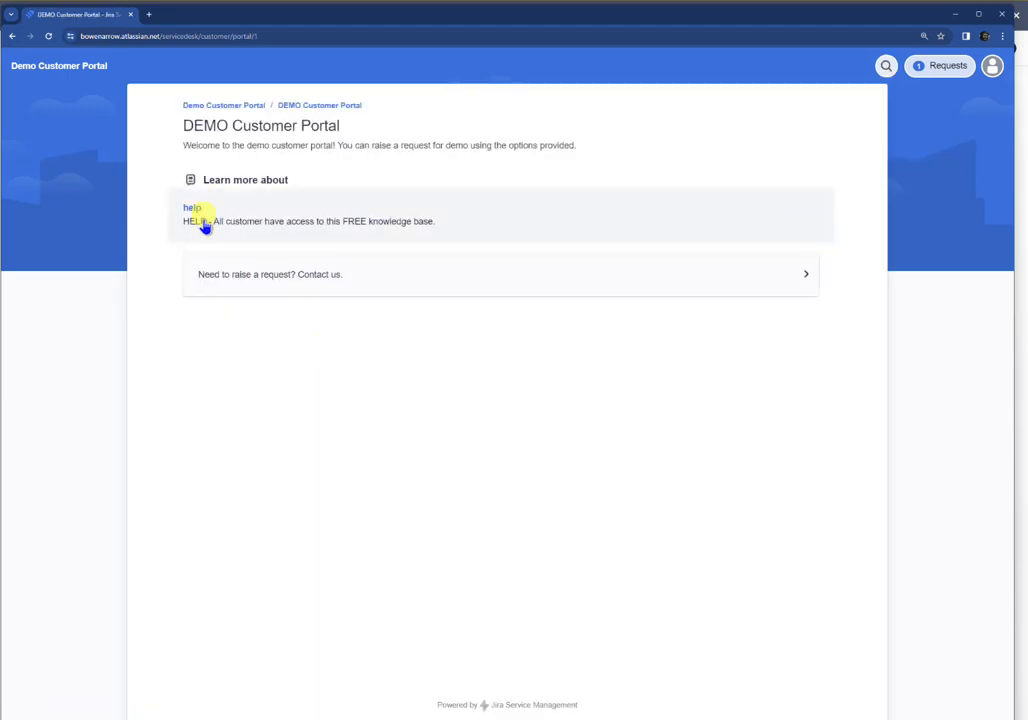
Browse the DEMO portal's help topic and request types, then return home.
click(192, 210)
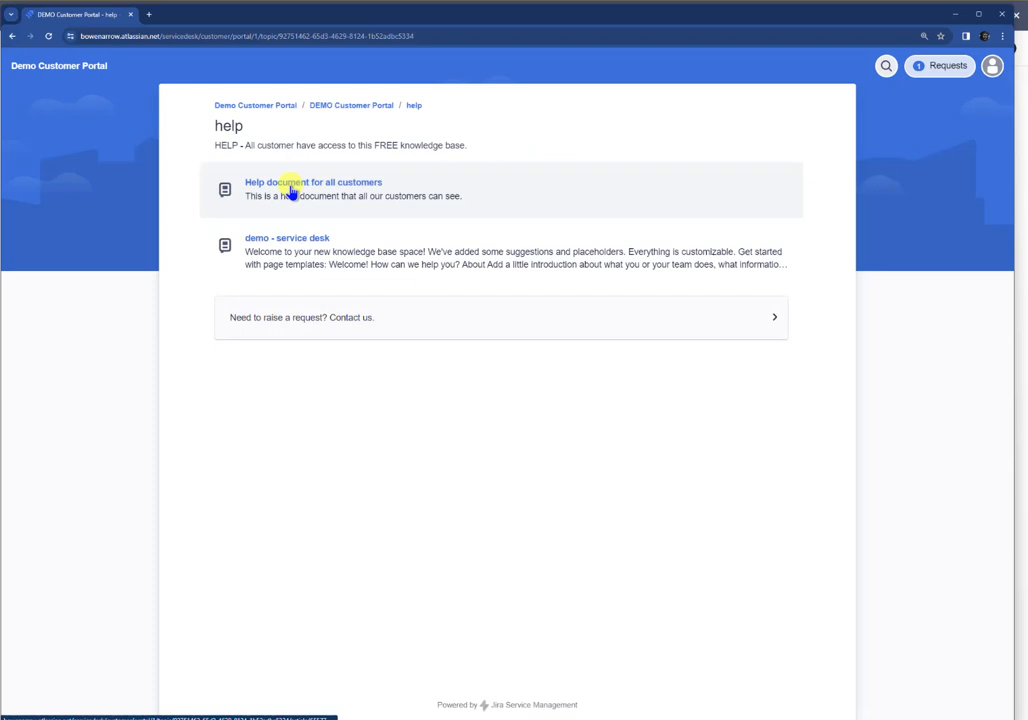
mouse_move(392, 204)
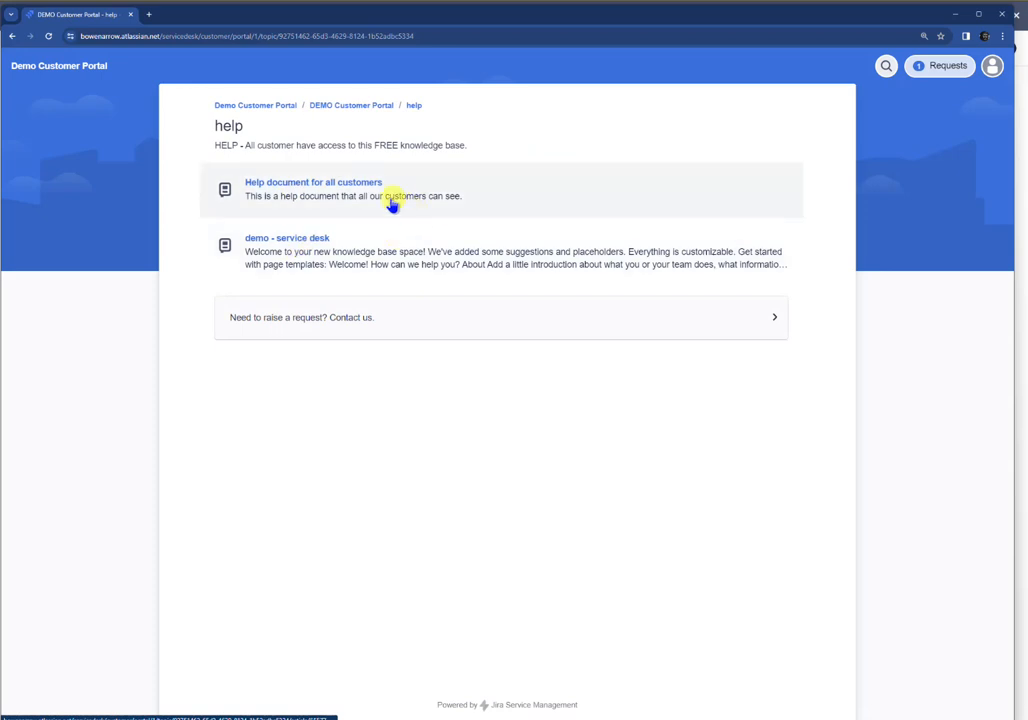
mouse_move(392, 256)
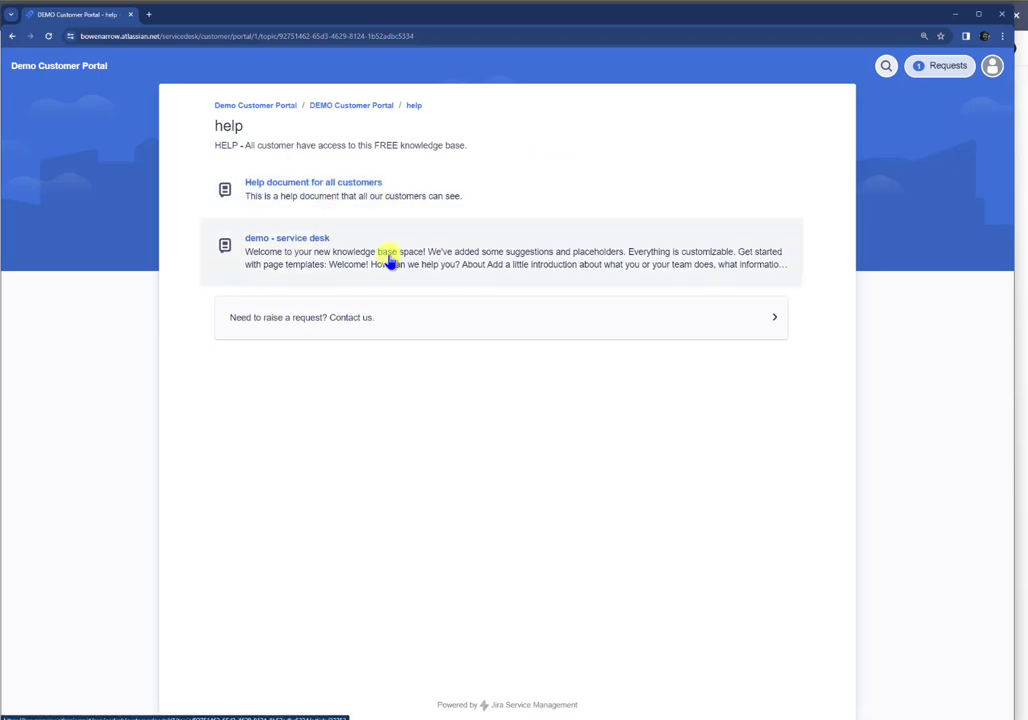
click(350, 104)
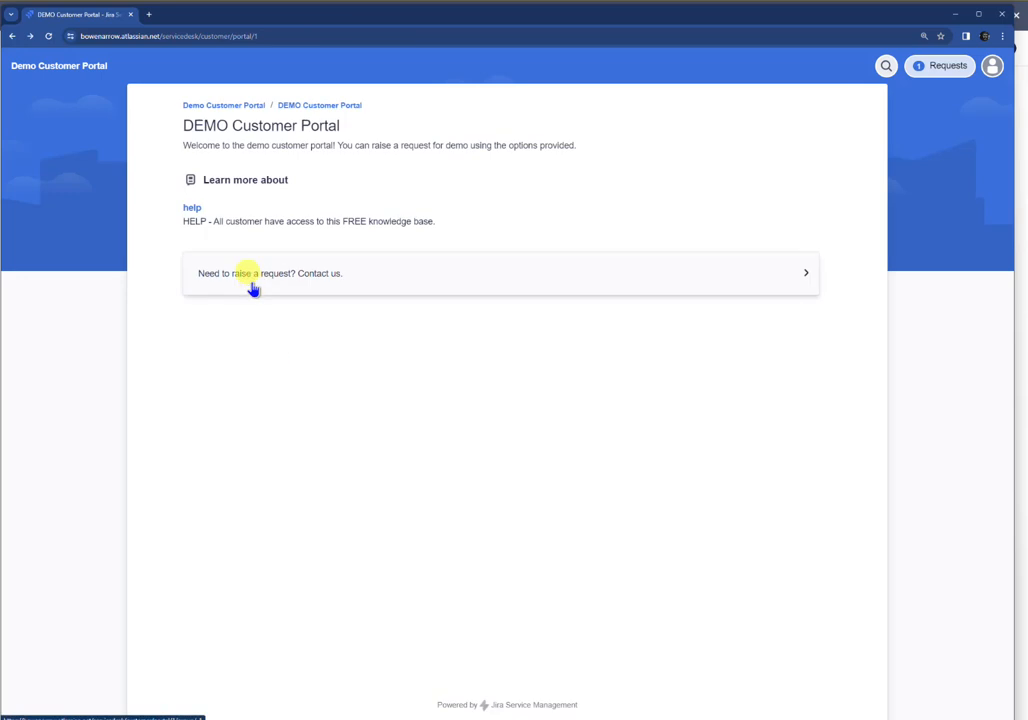
click(268, 272)
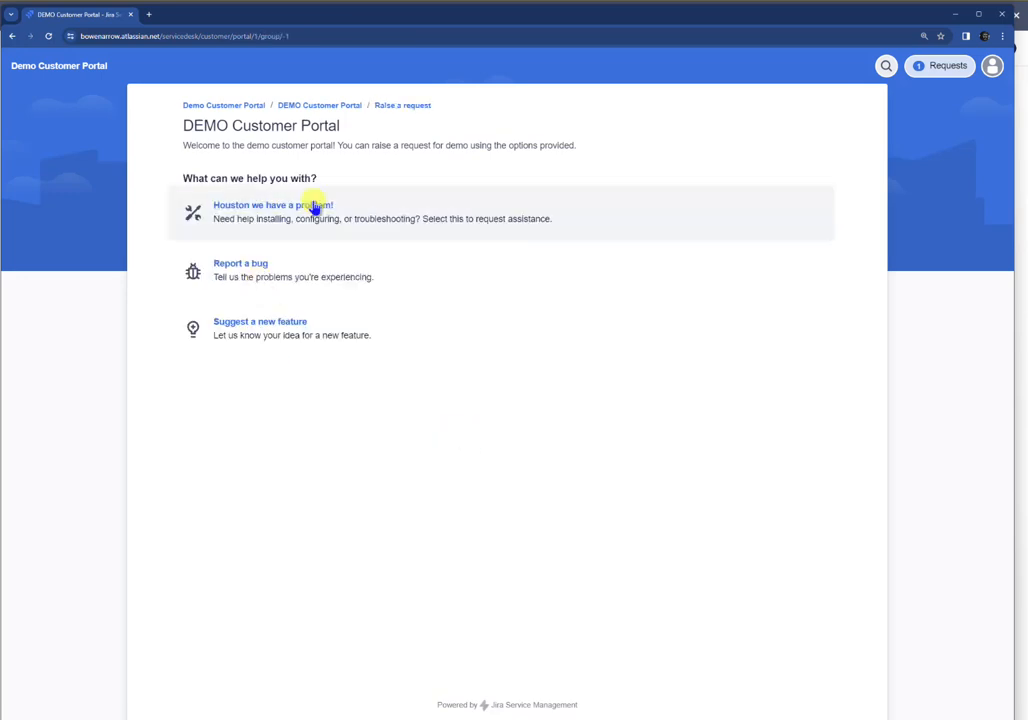
mouse_move(268, 336)
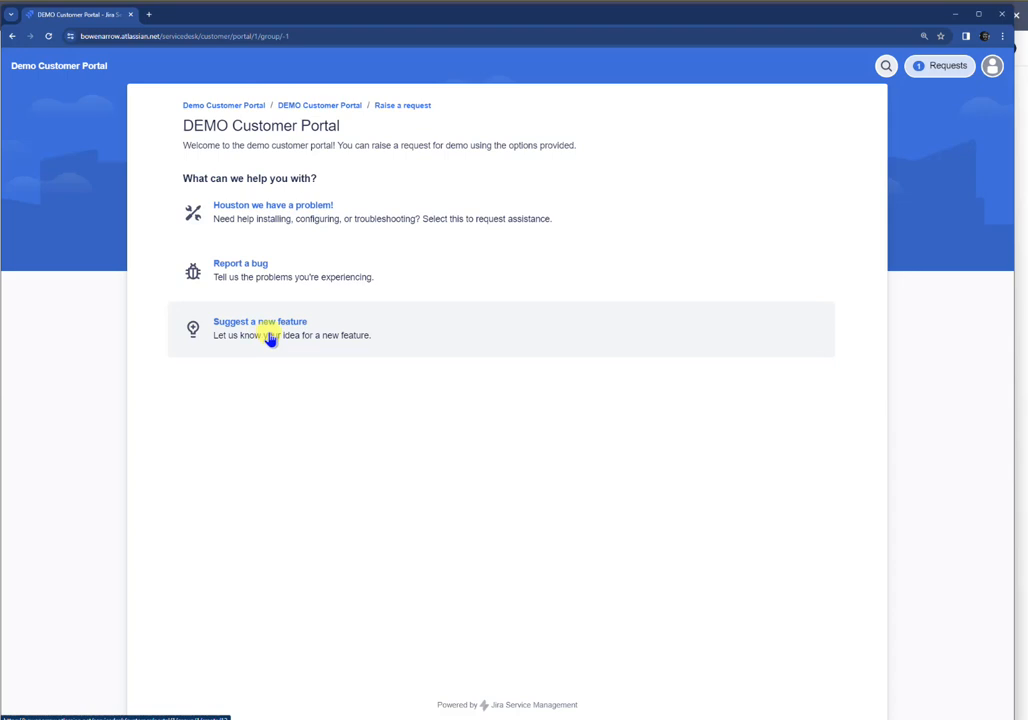
mouse_move(56, 72)
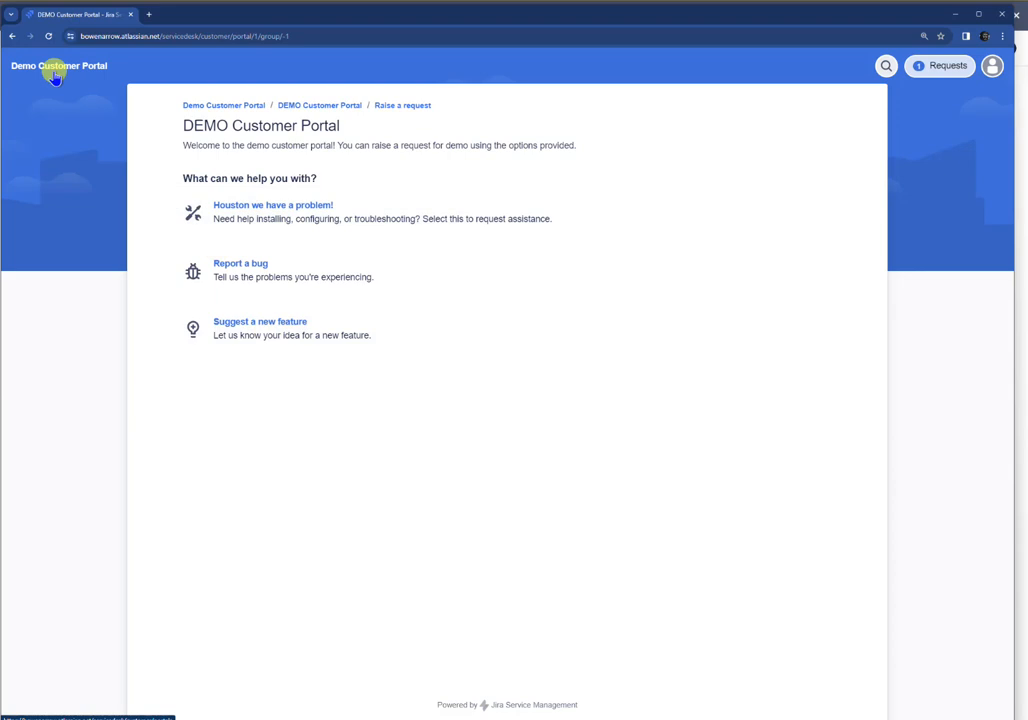
click(58, 66)
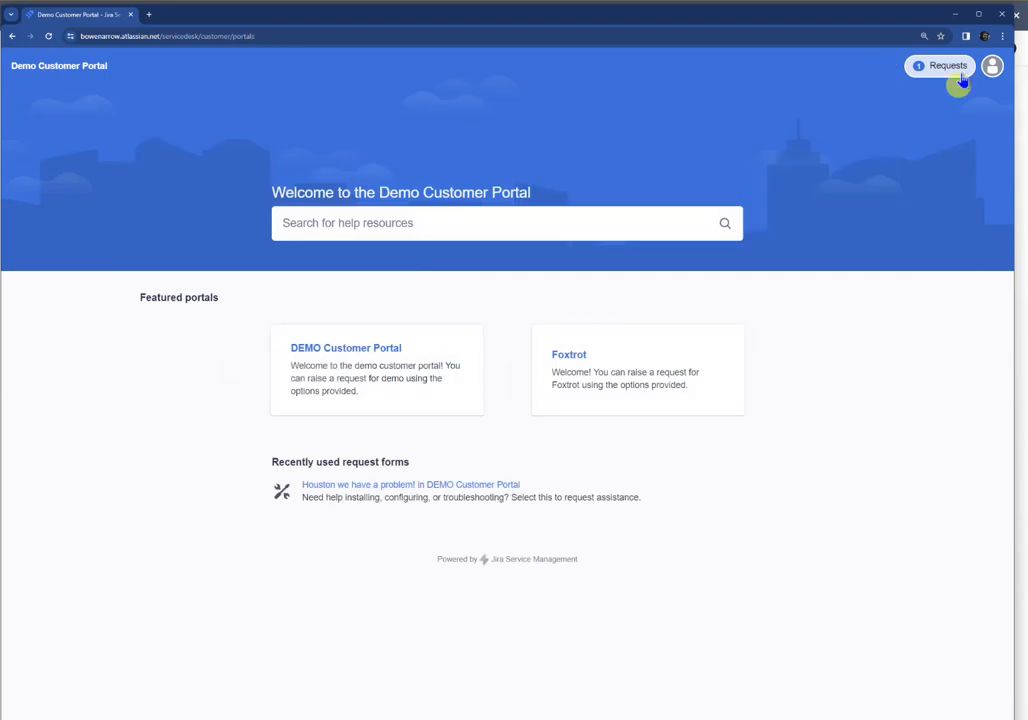
mouse_move(958, 200)
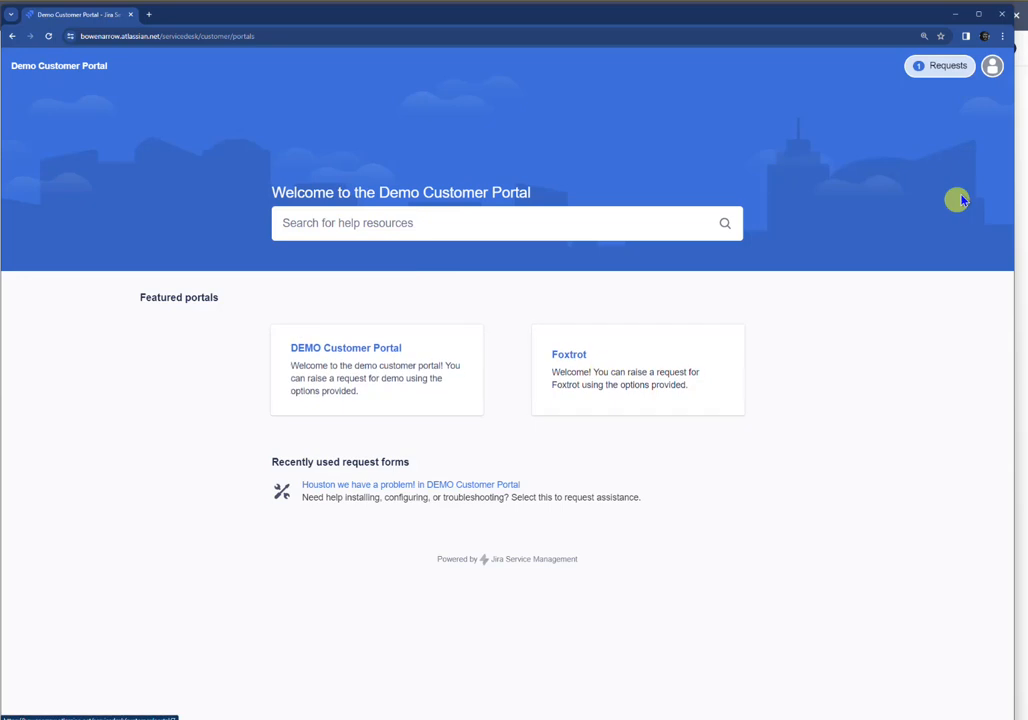
click(992, 64)
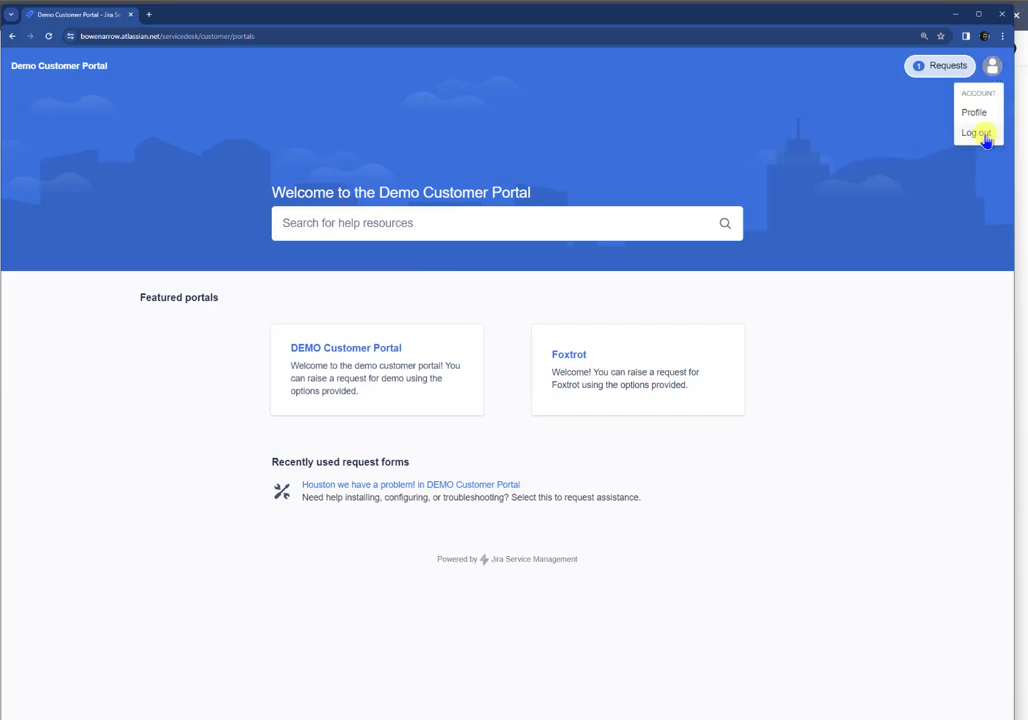
click(974, 132)
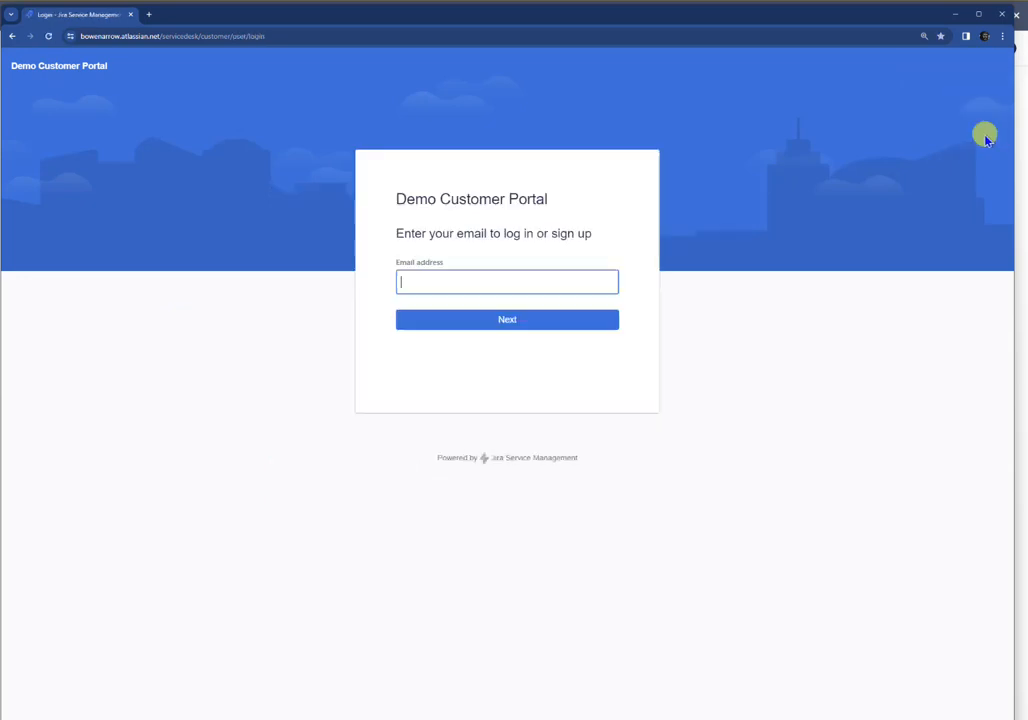
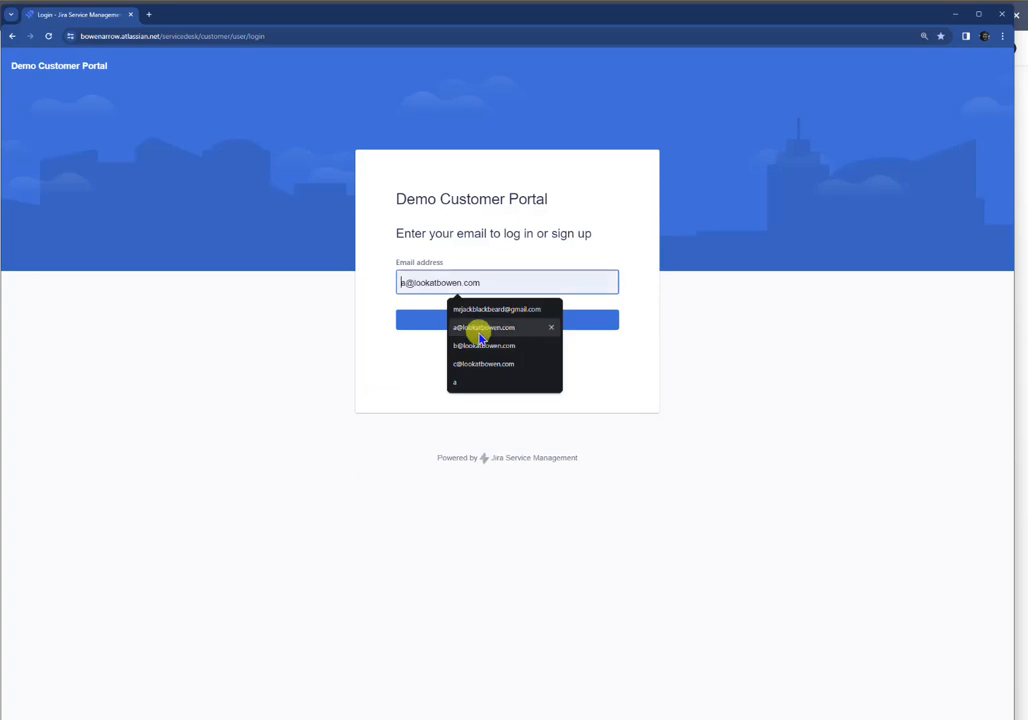
click(506, 320)
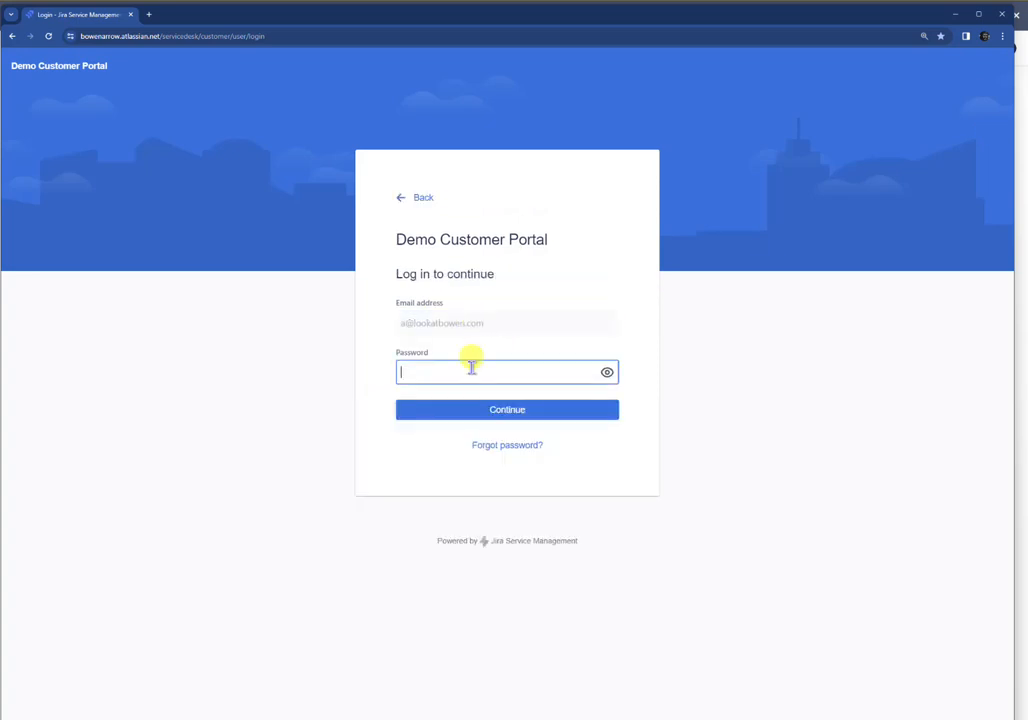
Complete the sign-in with the password; only the Demo help knowledge base appears.
text(••)
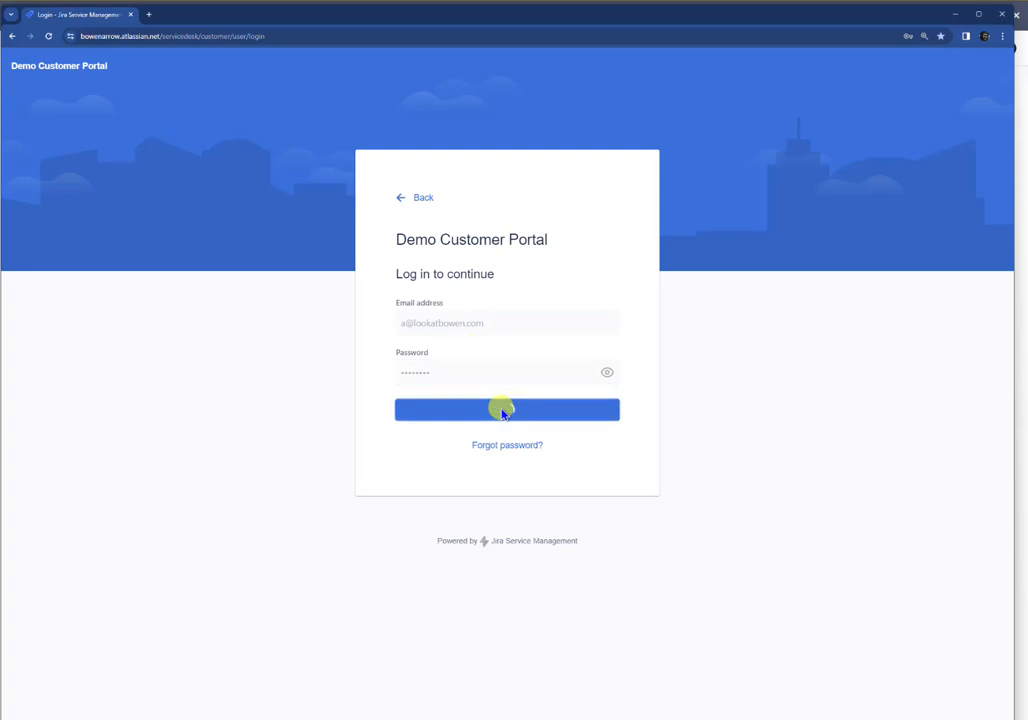
click(508, 408)
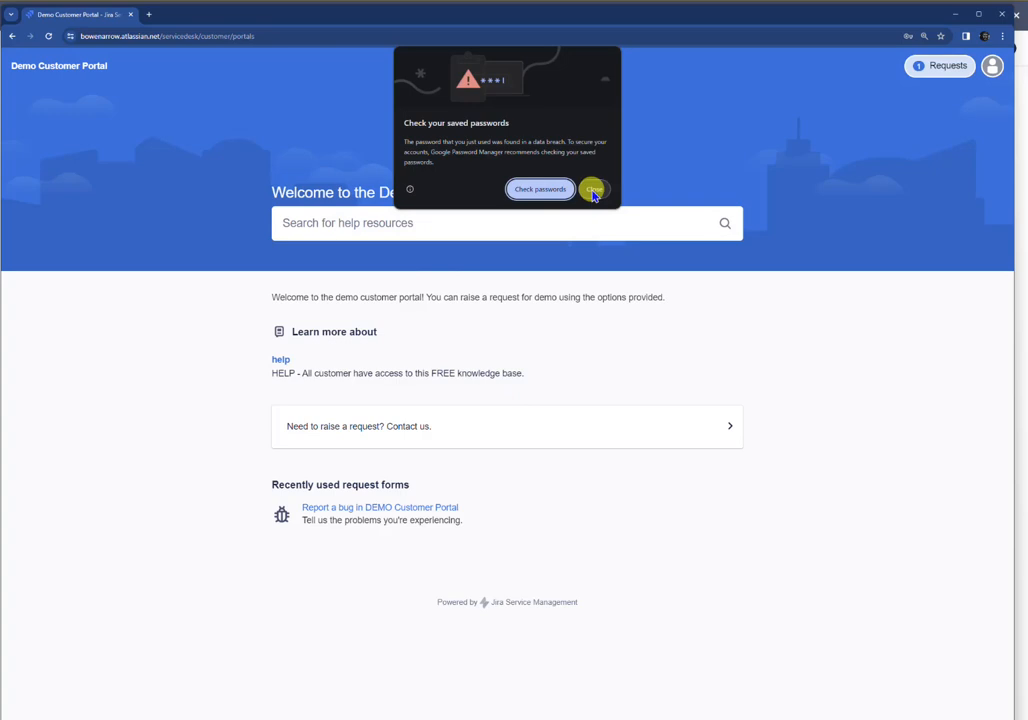
click(592, 188)
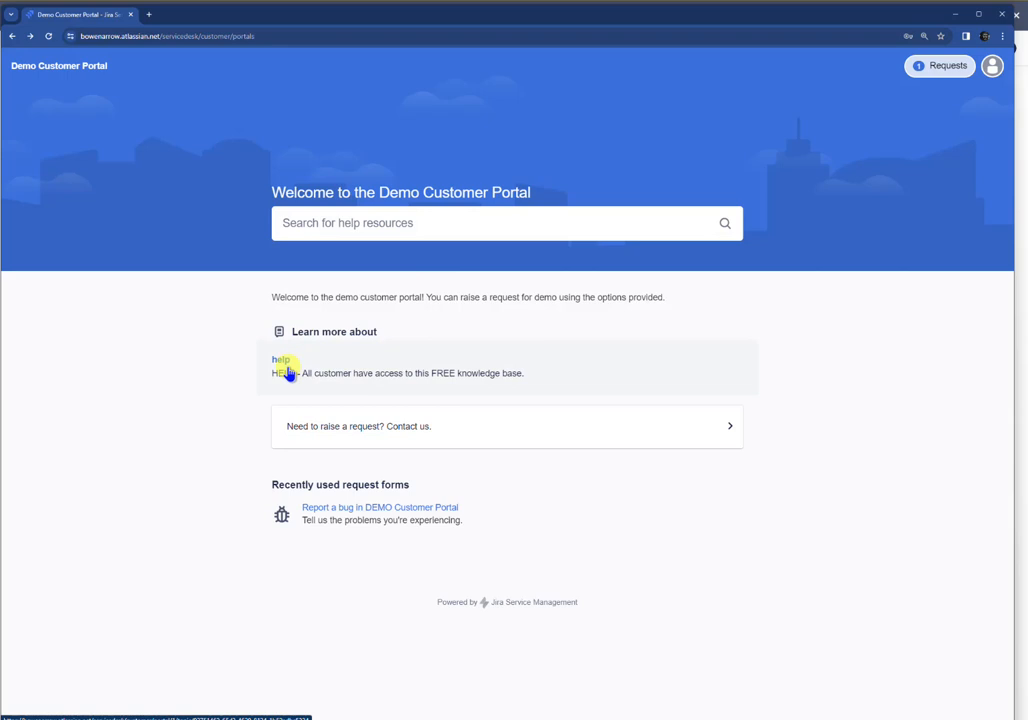
click(280, 360)
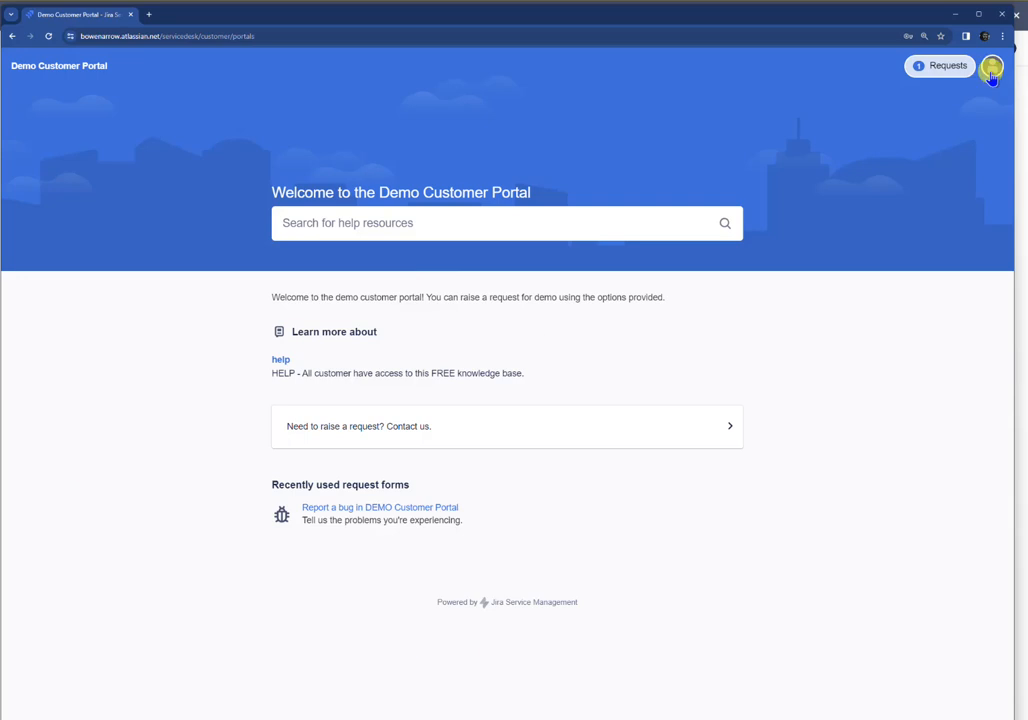
mouse_move(968, 132)
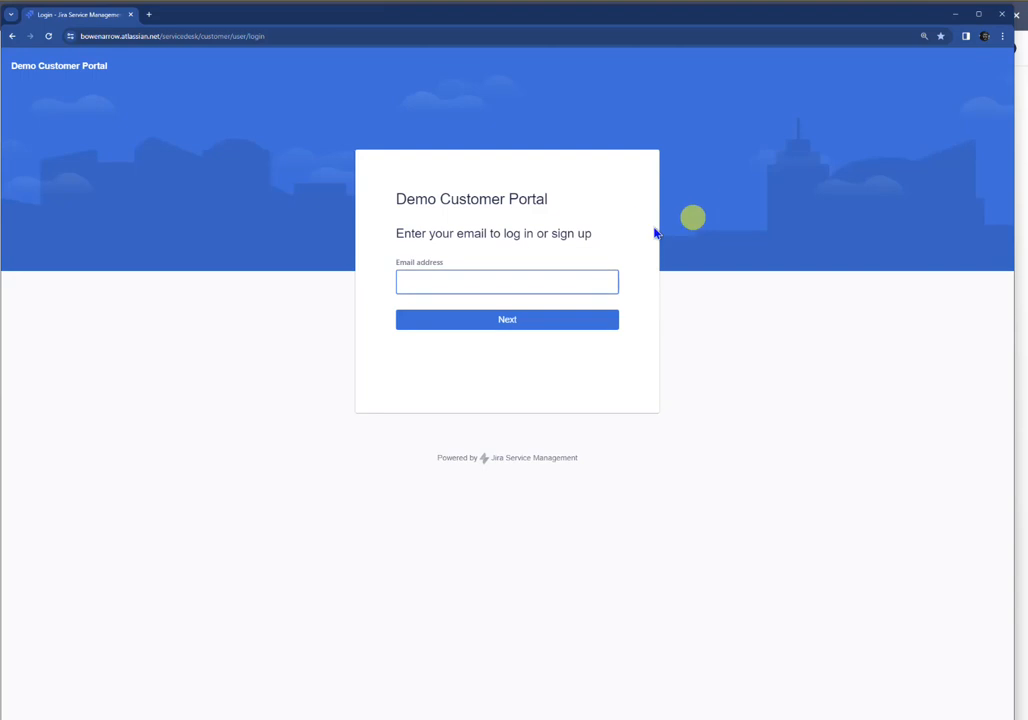
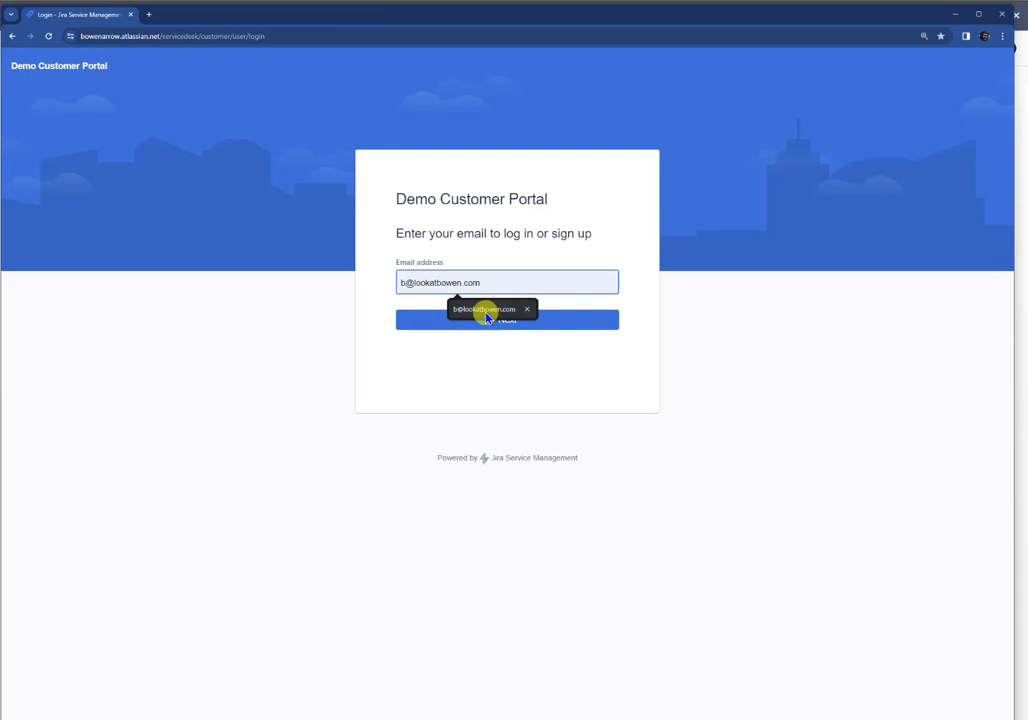
click(508, 320)
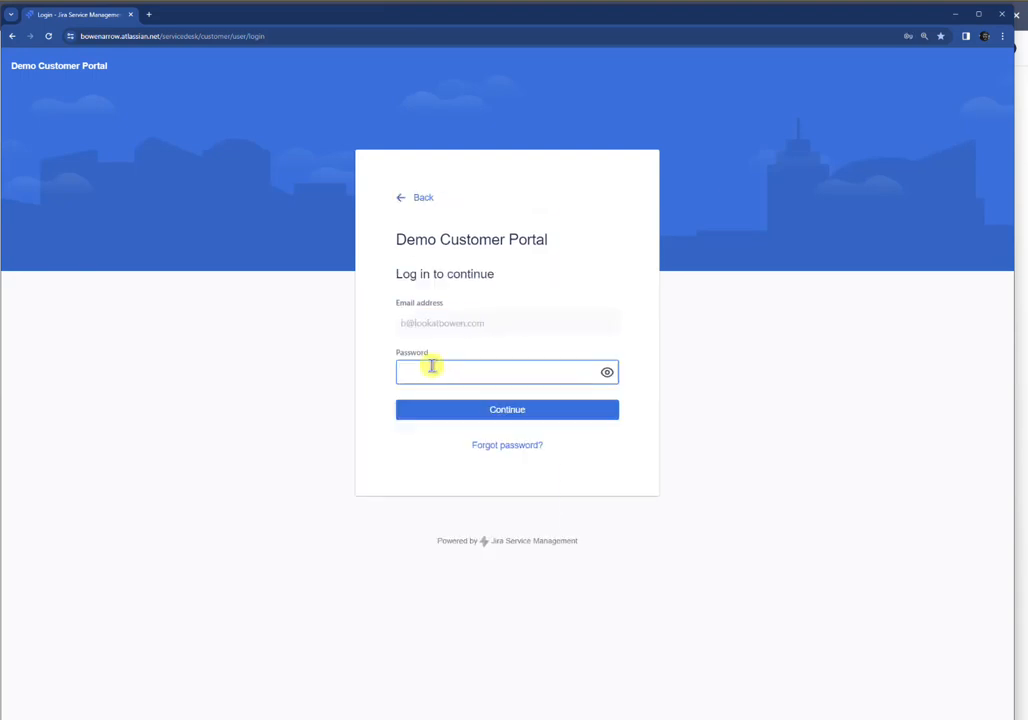
text(password)
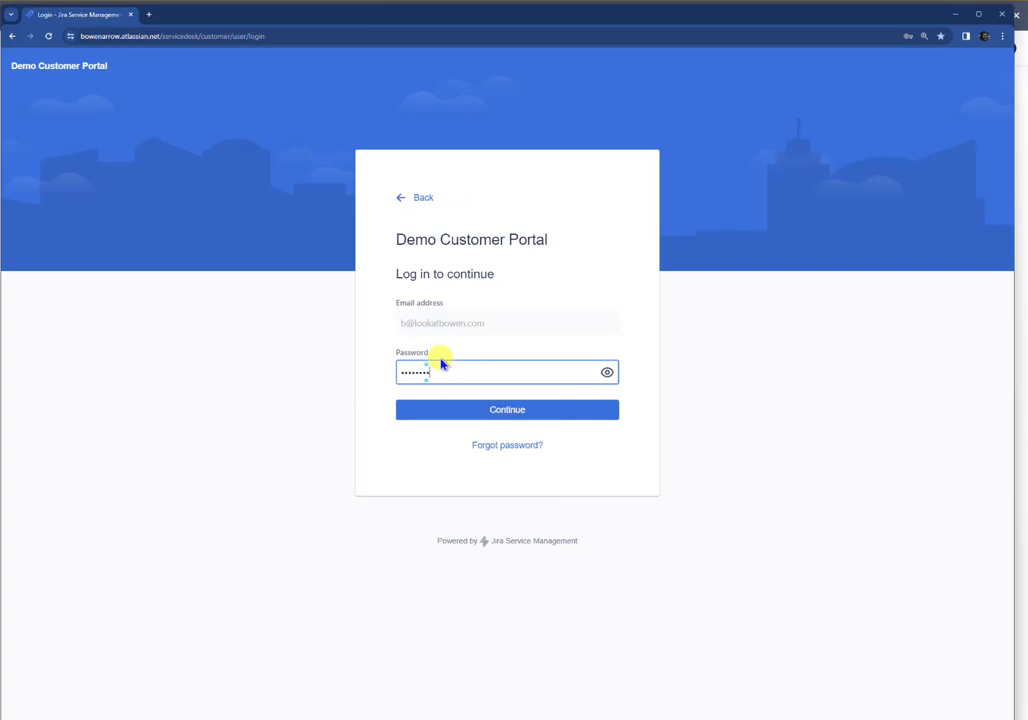
click(508, 408)
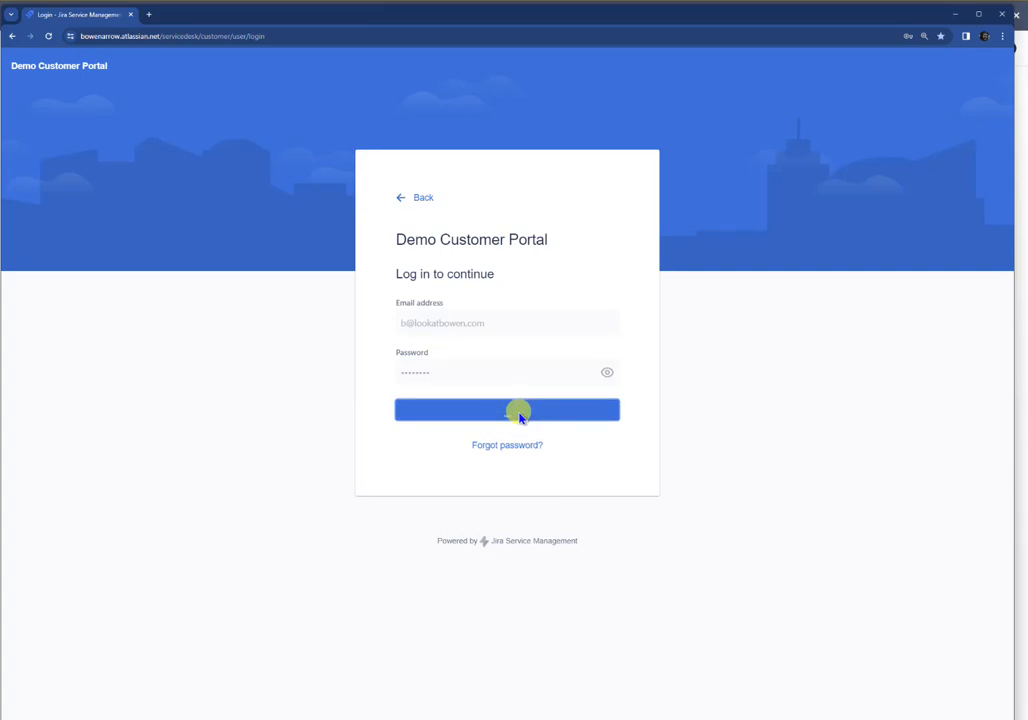
click(508, 410)
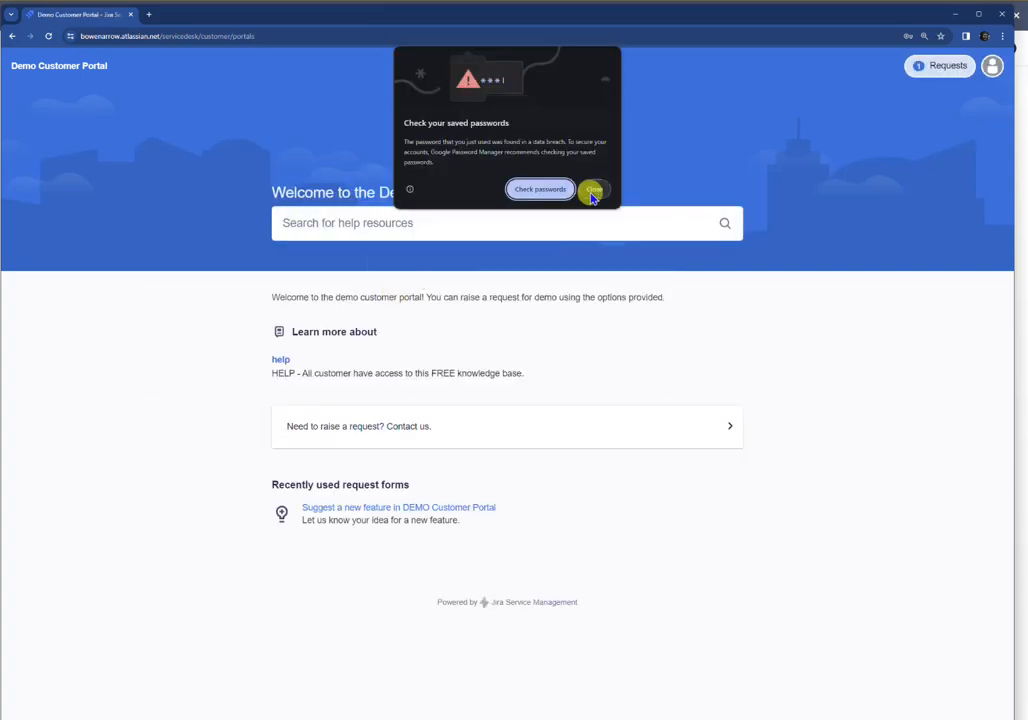
click(592, 188)
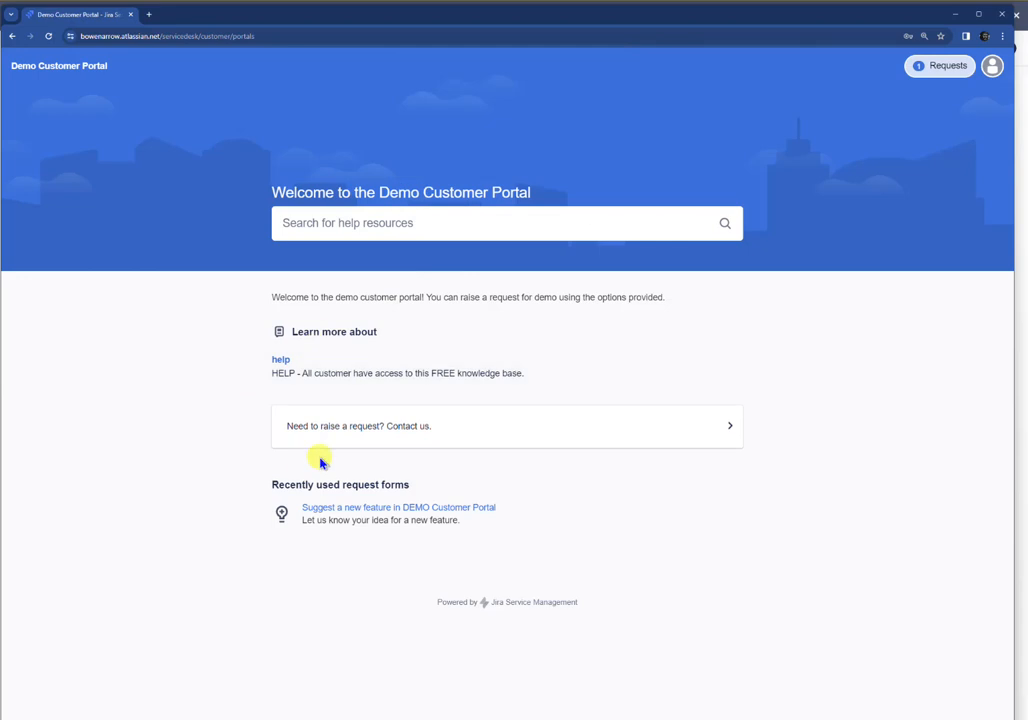
click(992, 66)
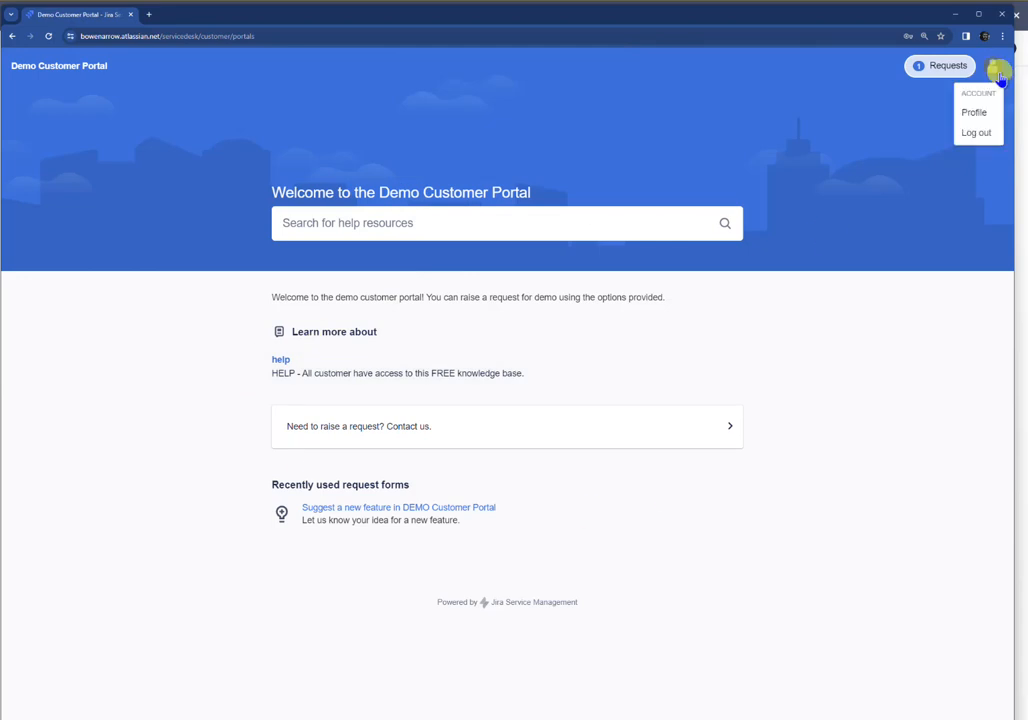
Log out and sign in as the organization F customer, retrying after a mistyped password.
click(972, 132)
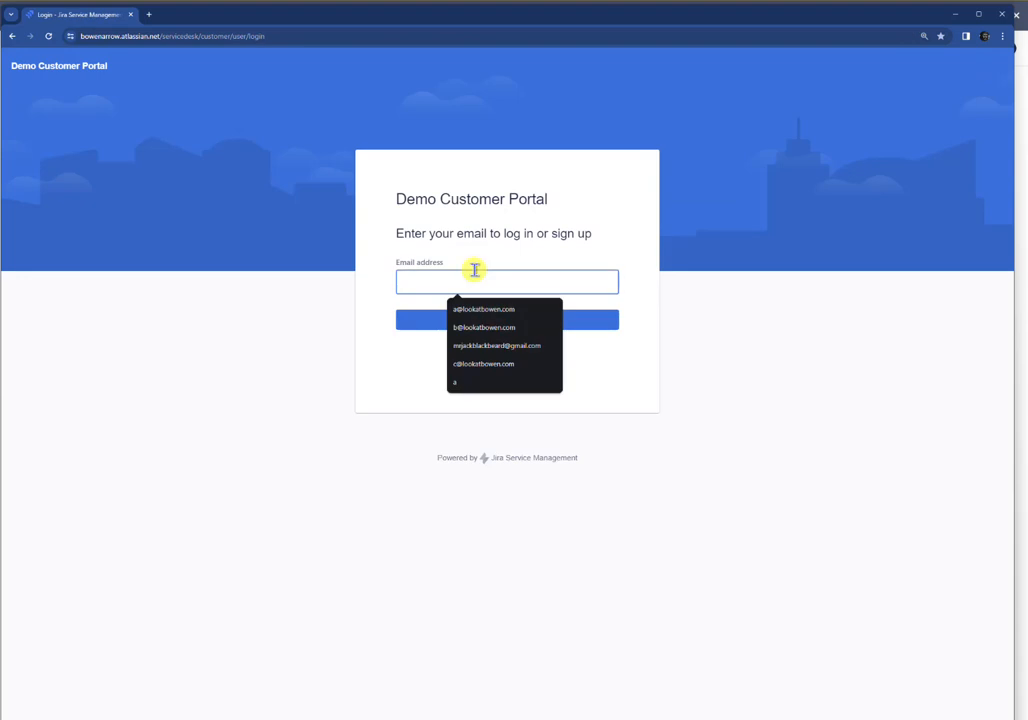
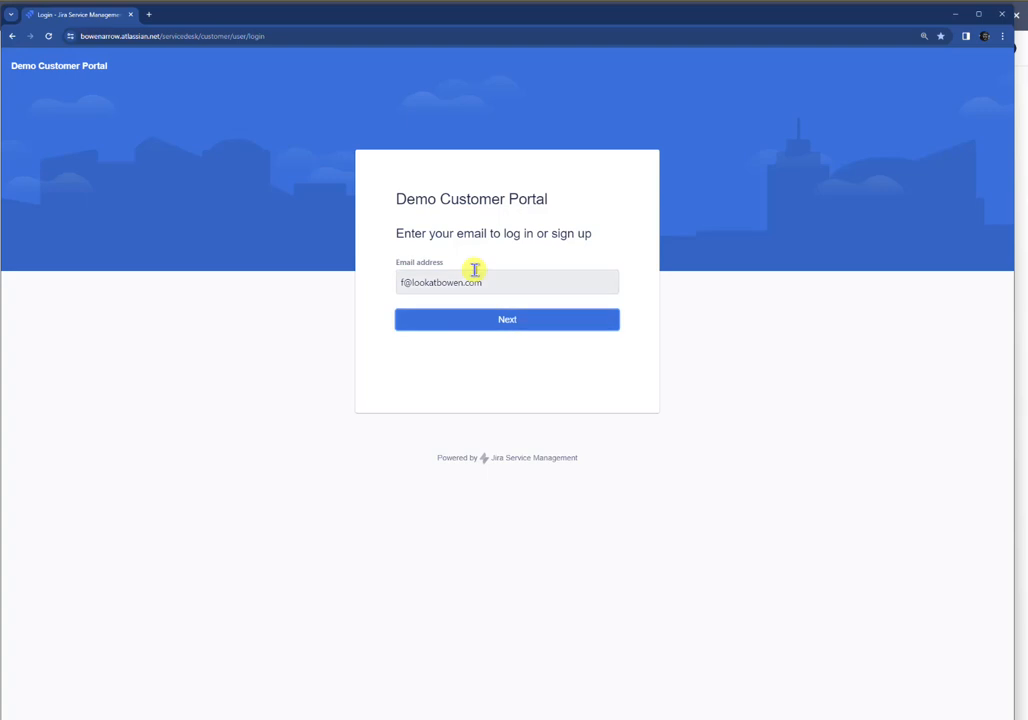
click(508, 320)
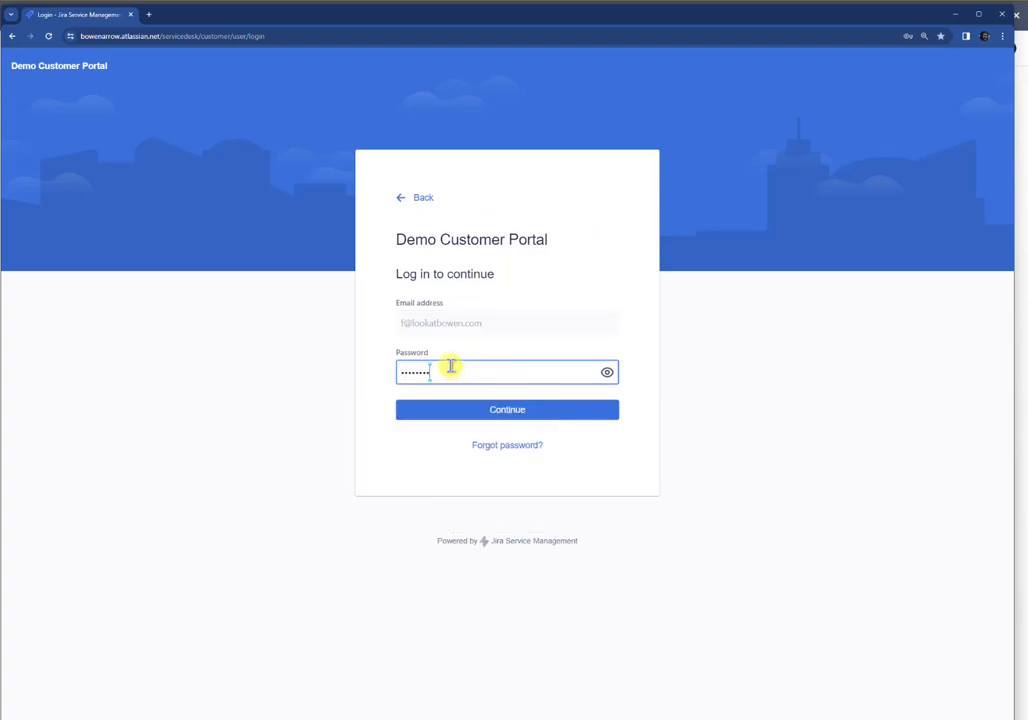
click(508, 408)
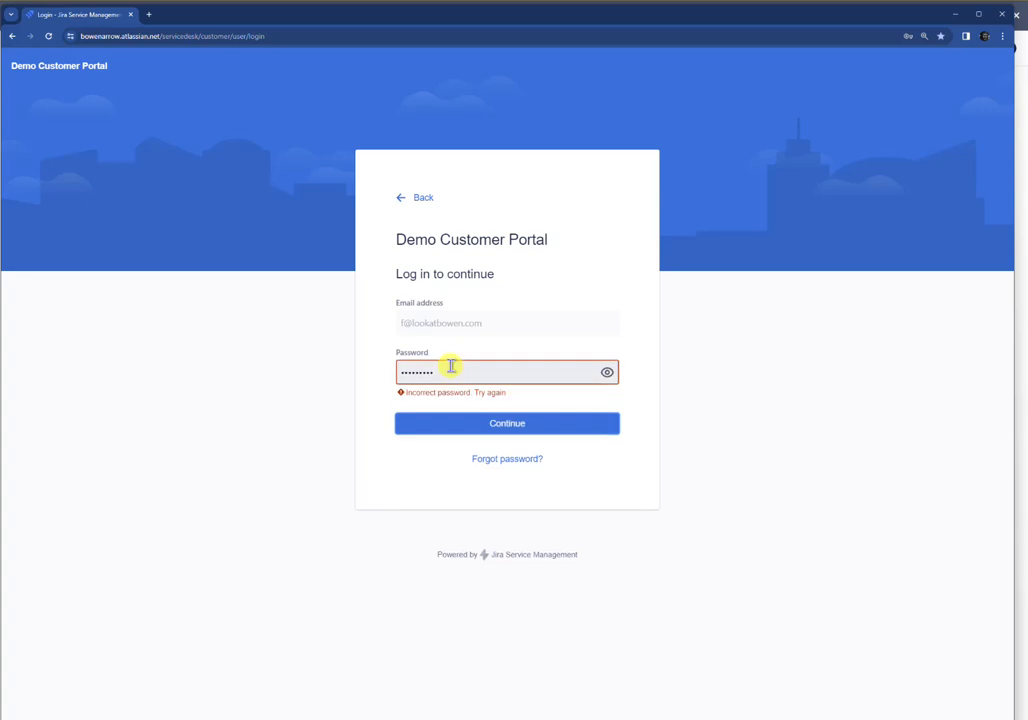
mouse_move(448, 384)
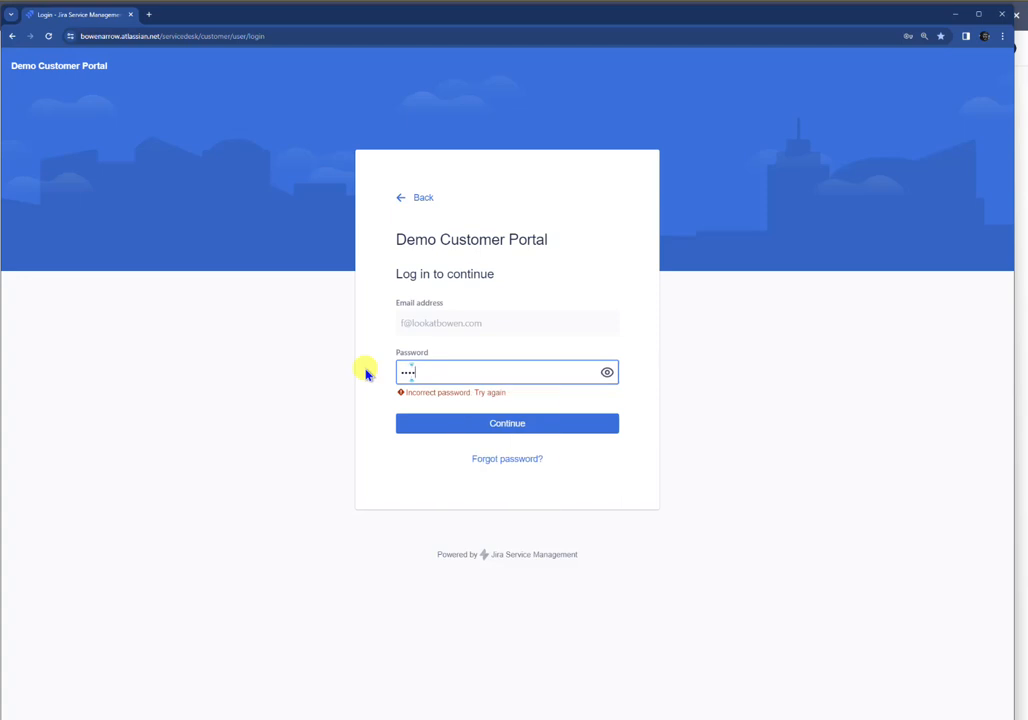
click(506, 424)
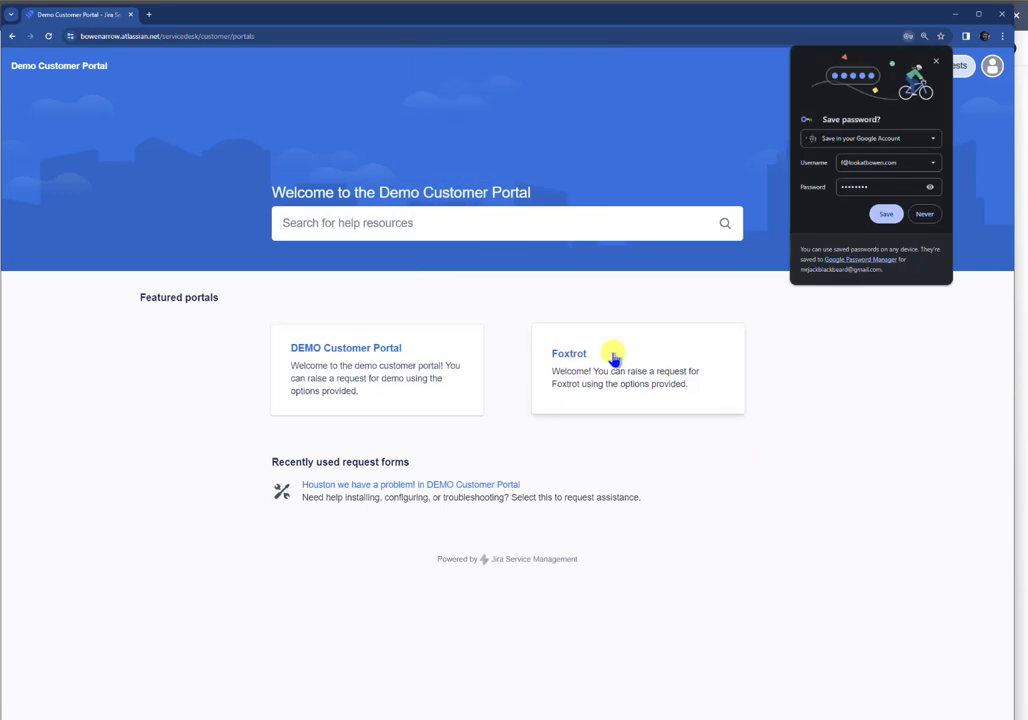
Visit the now-visible Foxtrot portal and return to the help center home.
click(568, 352)
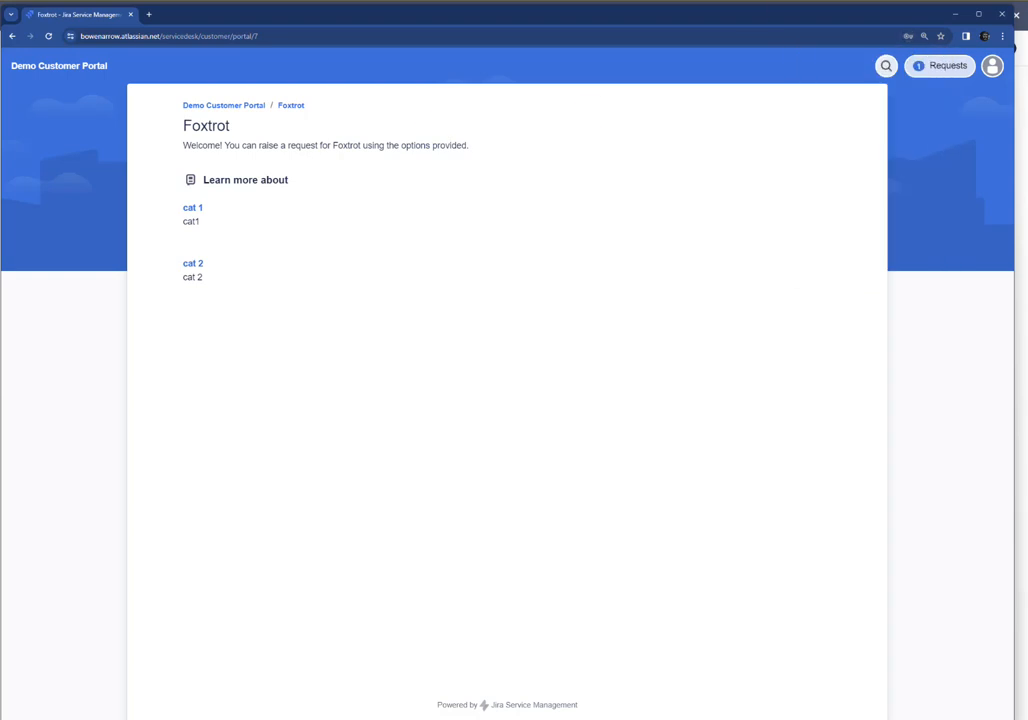
click(224, 104)
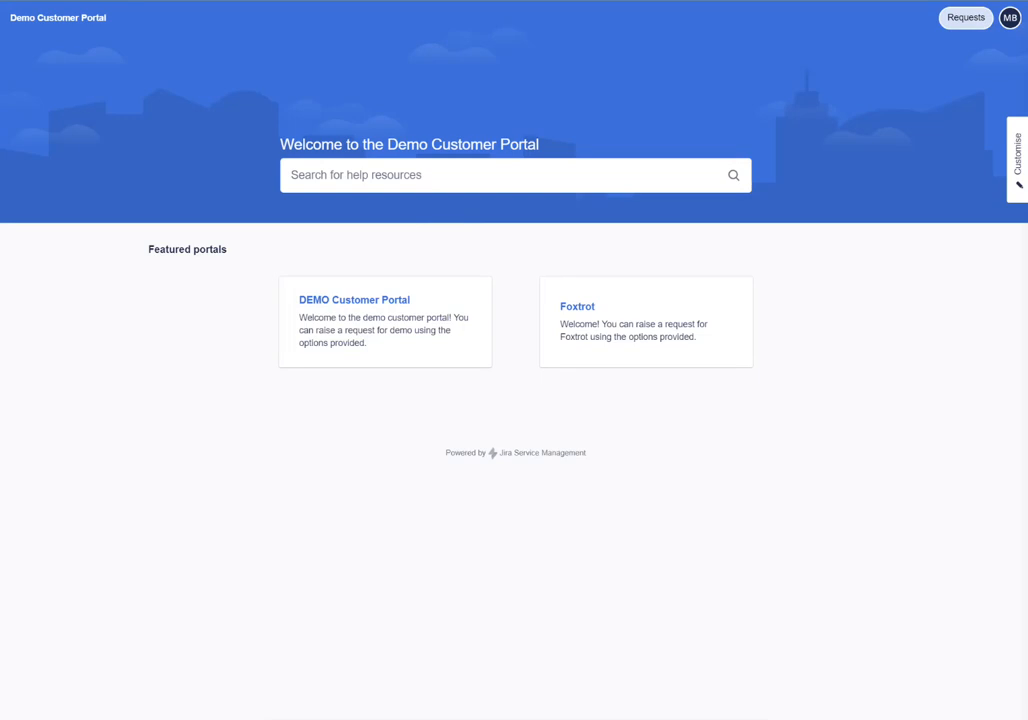